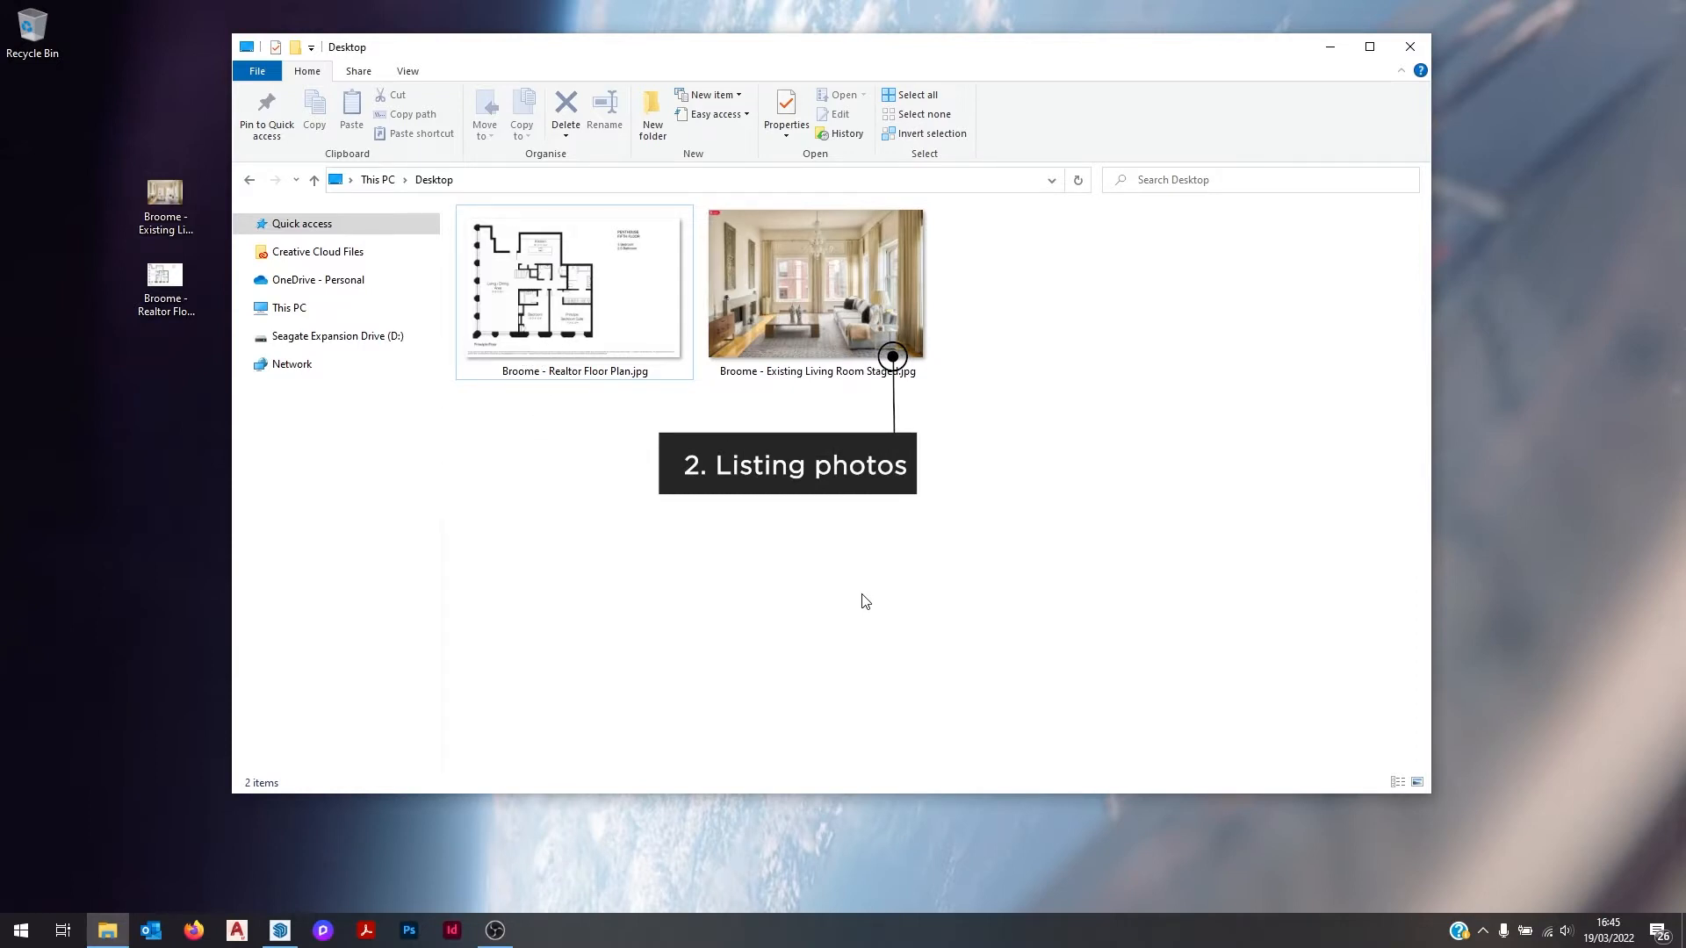
Step: Preview the realtor floor plan and living room photo JPGs from the Desktop
click(572, 283)
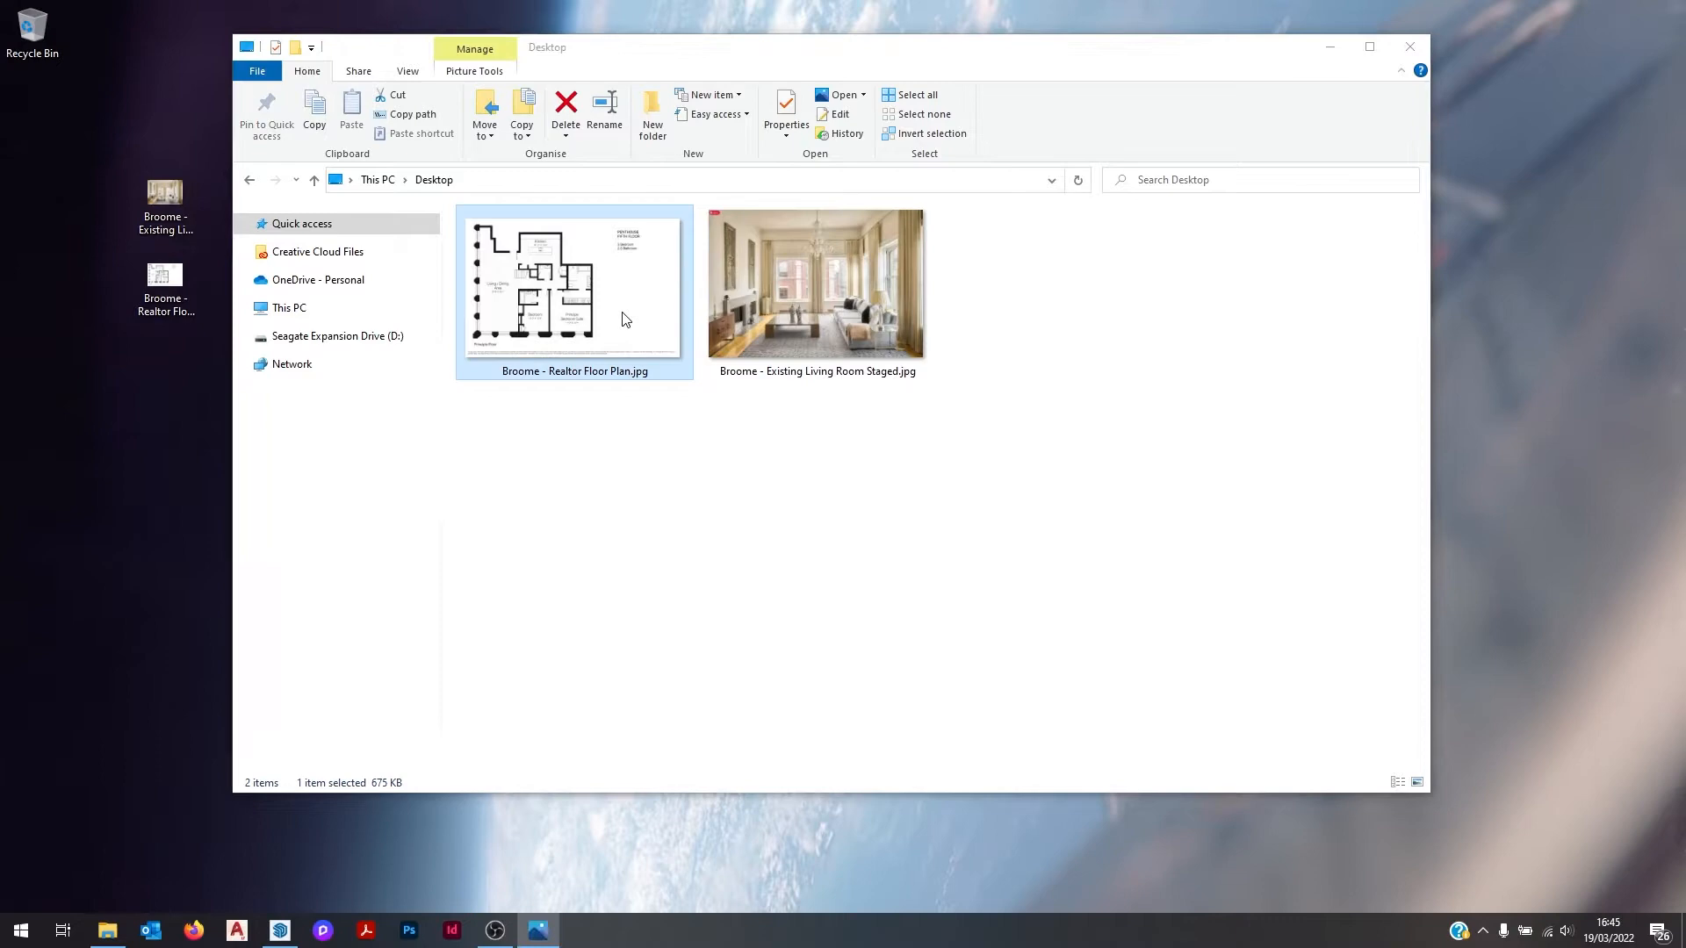
double_click(574, 282)
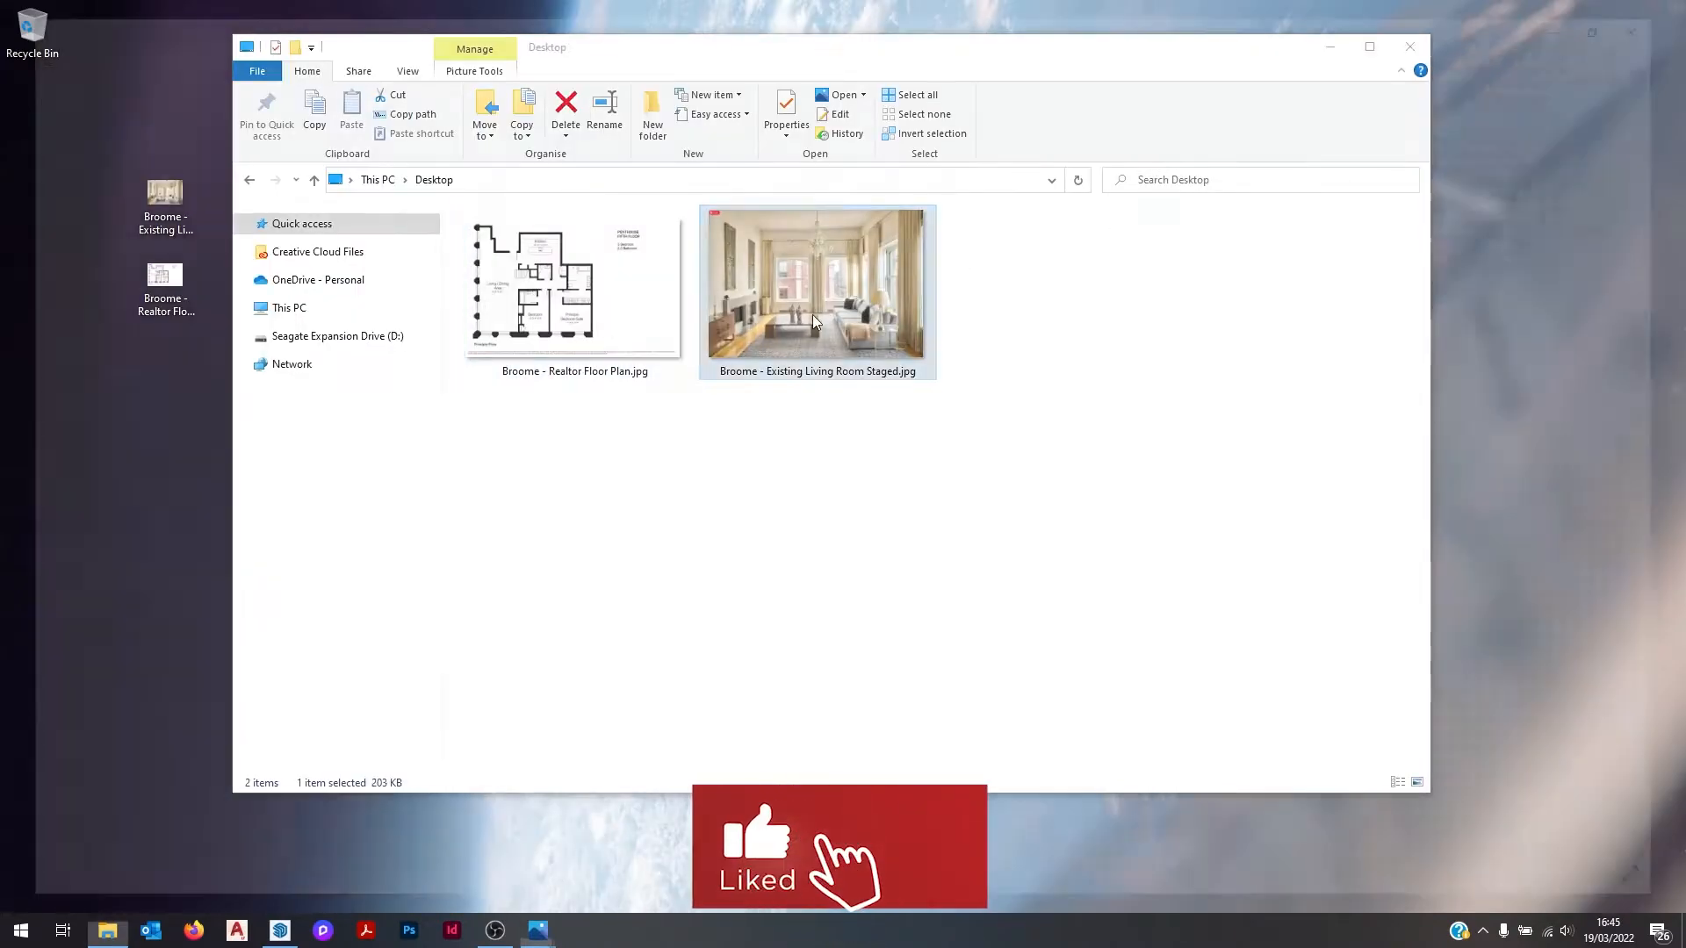
double_click(816, 281)
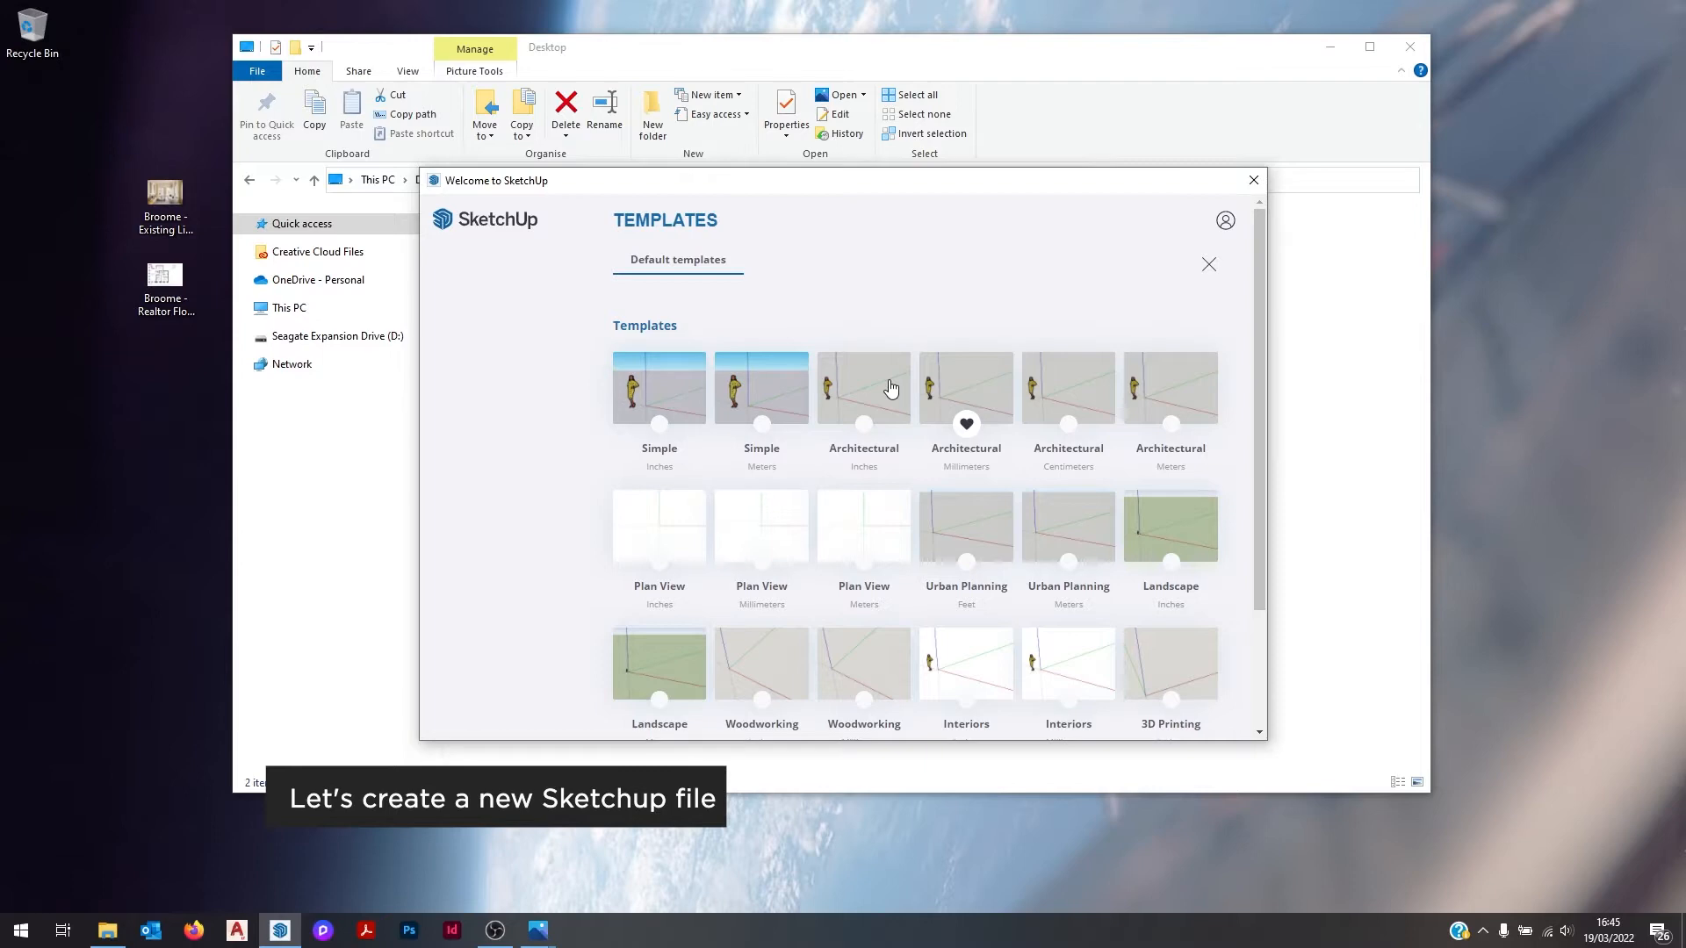
Step: Start a new untitled SketchUp model from a welcome-screen template
click(1252, 179)
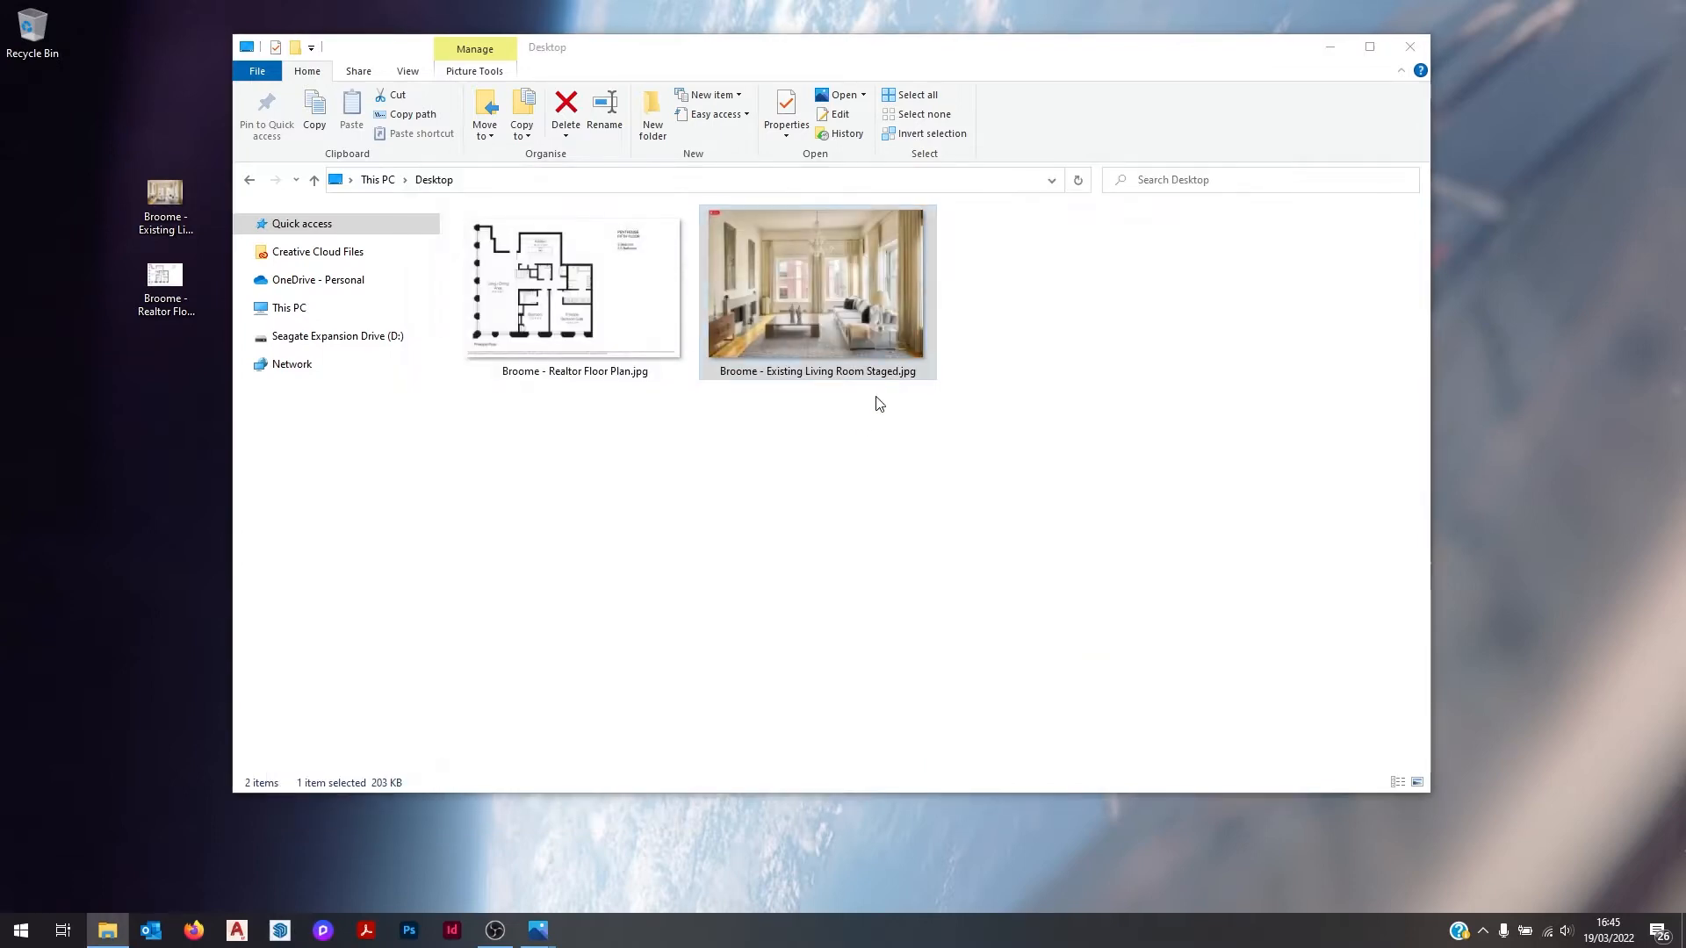
click(279, 937)
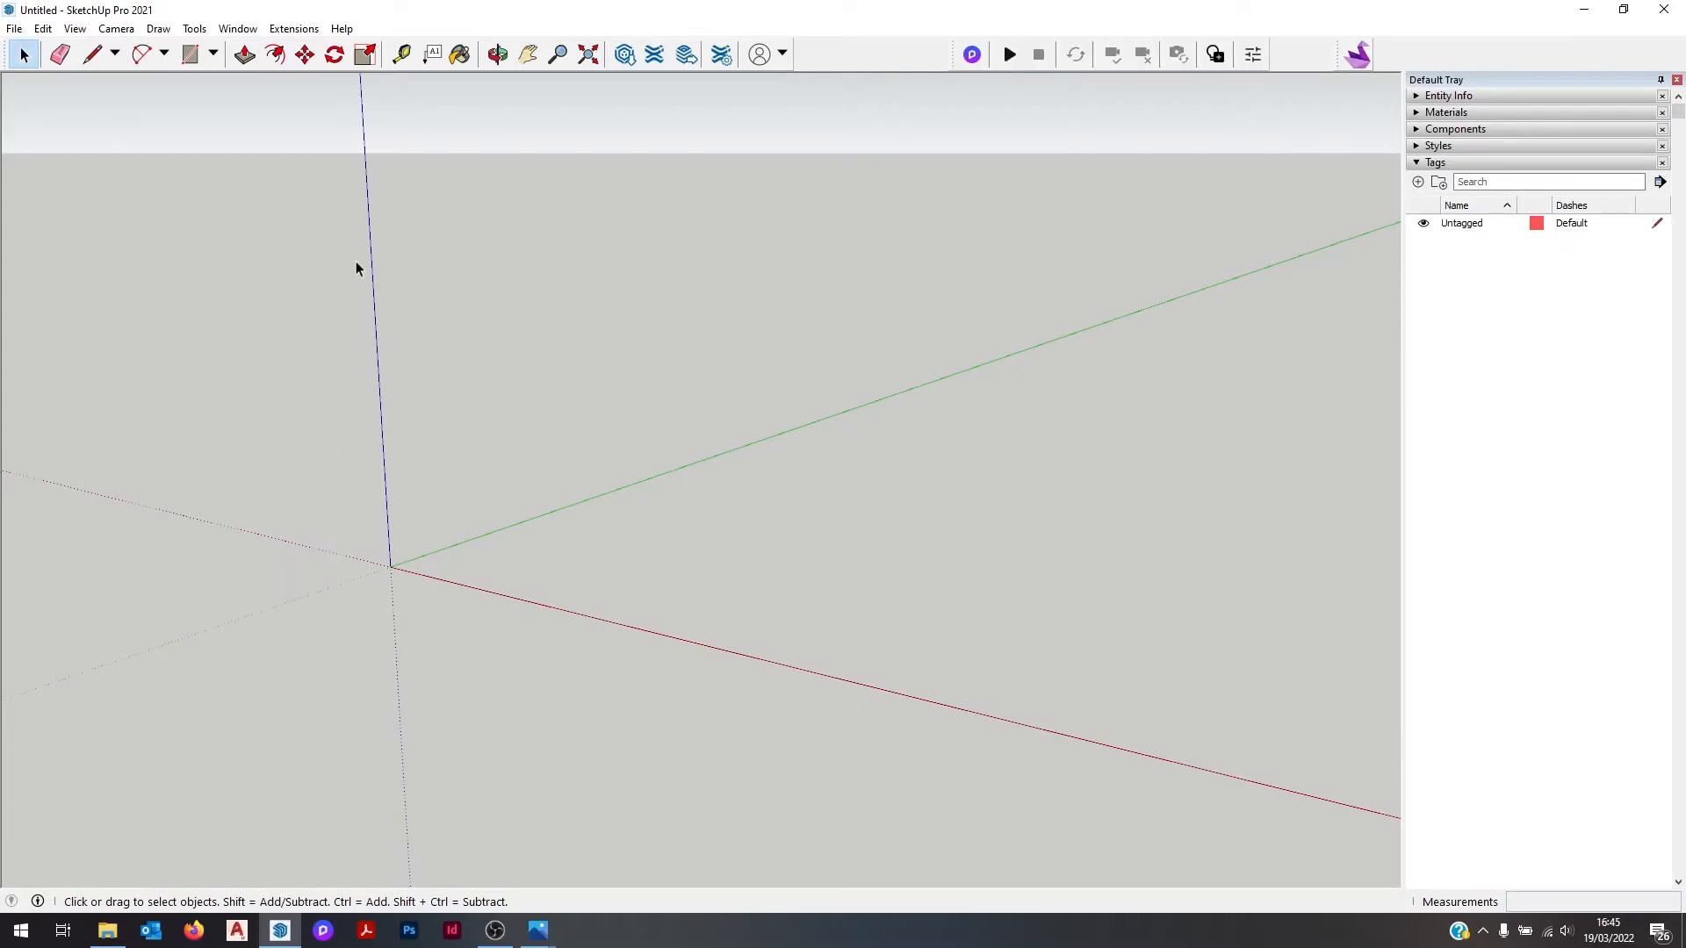
Step: Import 'Broome - Realtor Floor Plan.jpg' into the model as an image
click(14, 28)
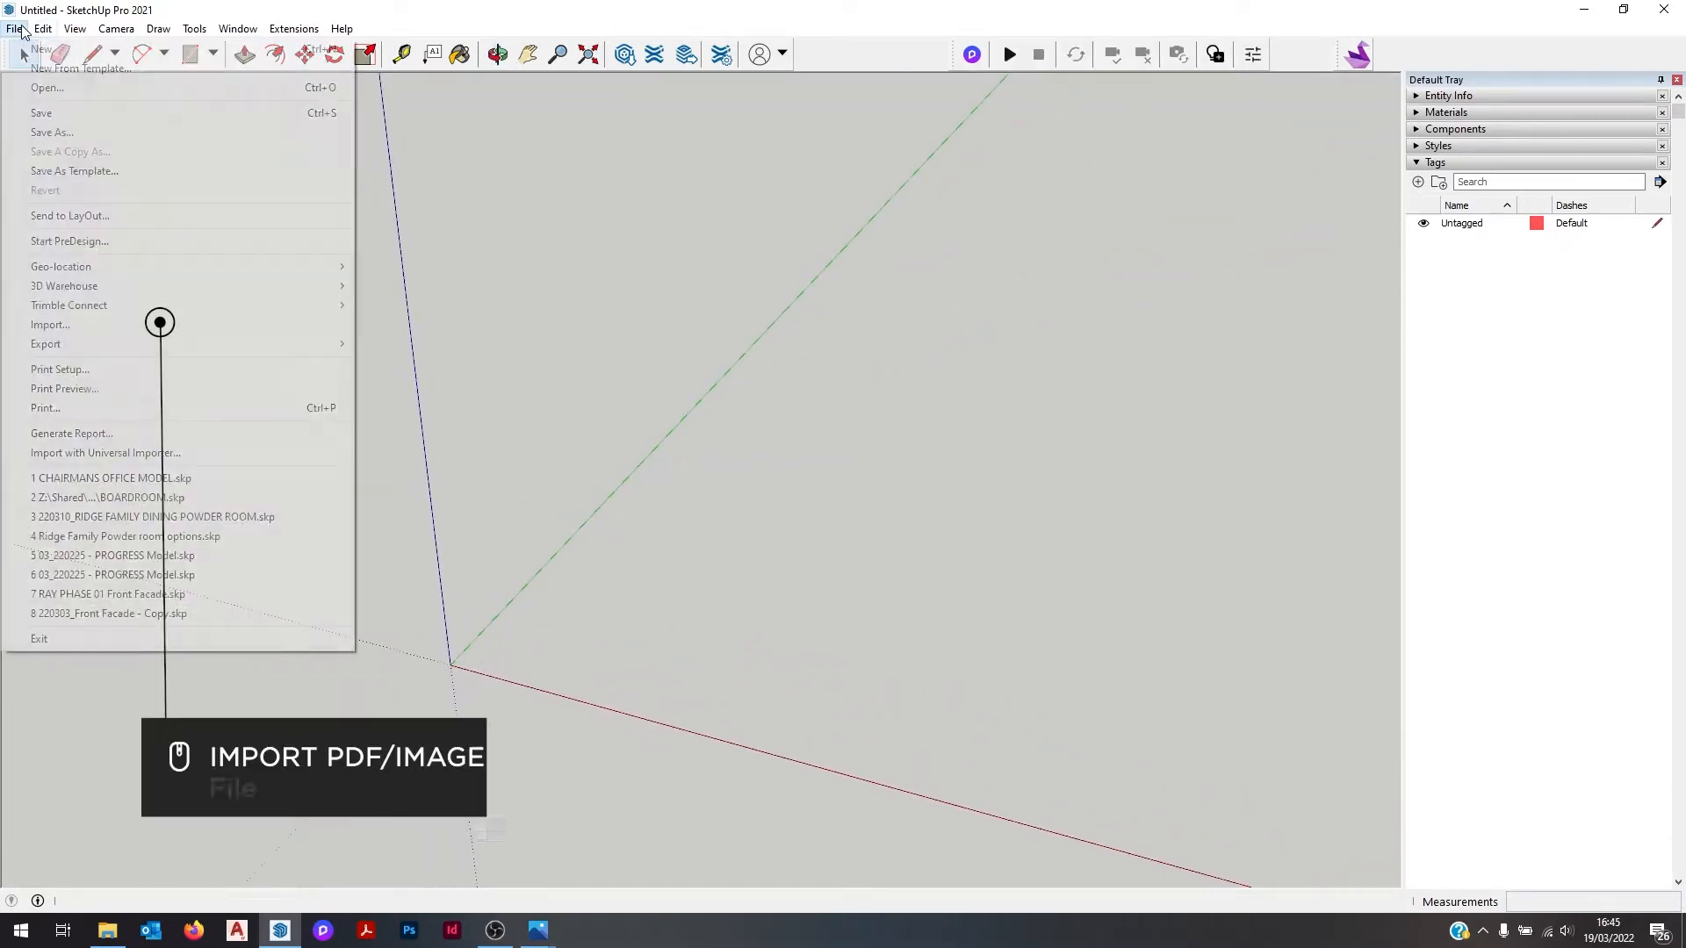
click(49, 324)
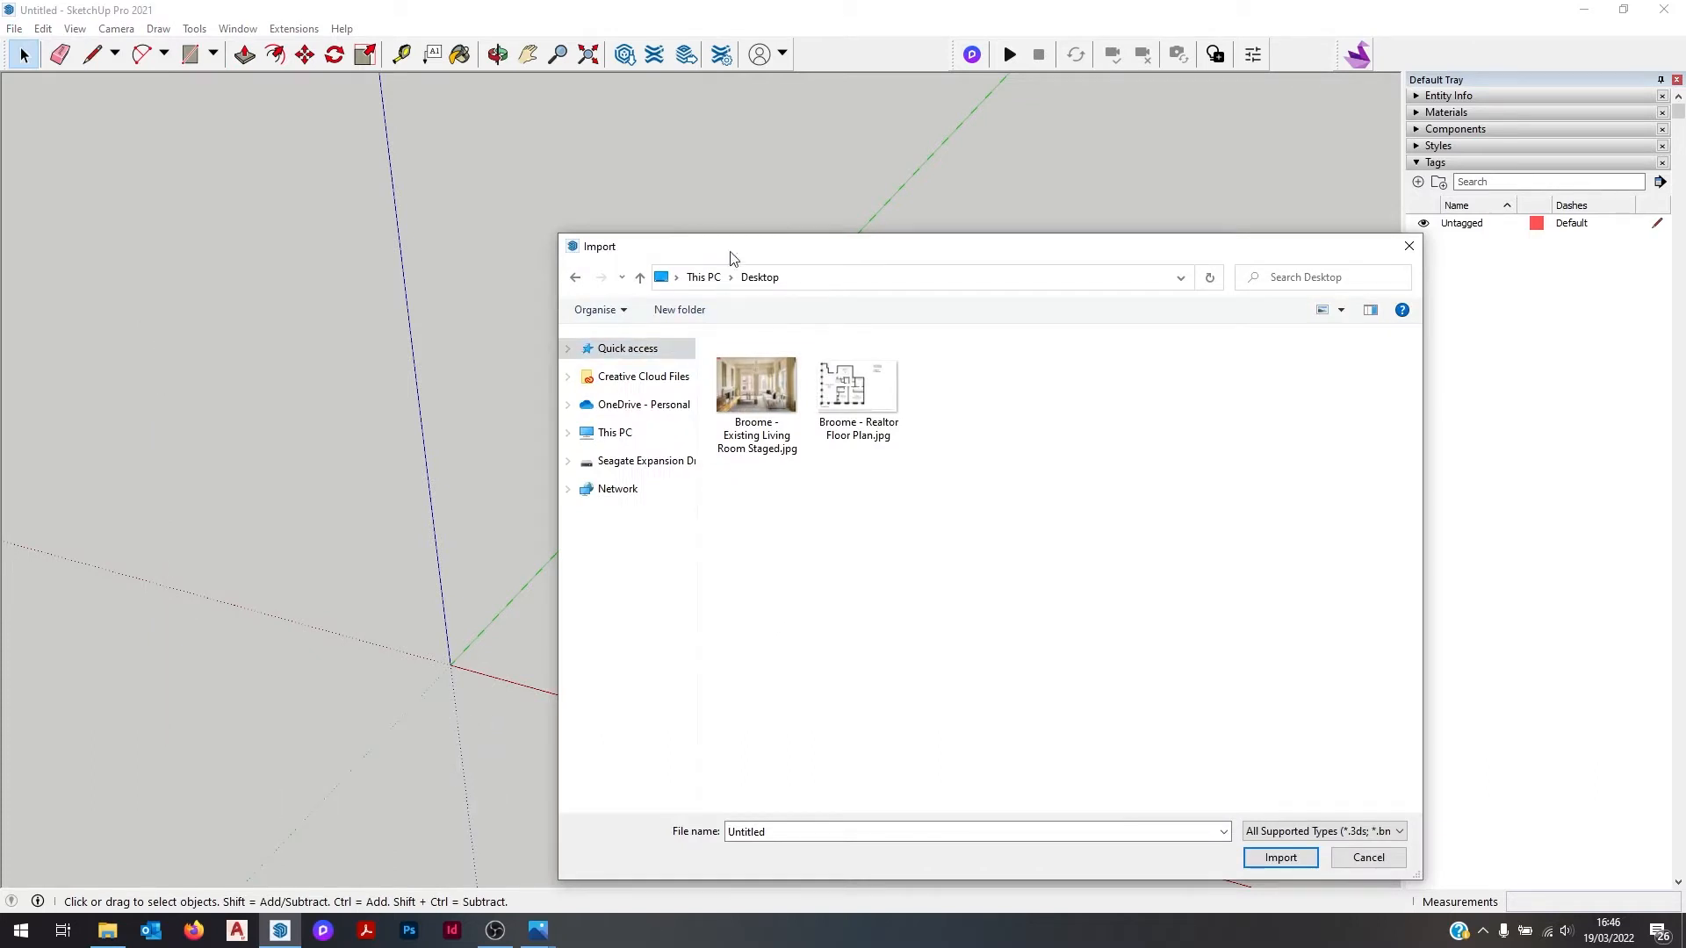
click(857, 386)
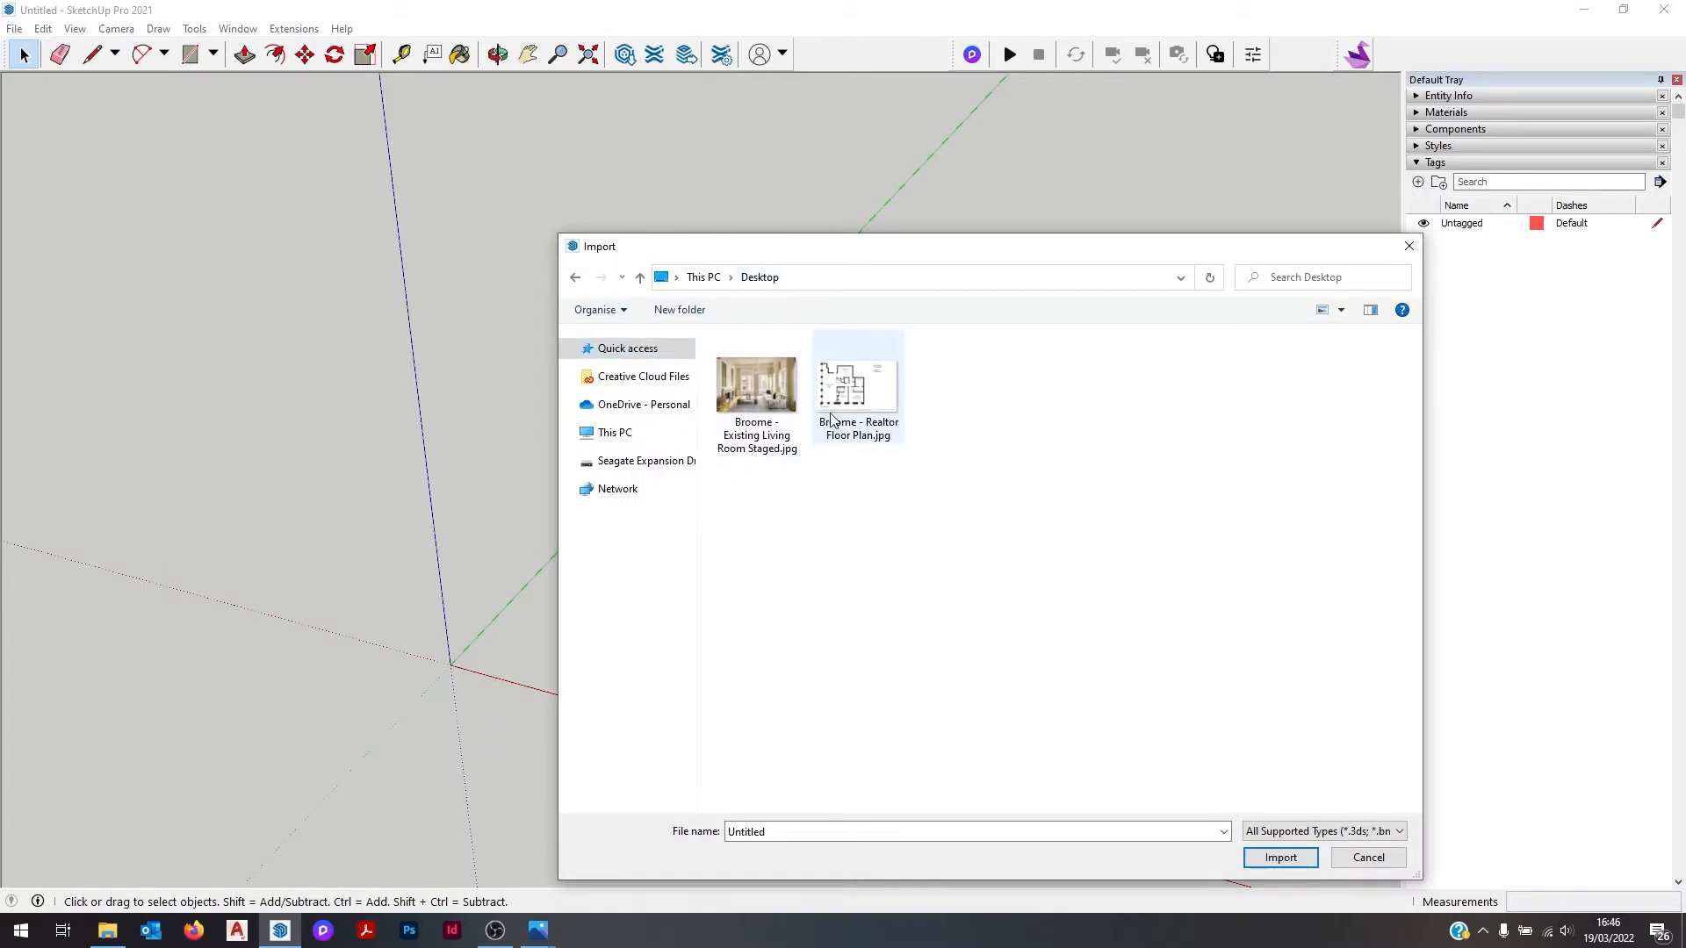
click(857, 363)
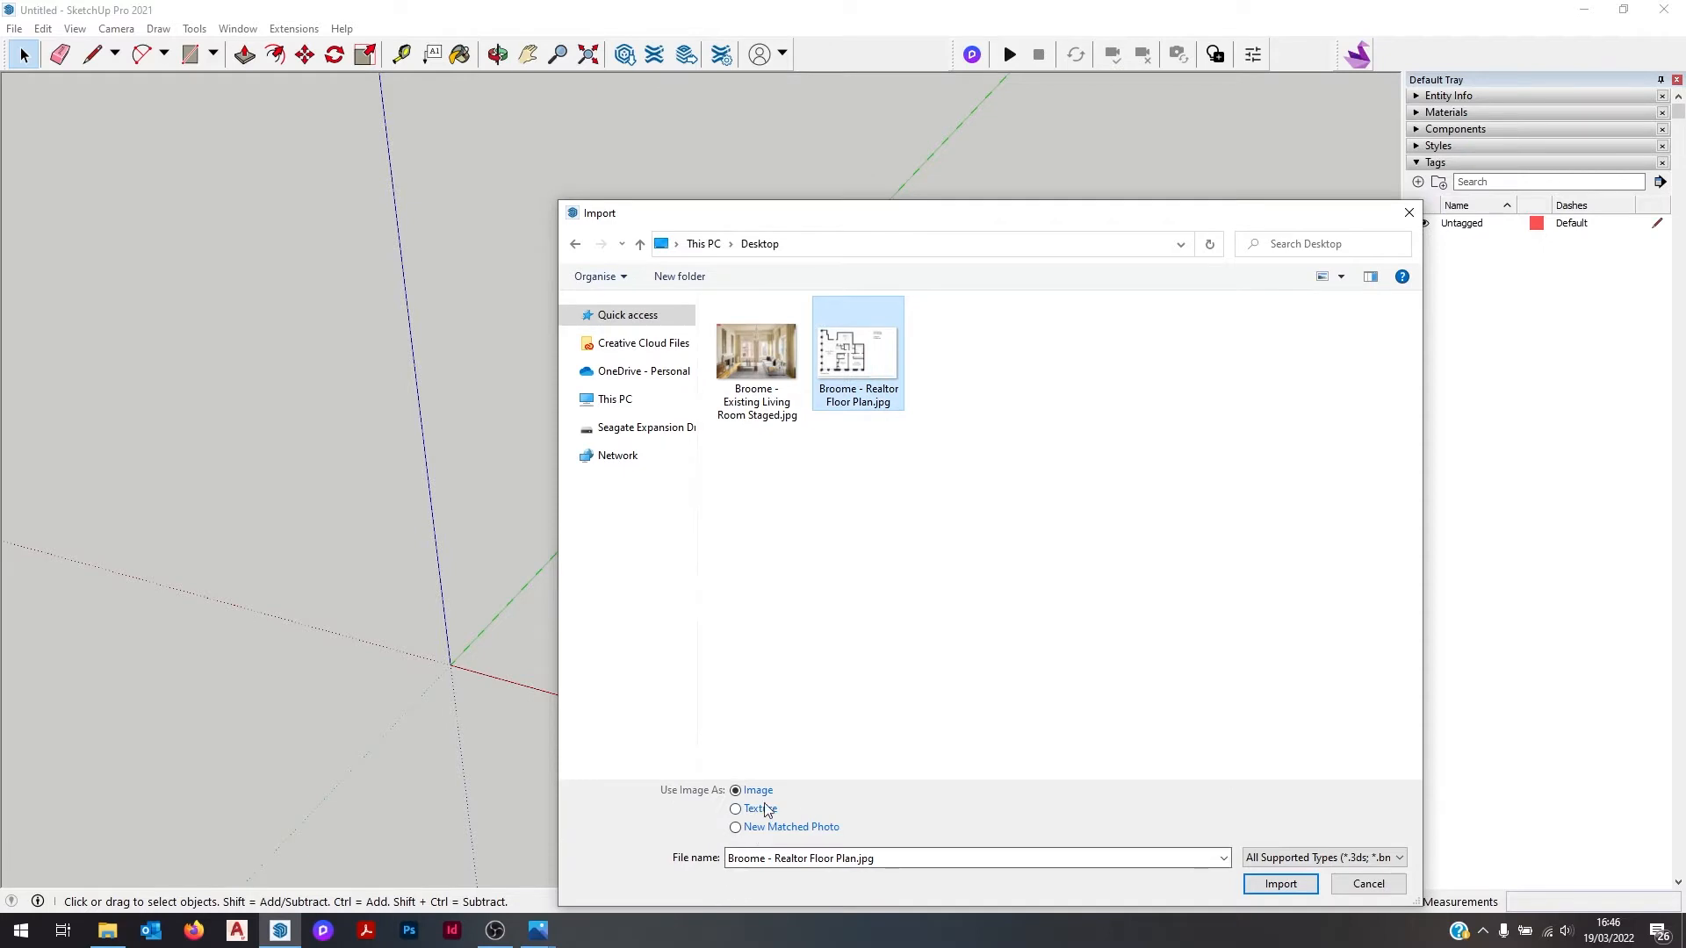
click(1280, 884)
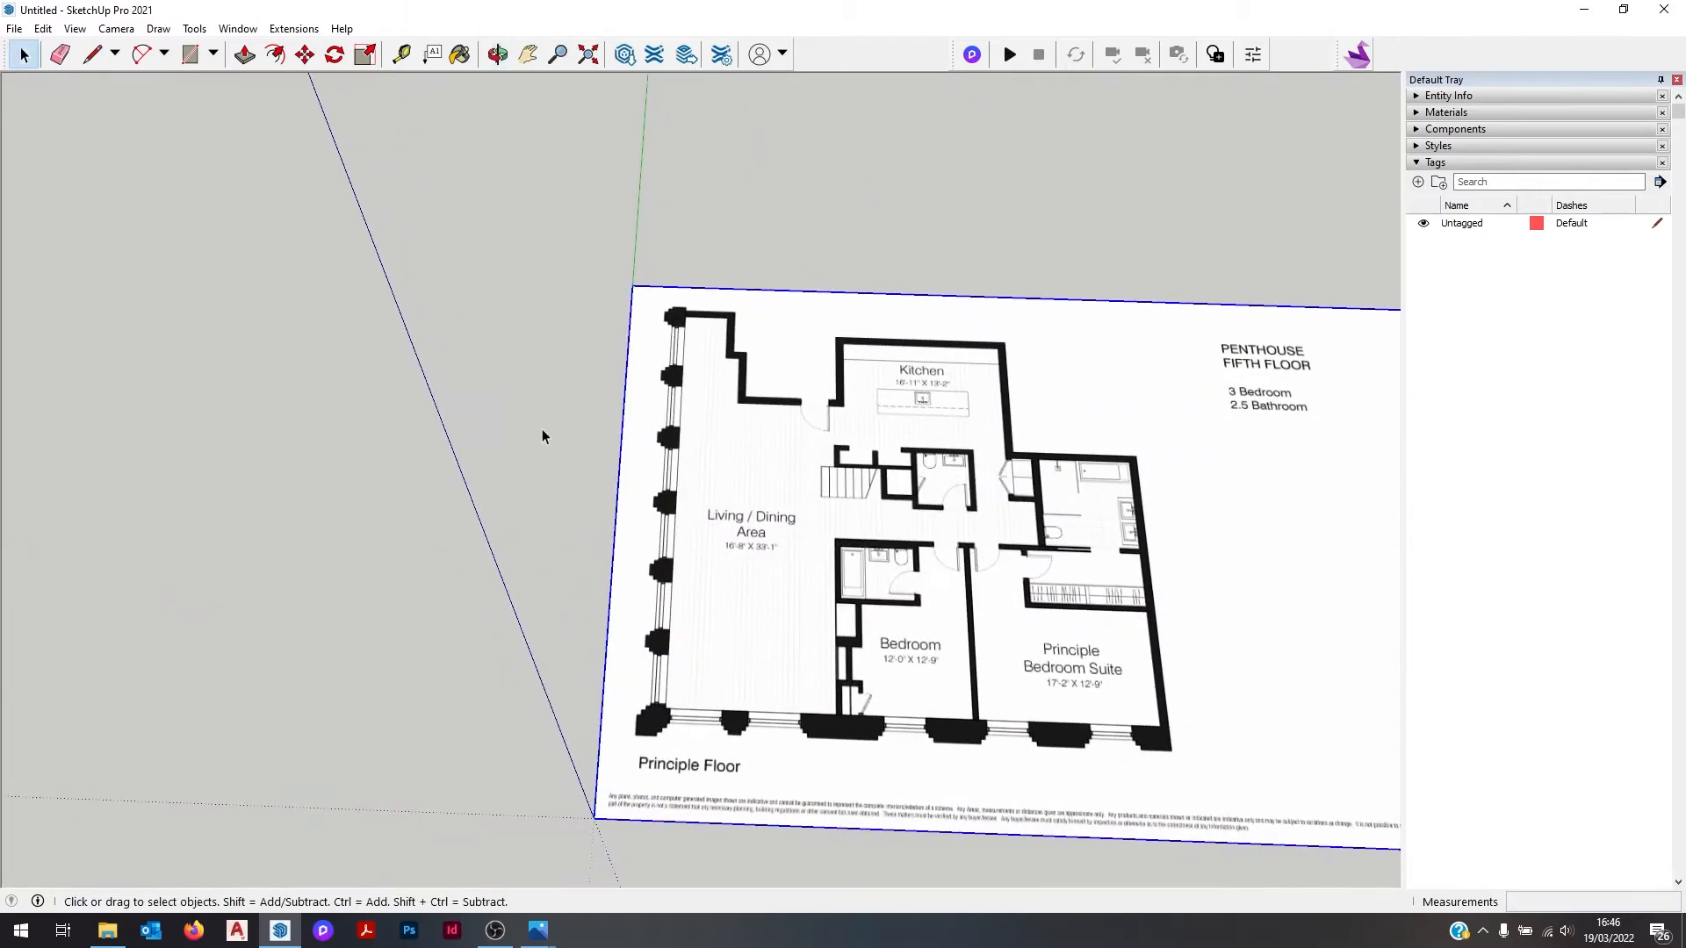
Step: Place the plan image and draw a 16'8" × 33'1" reference rectangle from the living area's corner
click(74, 30)
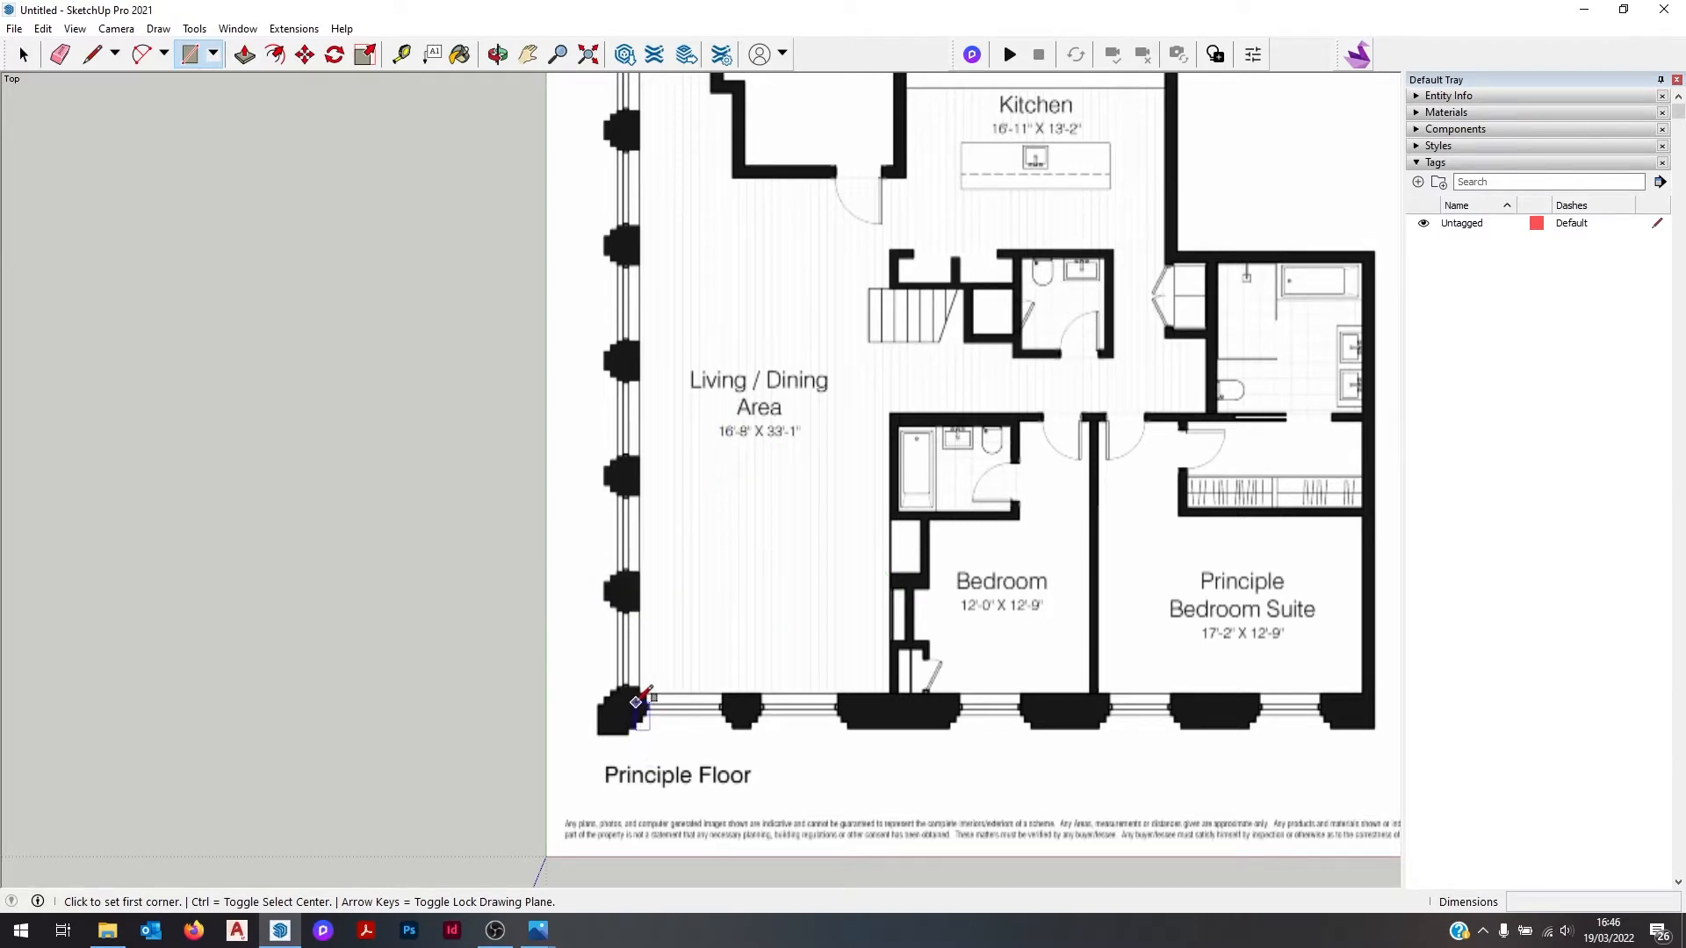
click(639, 699)
text(33'1)
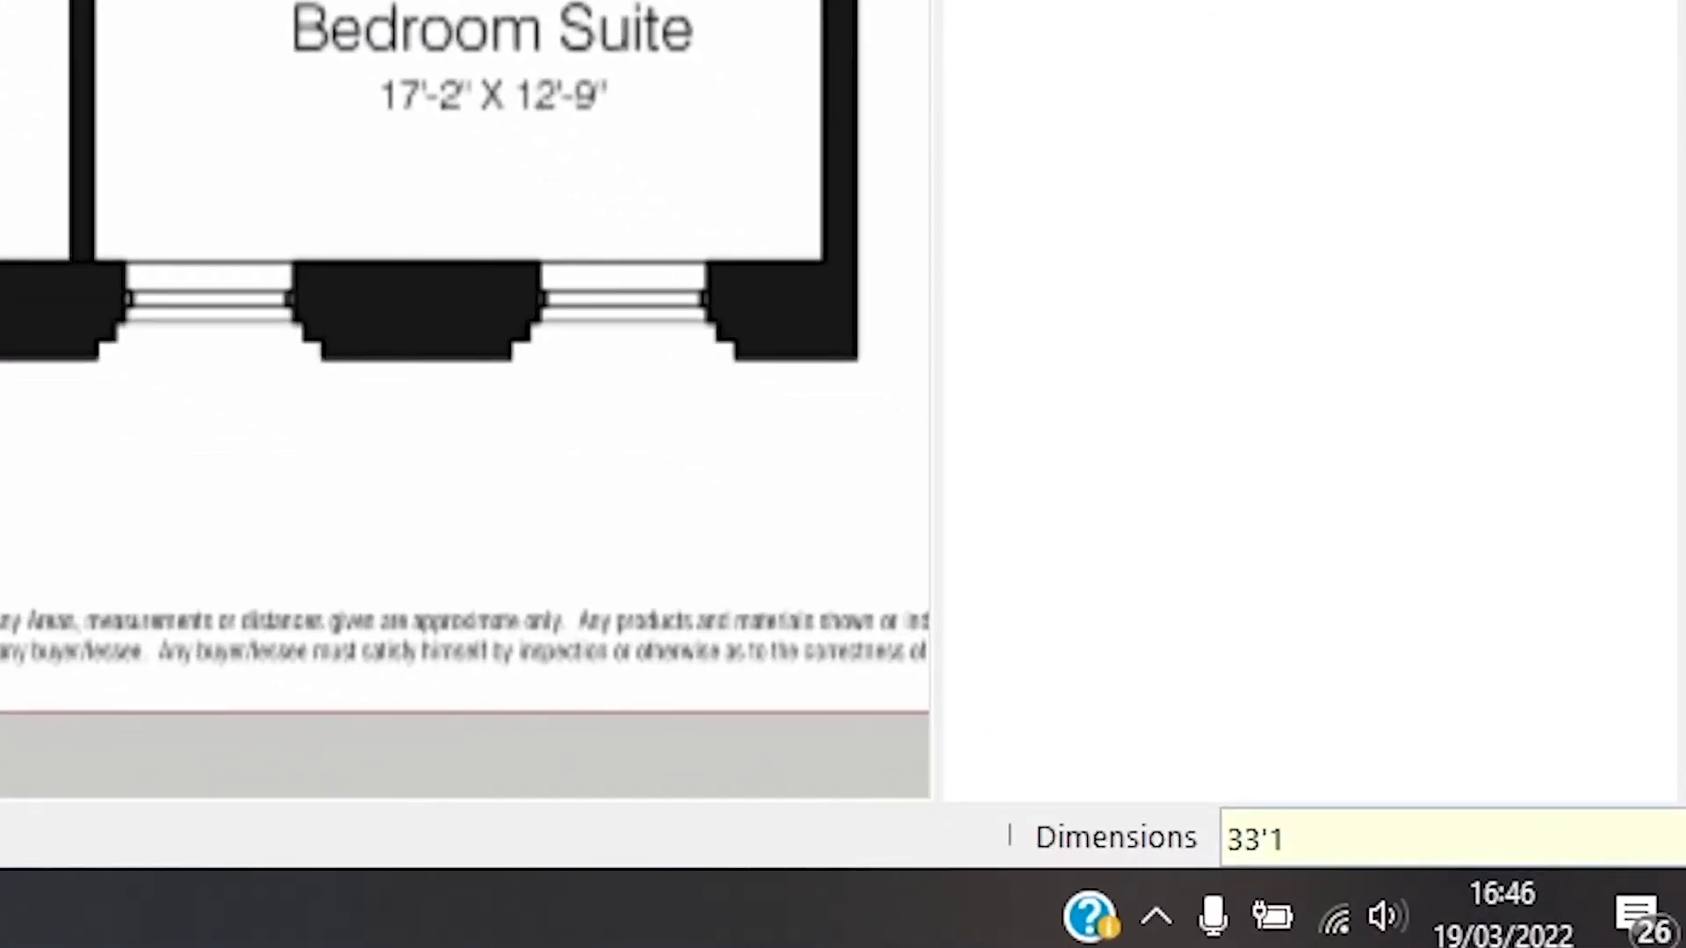
text(,1)
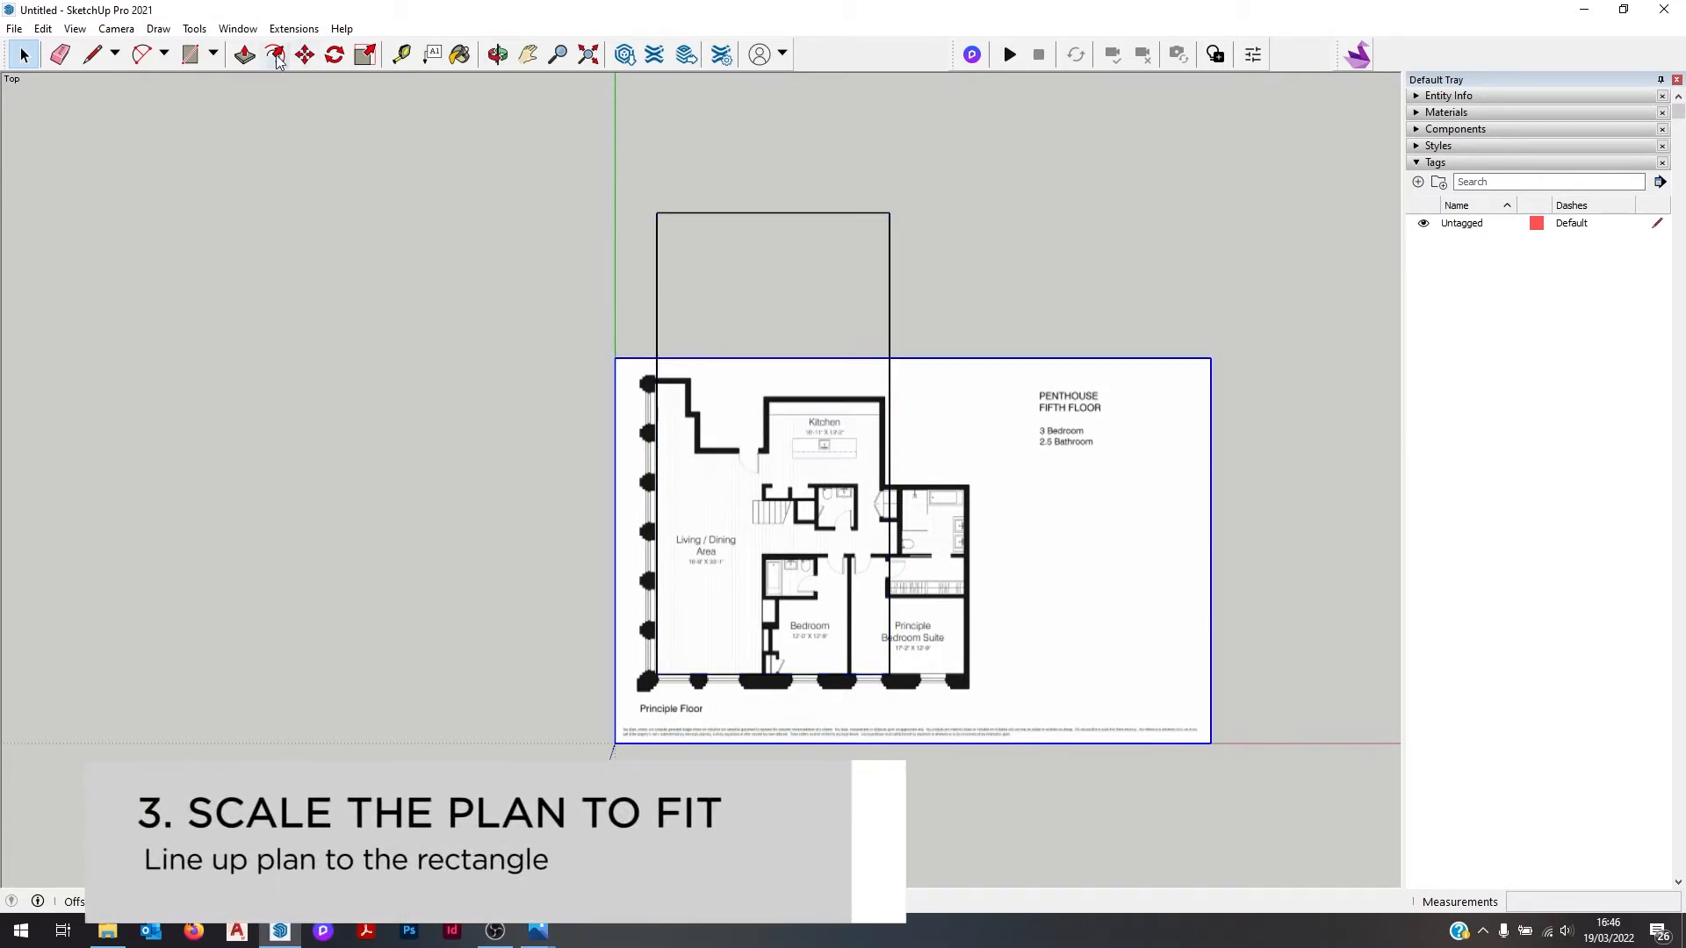
Step: Move the floor plan so its living area corner meets the rectangle's corner
click(193, 30)
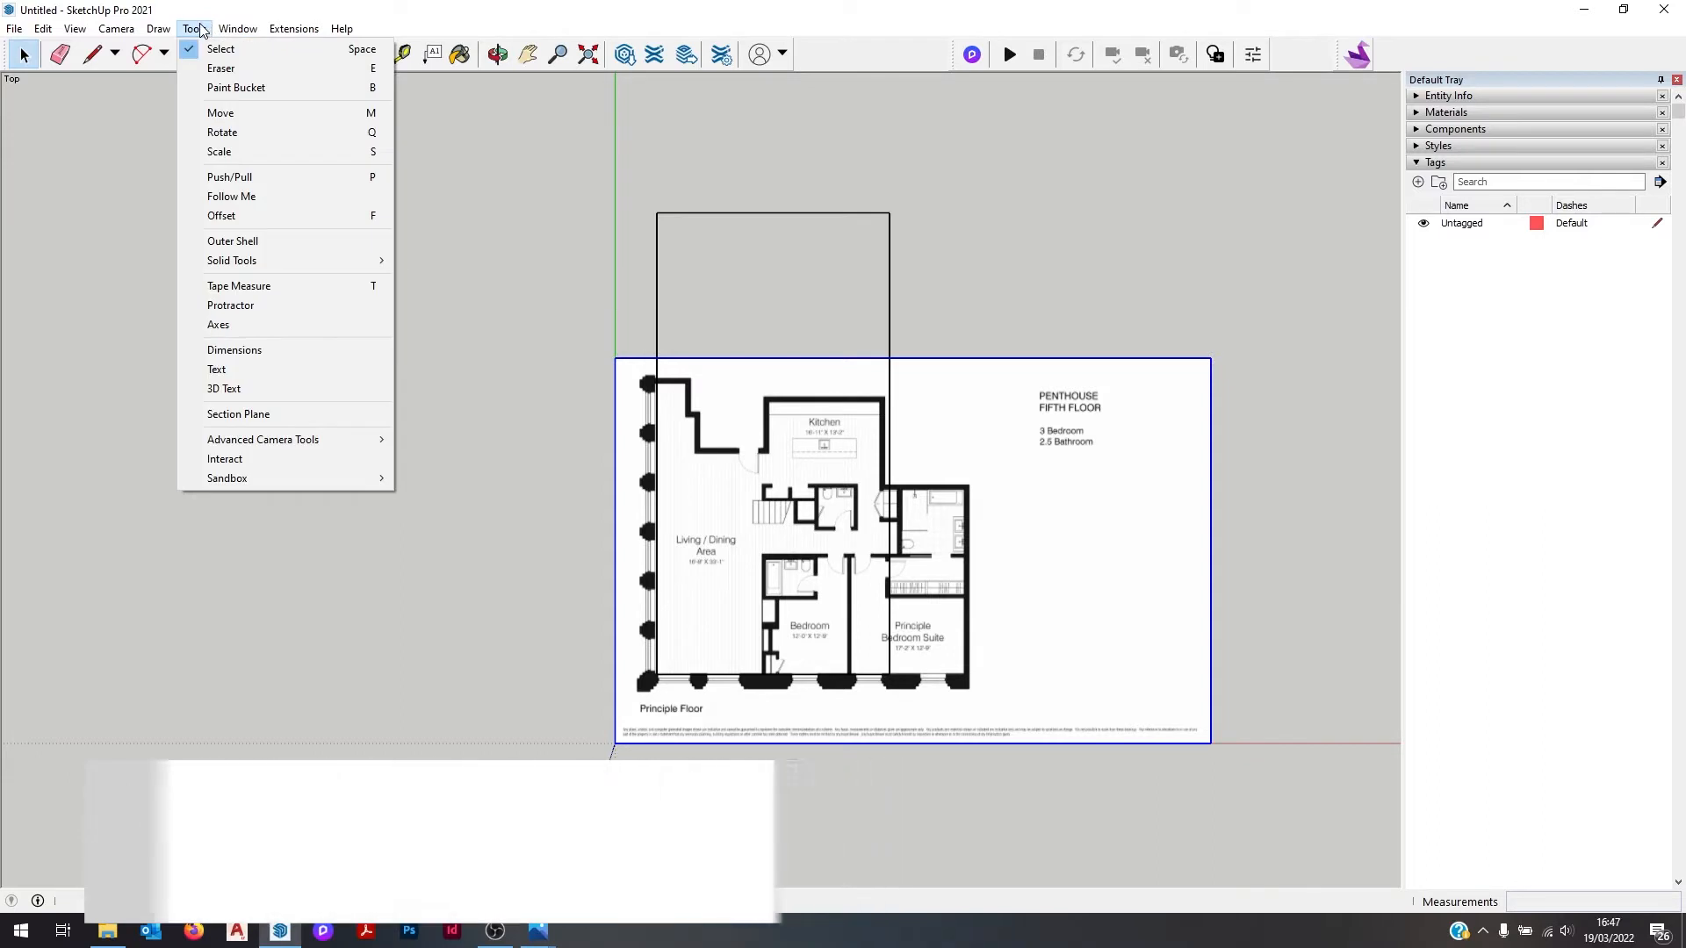
click(218, 151)
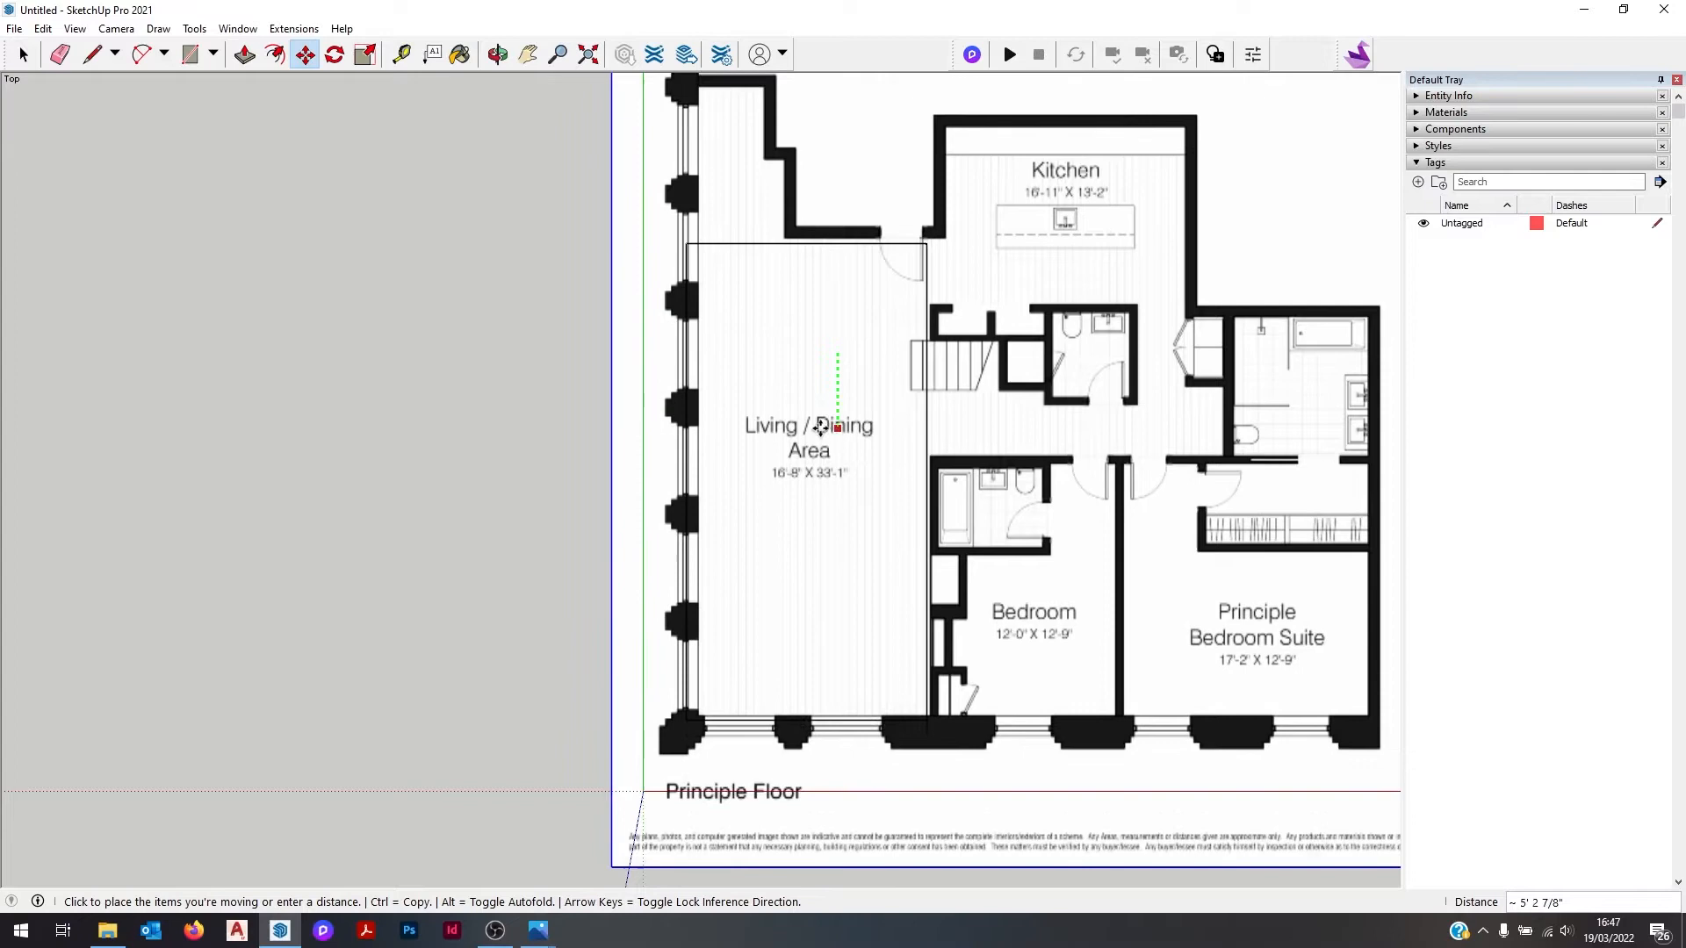
click(237, 28)
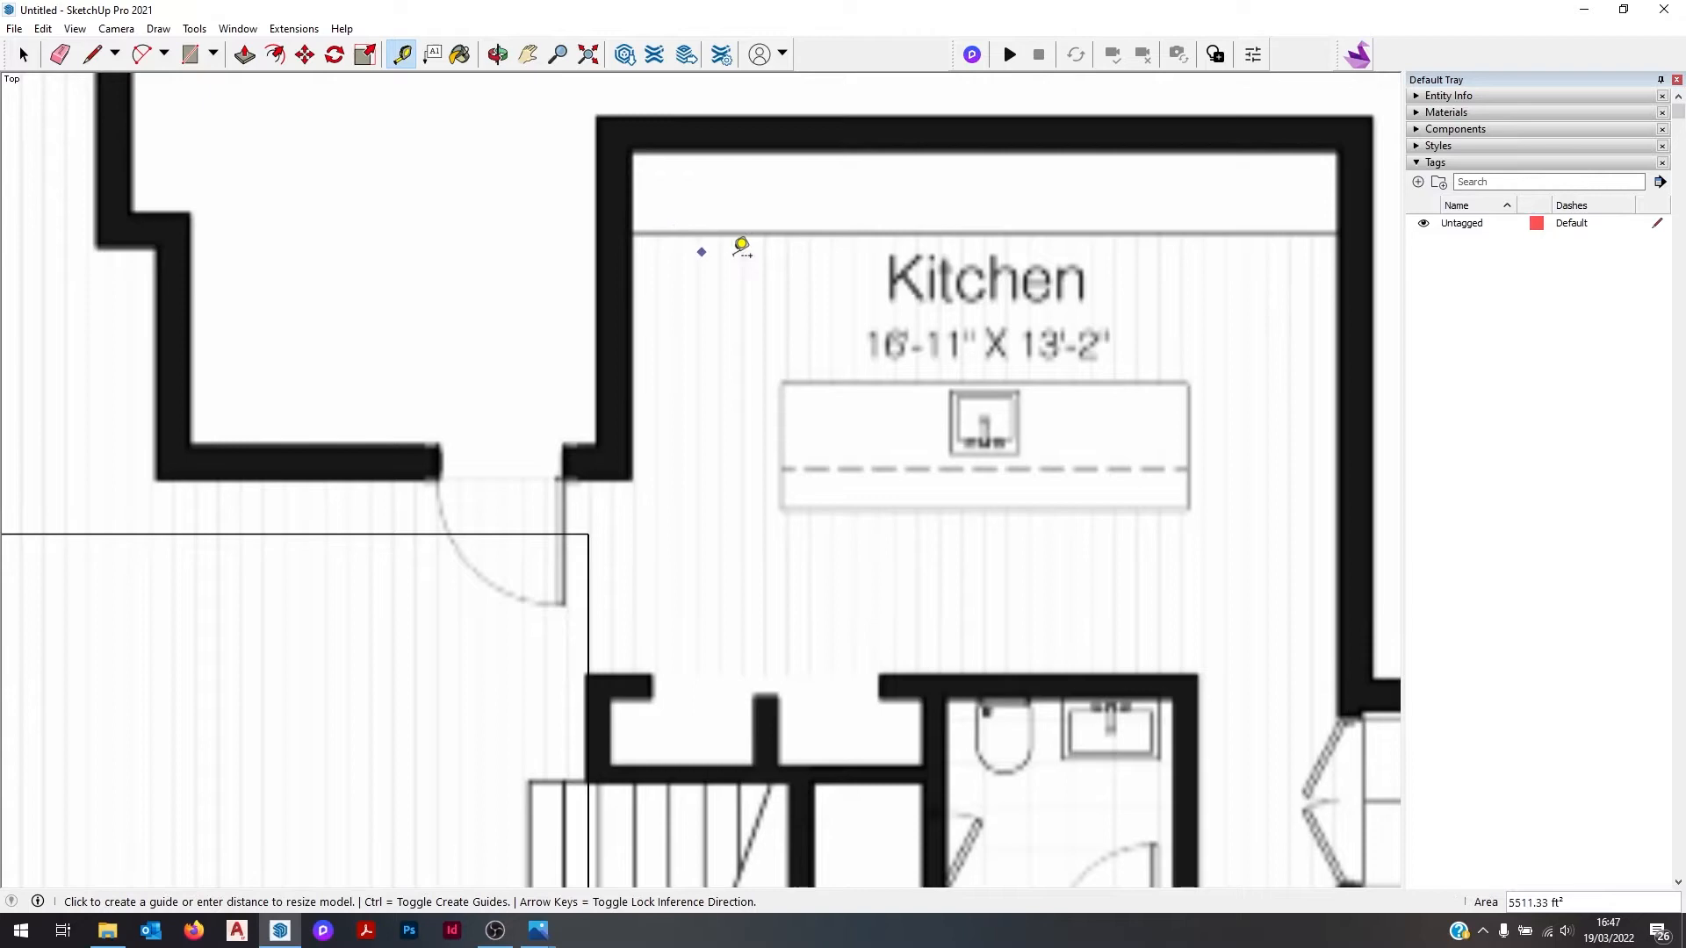
Step: Zoom the view while rescaling the plan to fit the reference rectangle
scroll(down, 3)
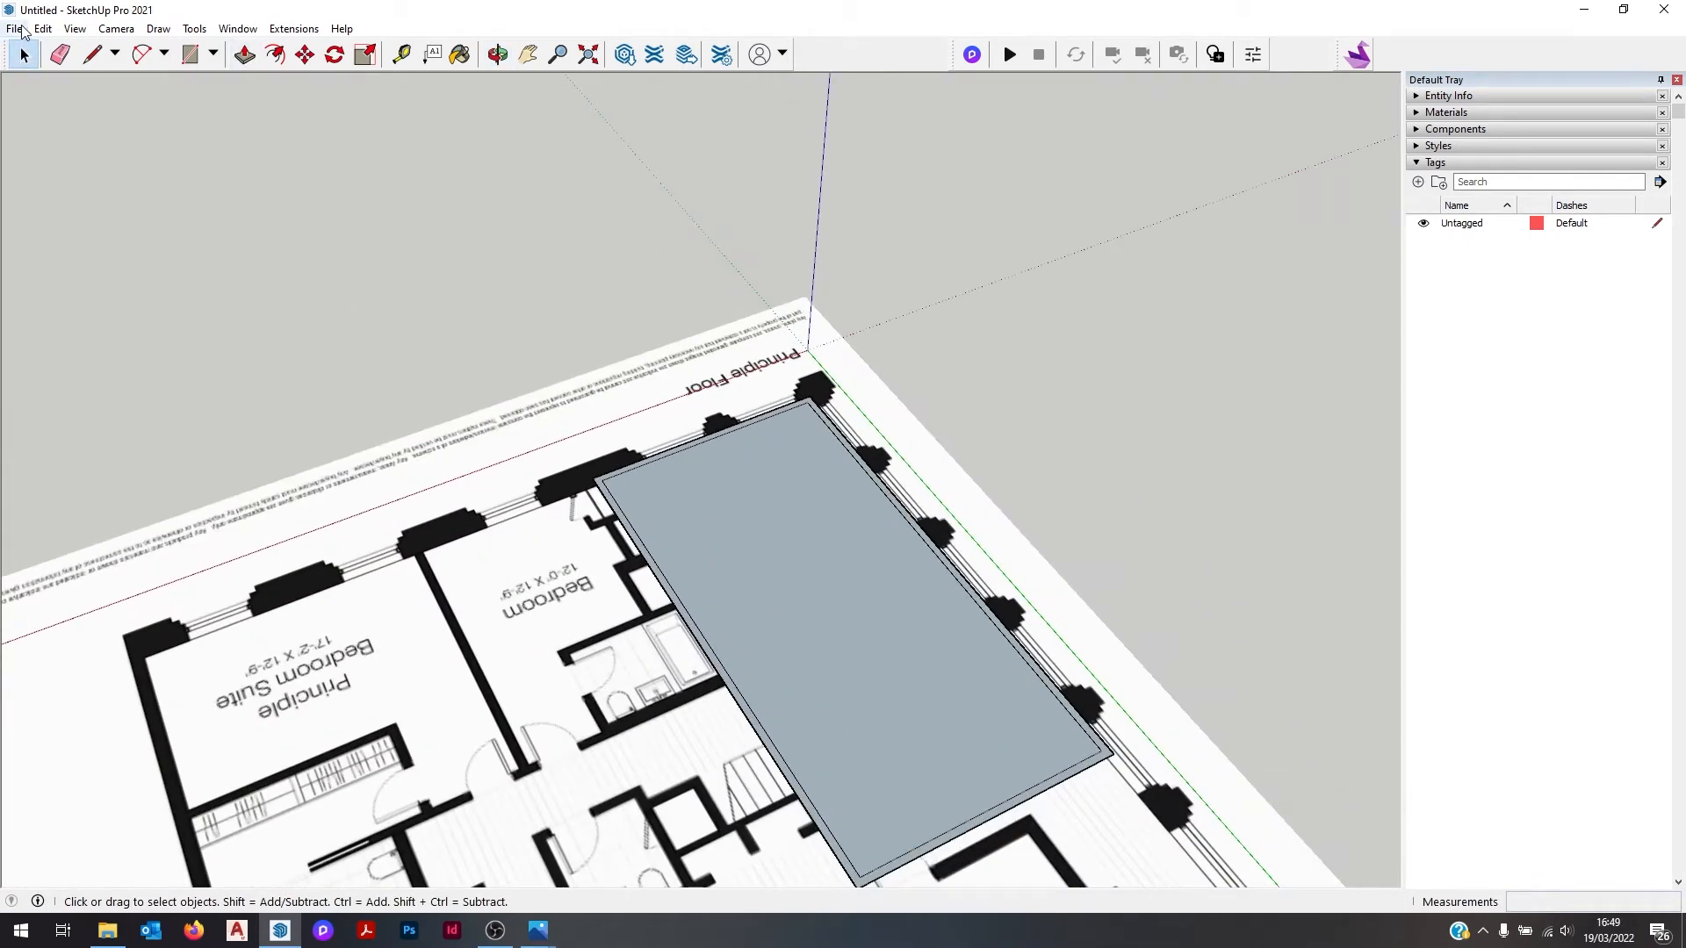
Step: Import 'Broome - Existing Living Room Staged.jpg' into the model as an image
click(14, 28)
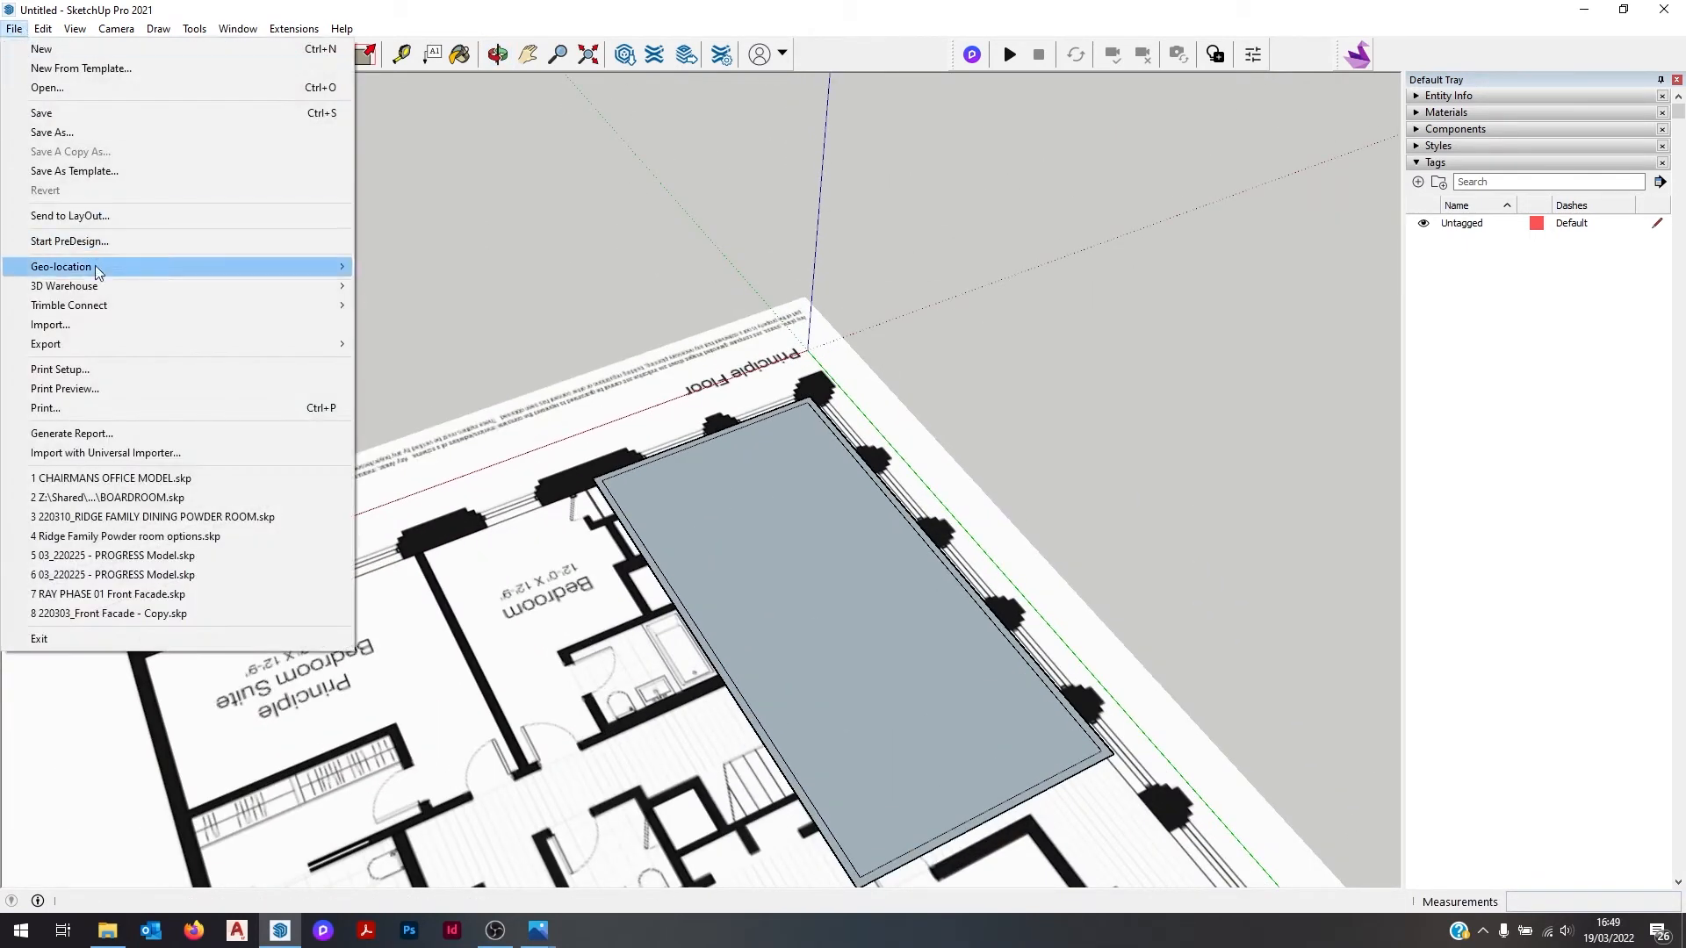
click(49, 325)
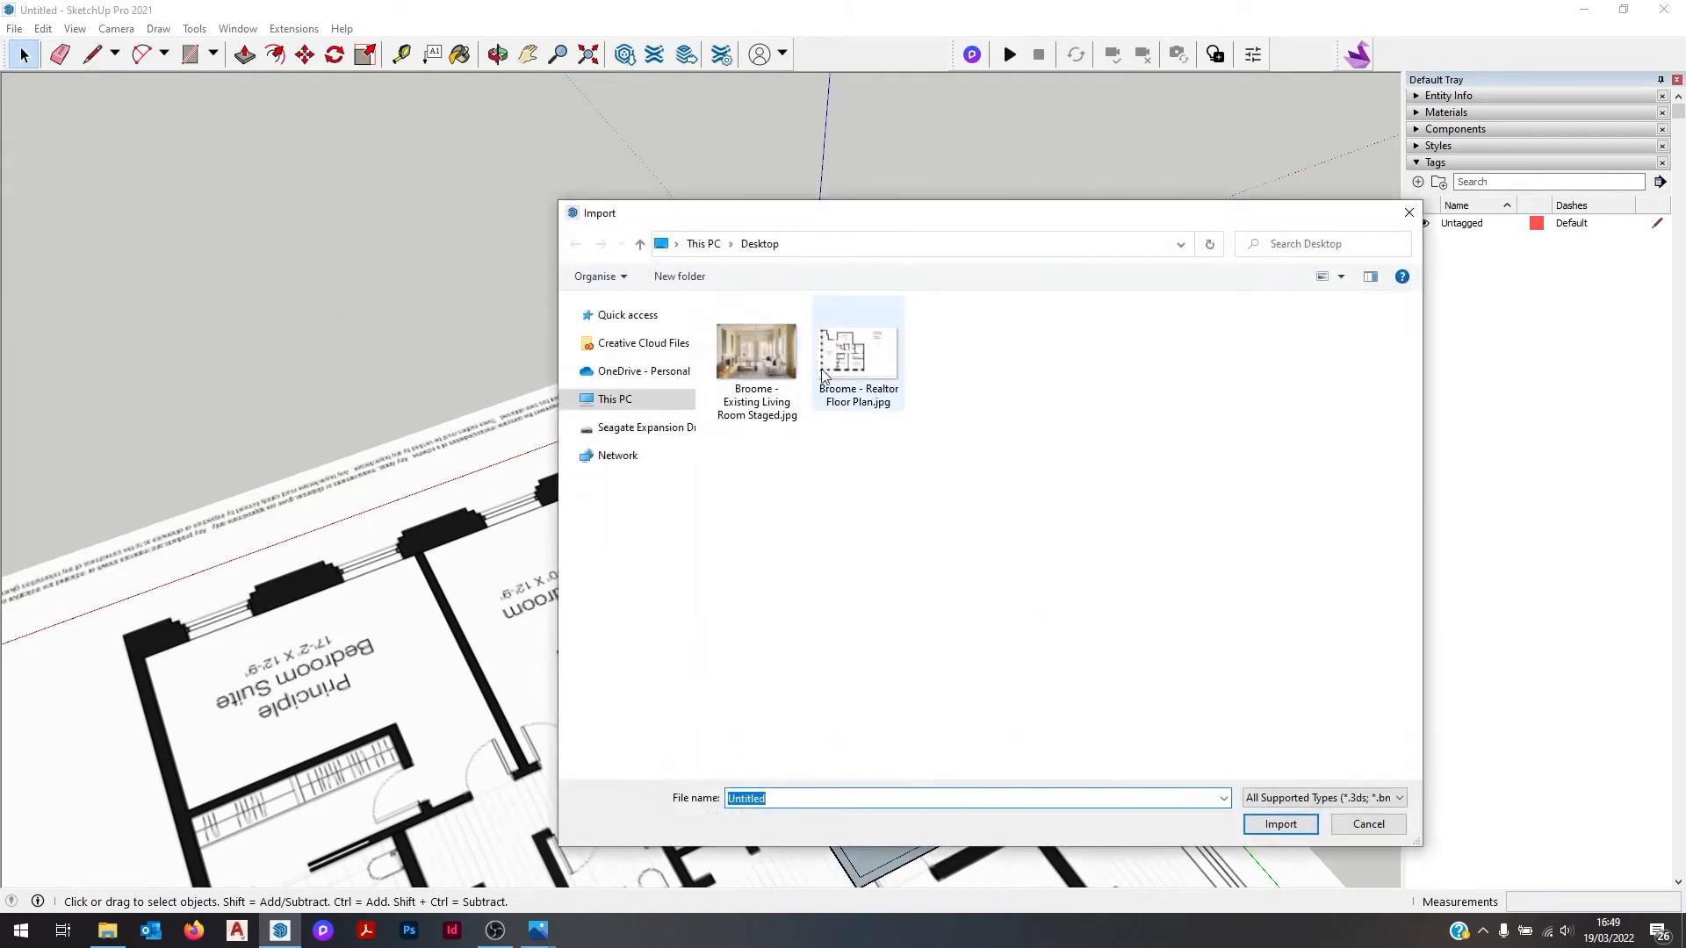
click(755, 352)
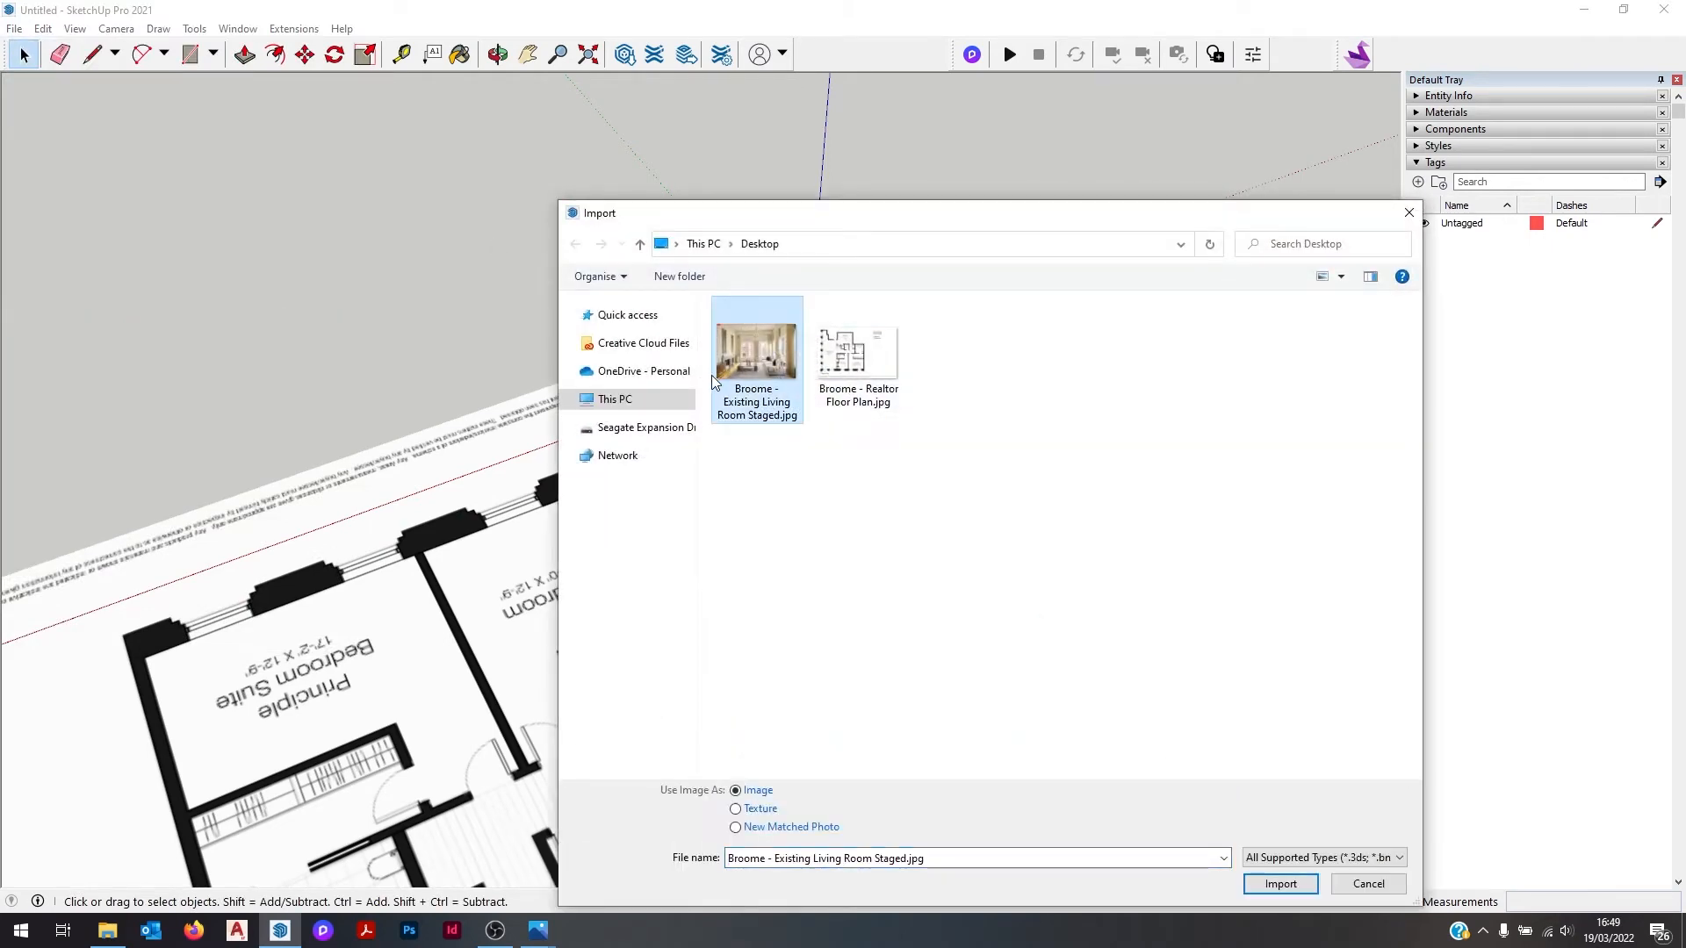
click(1280, 883)
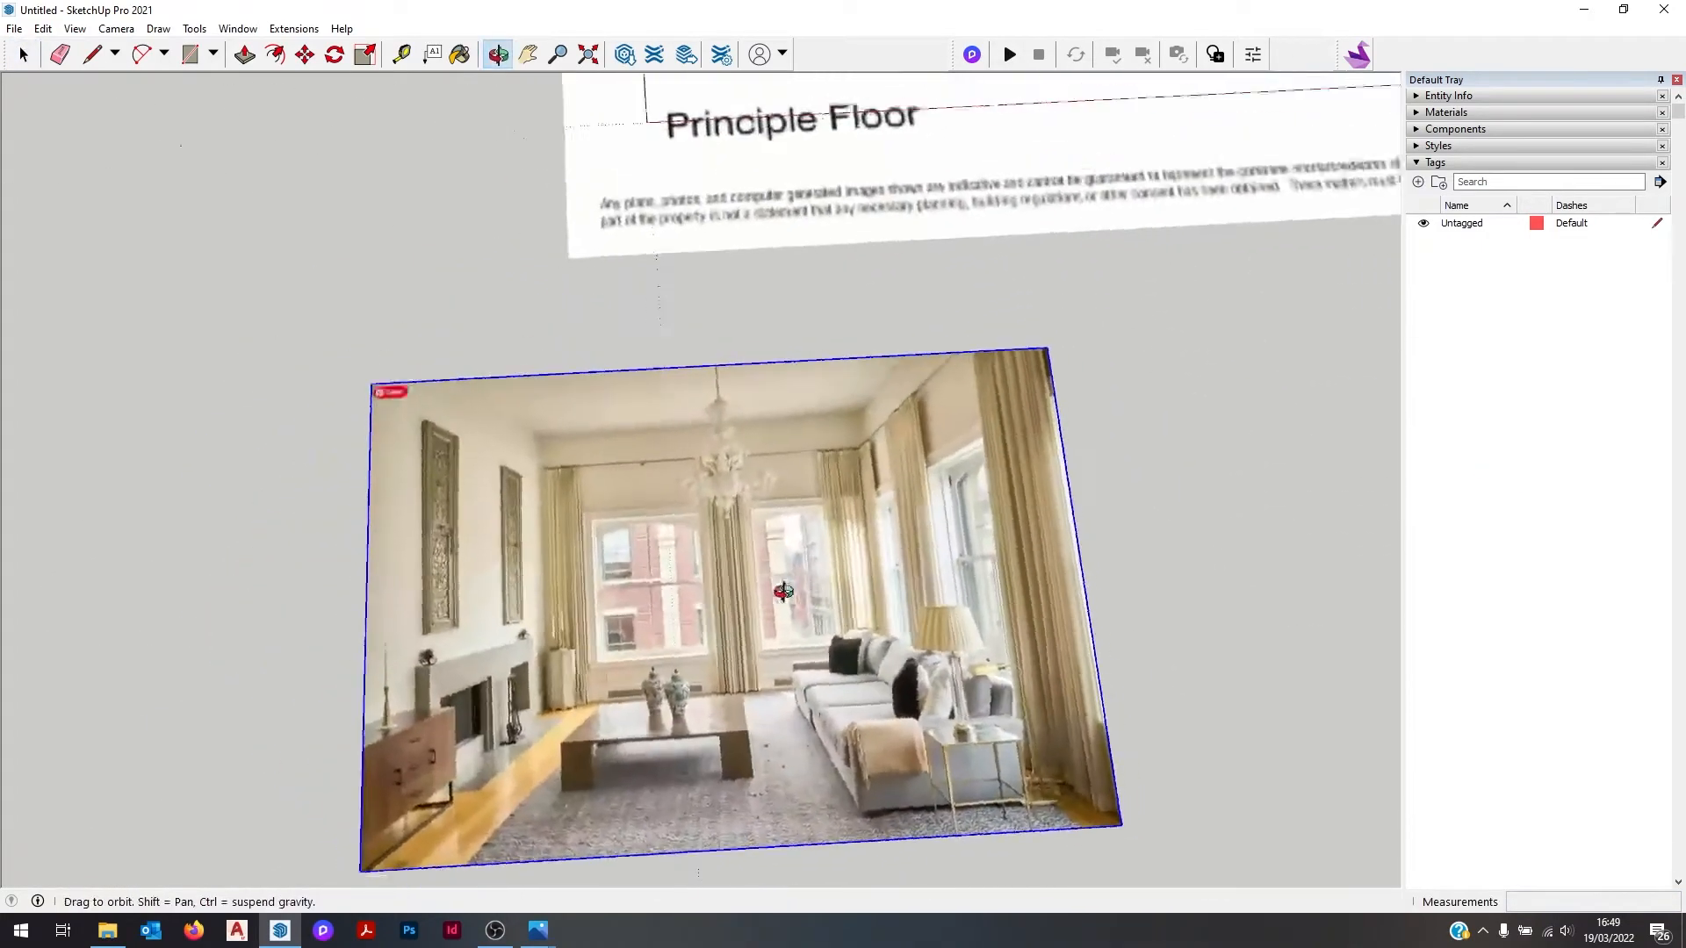
Step: Place the photo and switch the camera to Top view
click(116, 28)
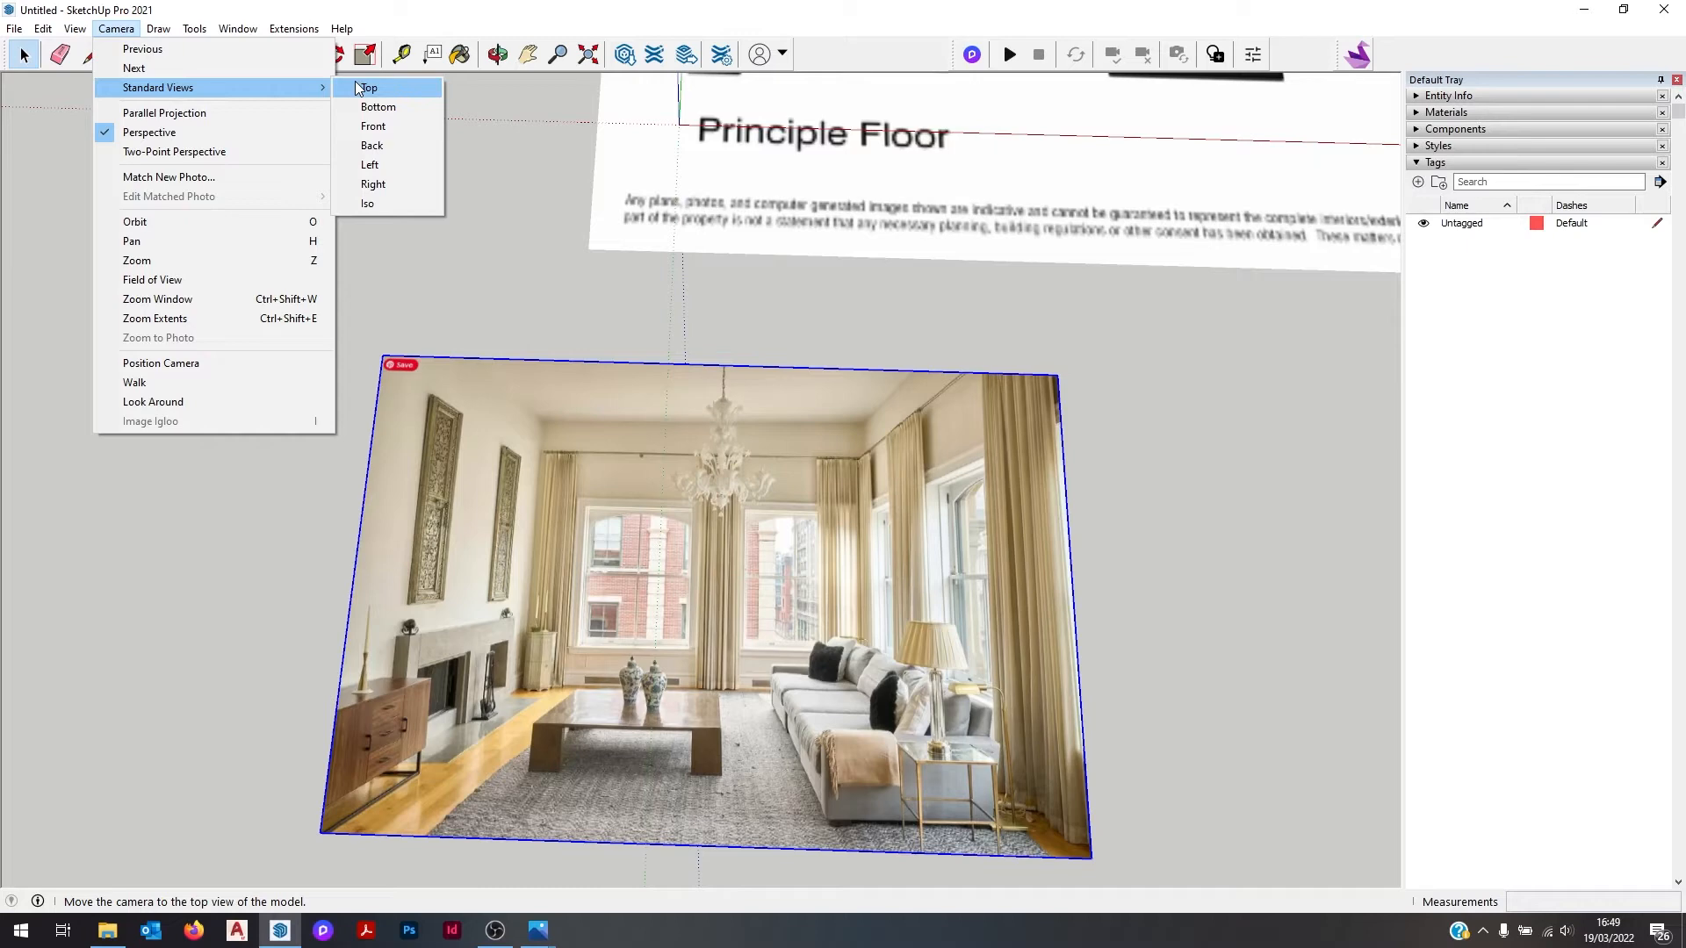
click(367, 88)
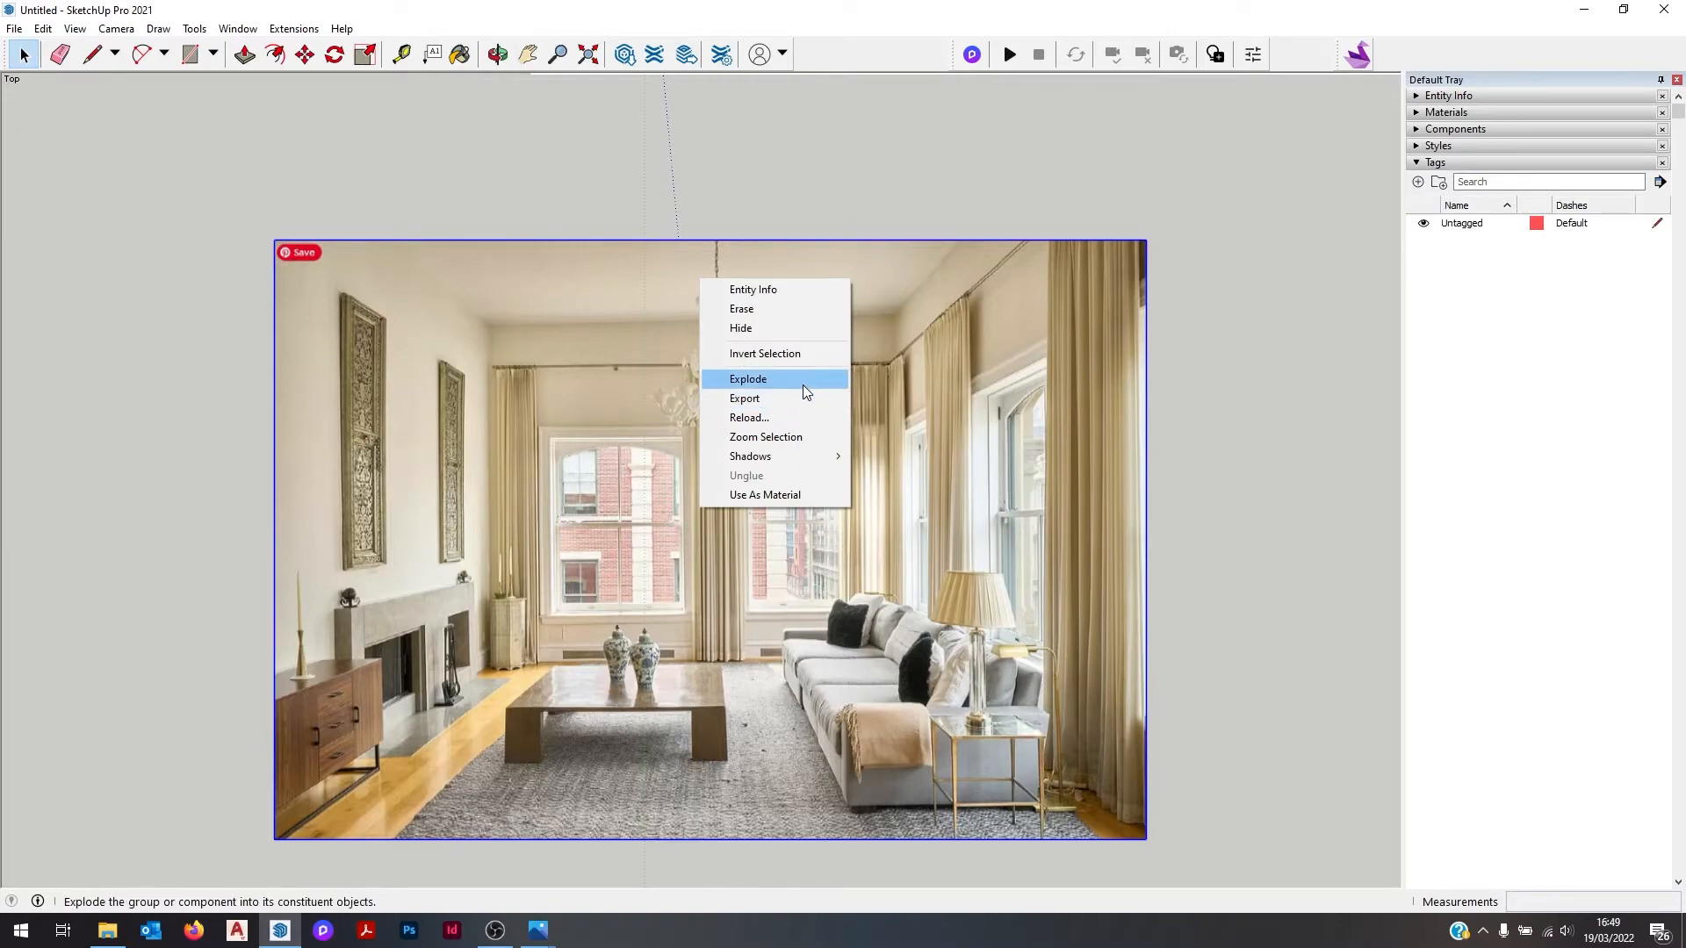
Step: Explode the photo, crop a rectangle around the back window wall and group it
click(748, 380)
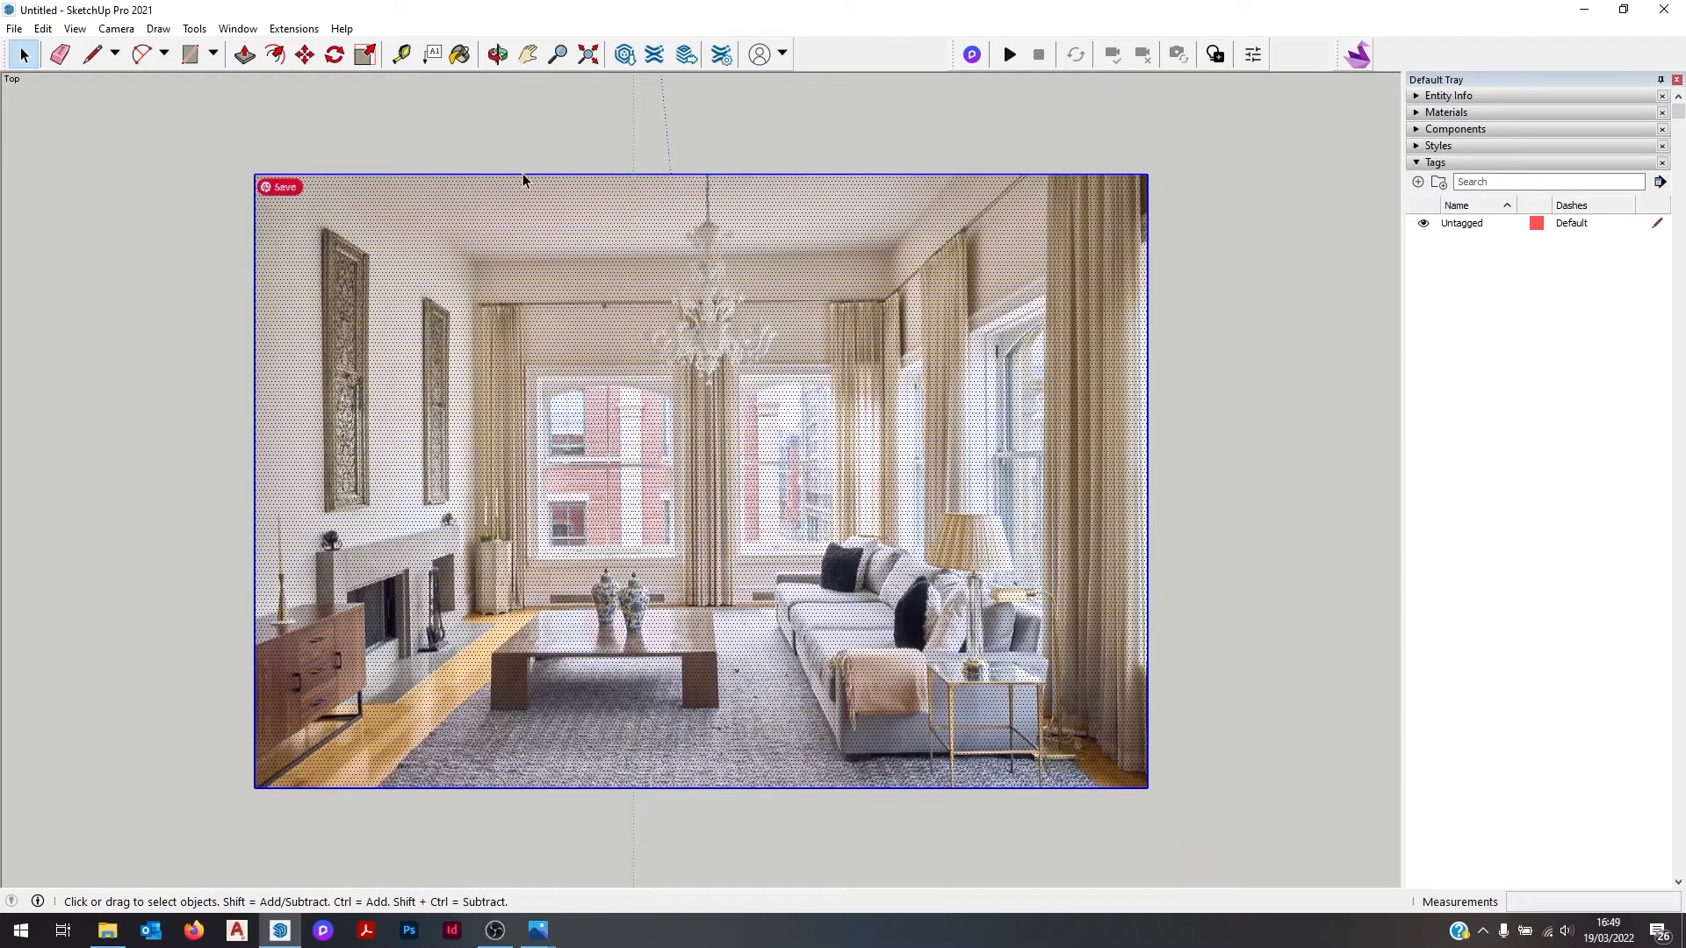
click(189, 55)
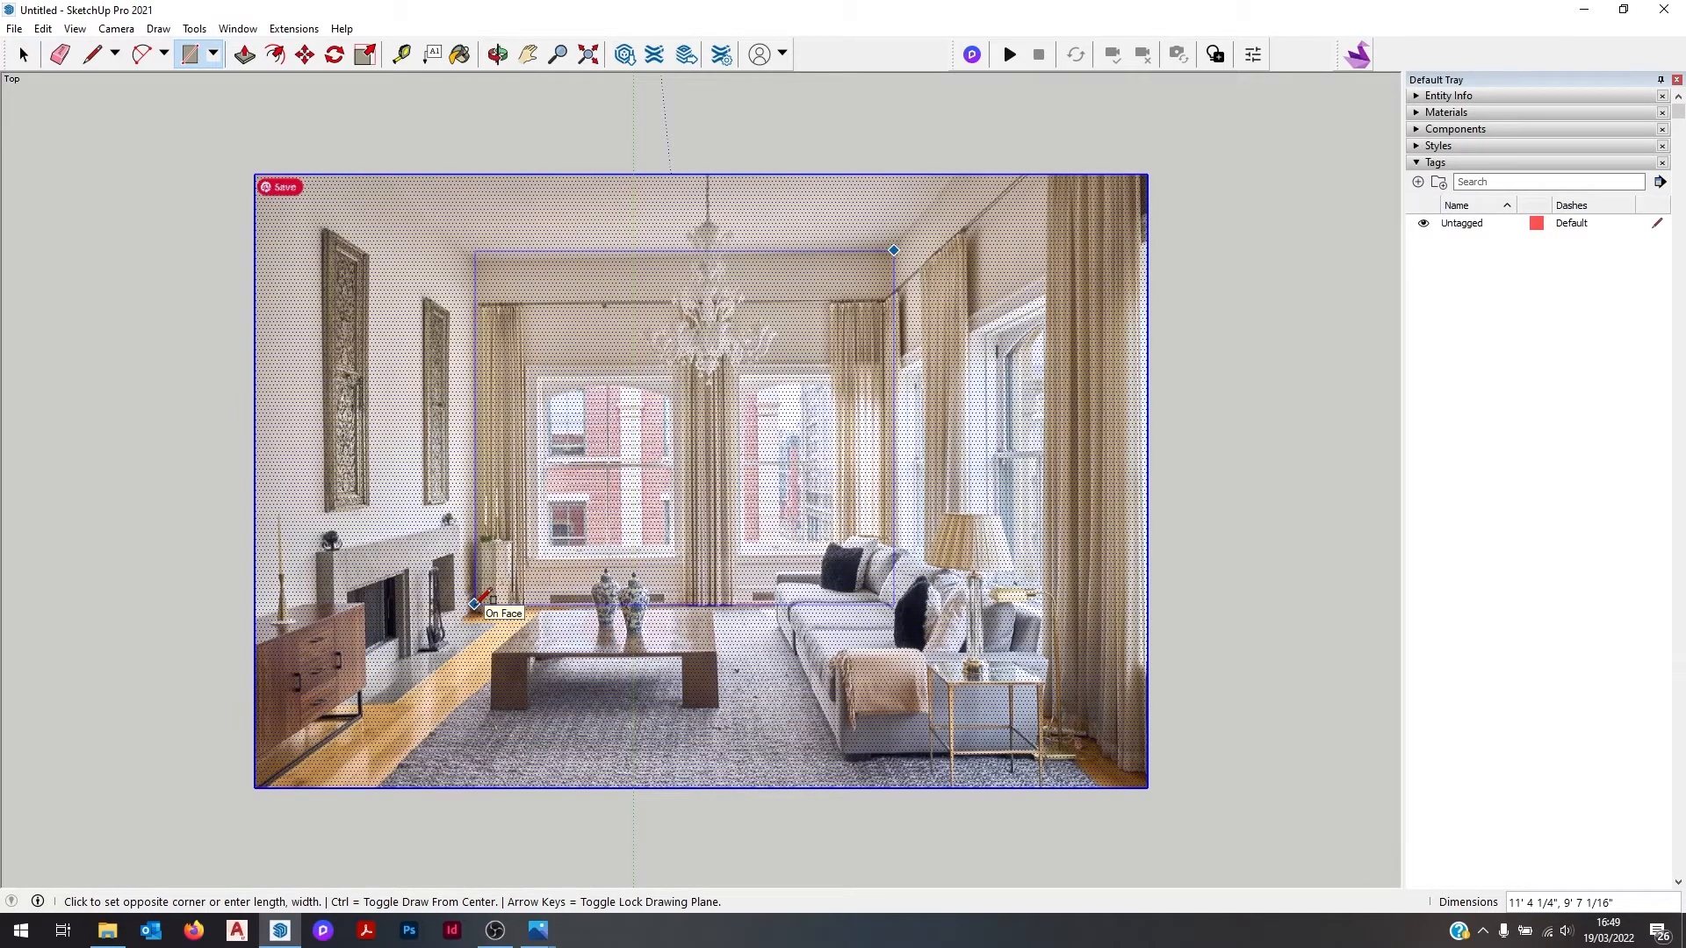
click(21, 54)
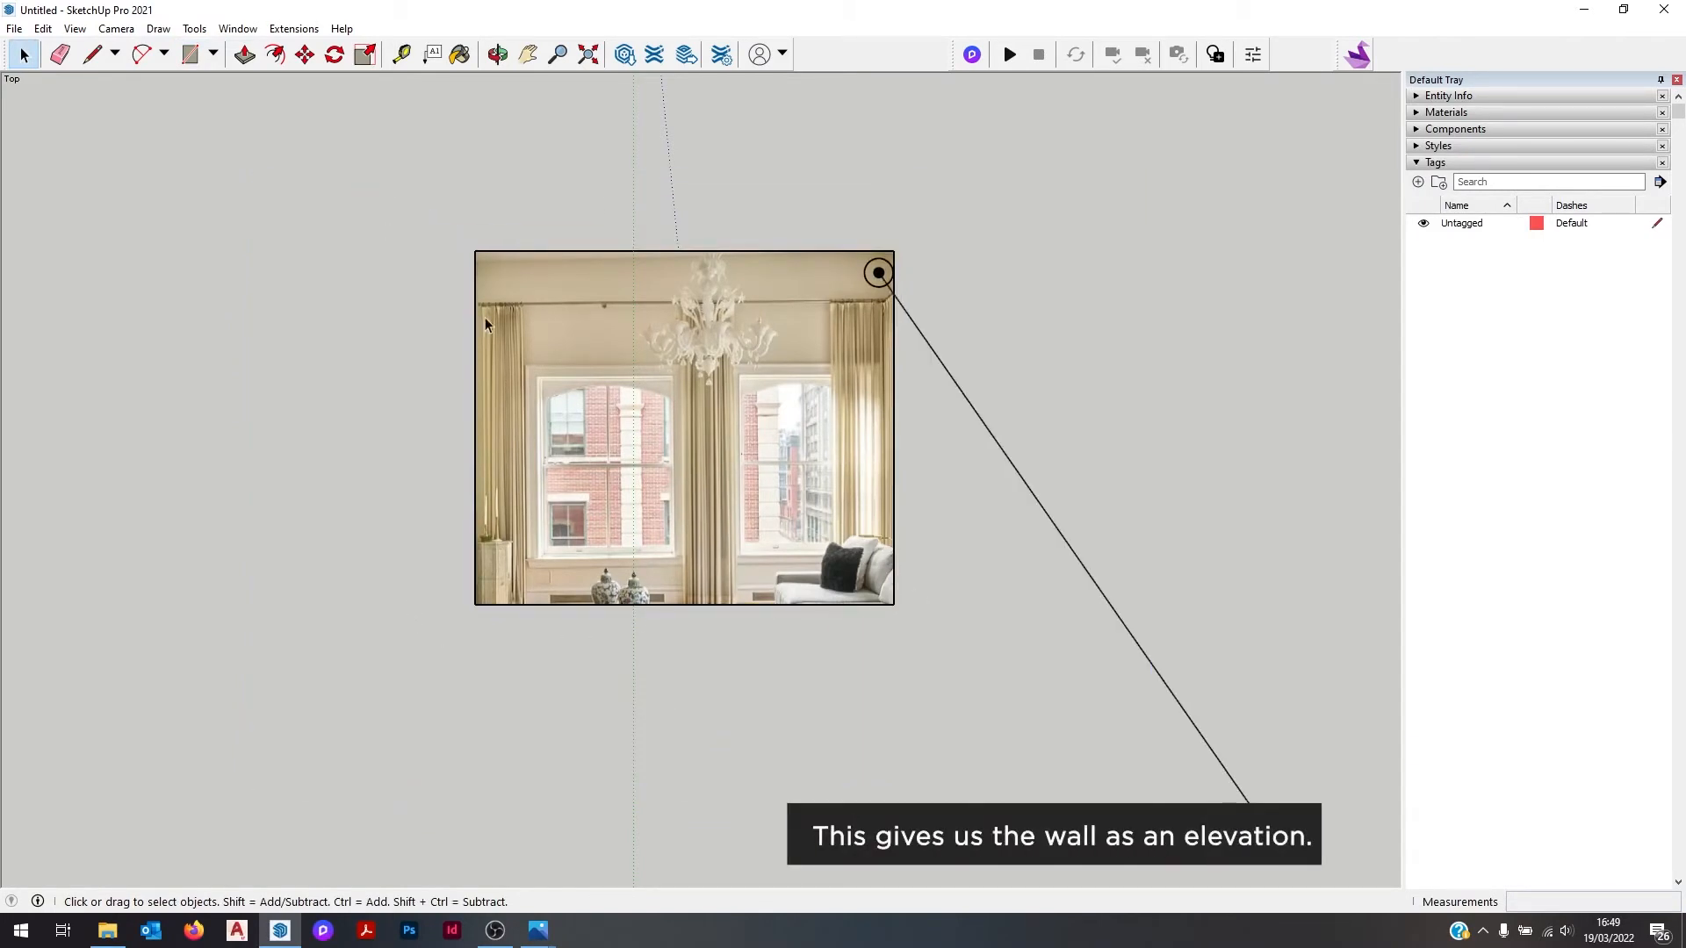
right_click(644, 430)
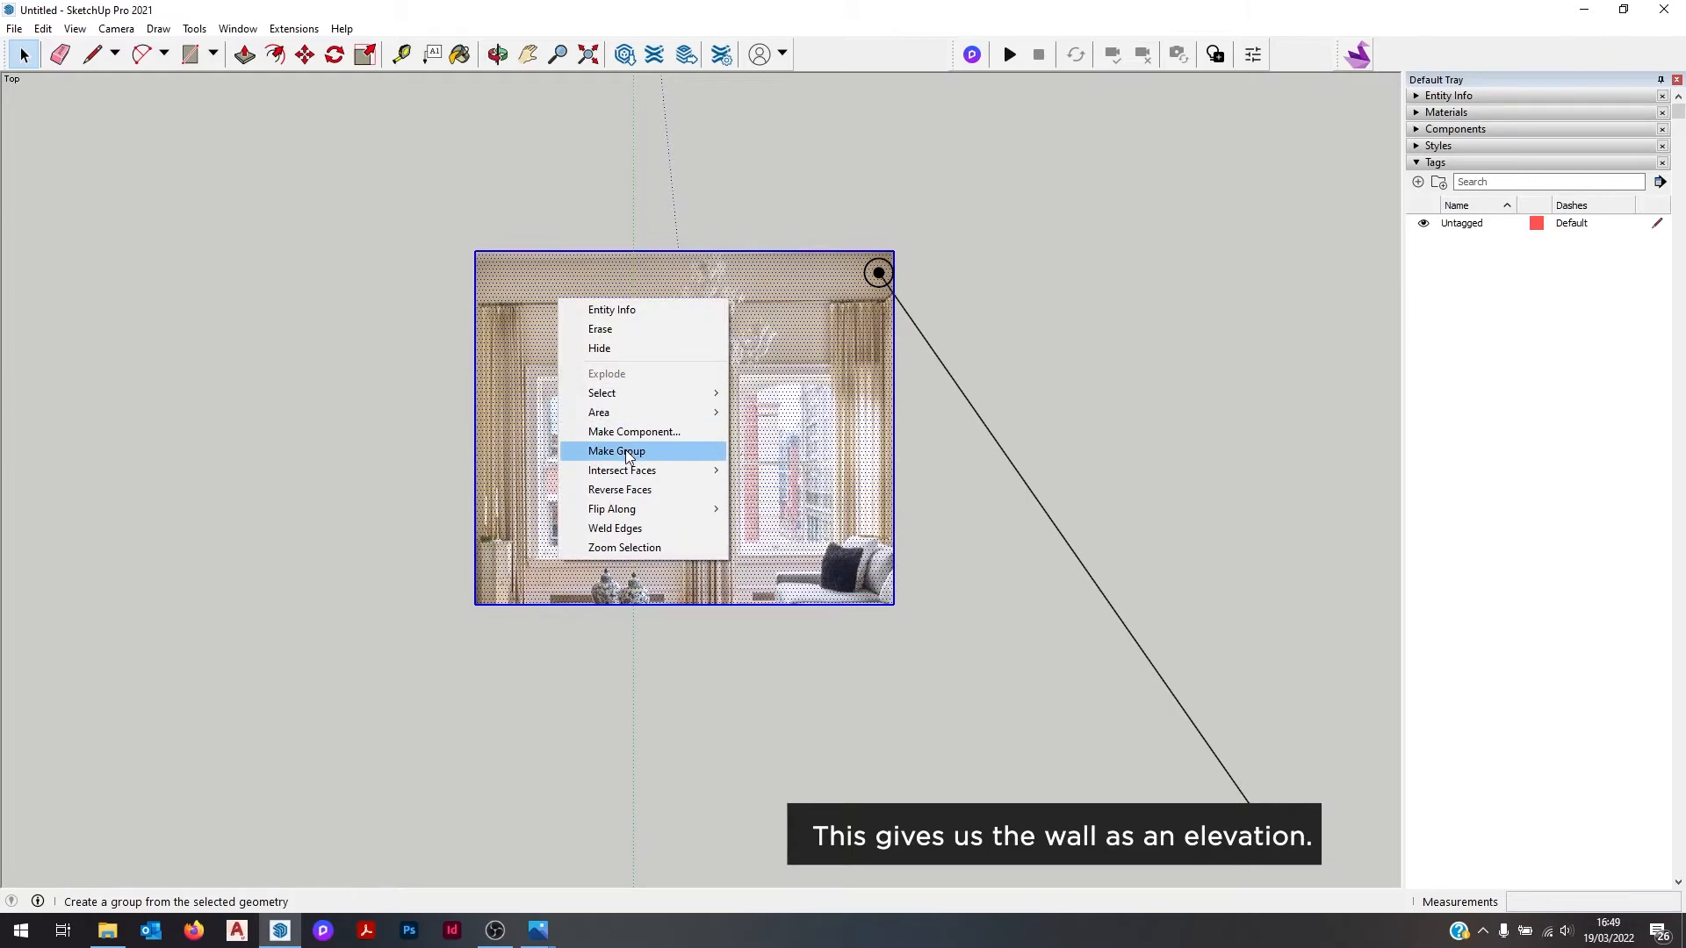
click(616, 451)
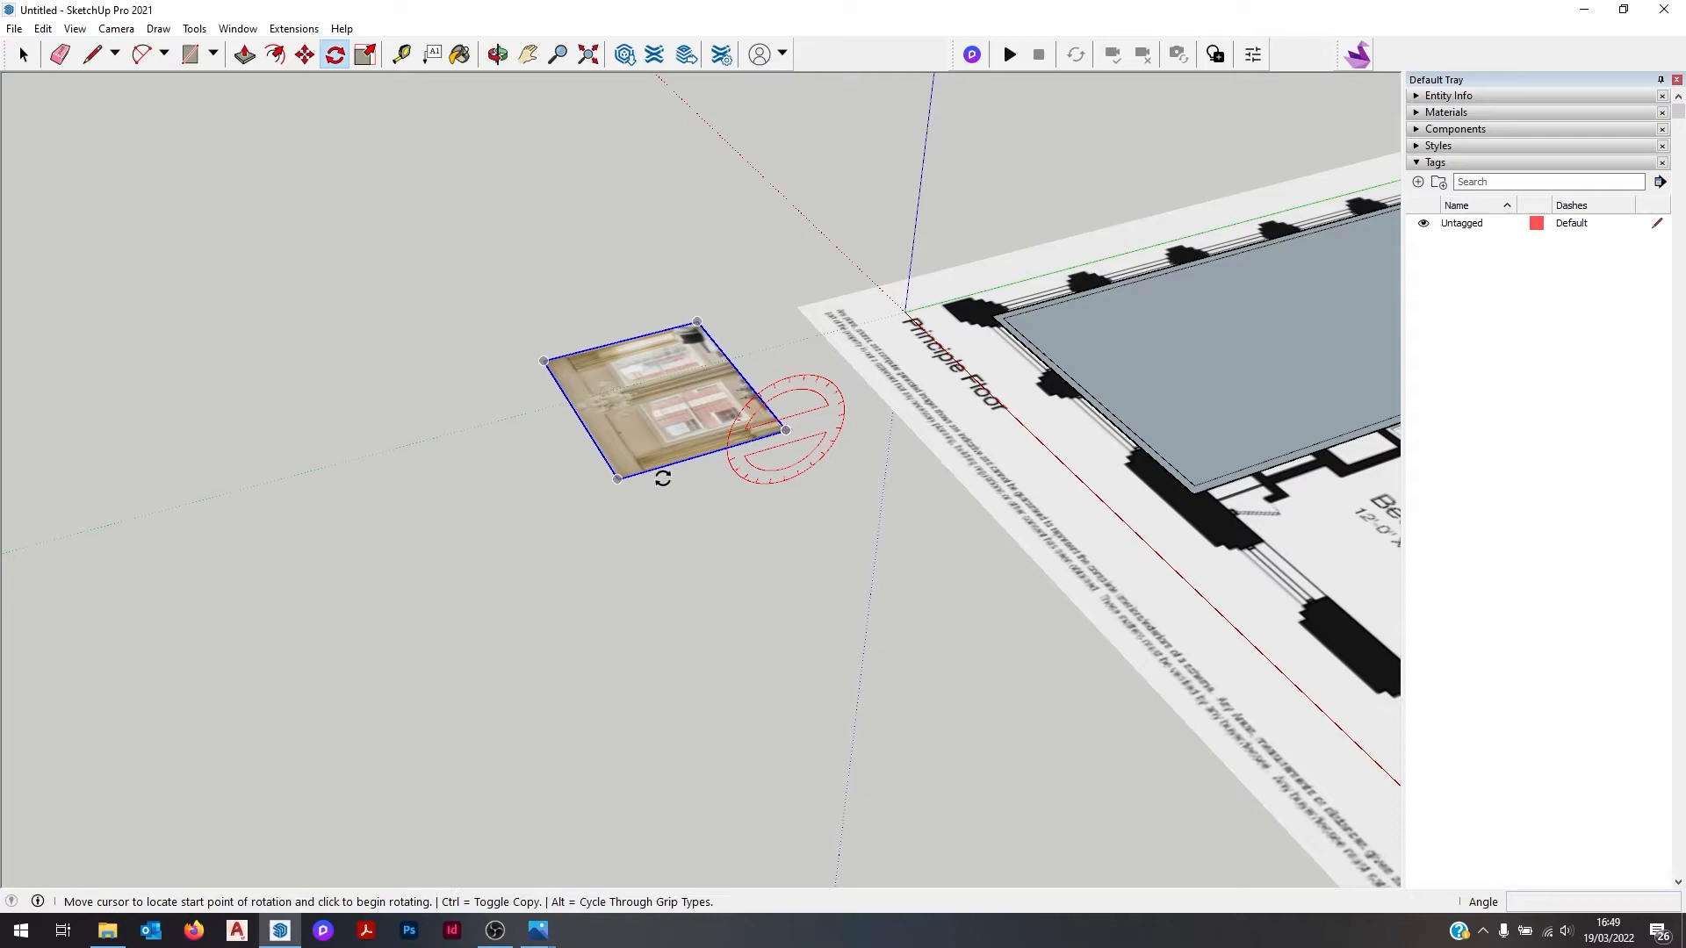
Step: Rotate the cropped wall photo upright and scale it to the wall's size
click(785, 430)
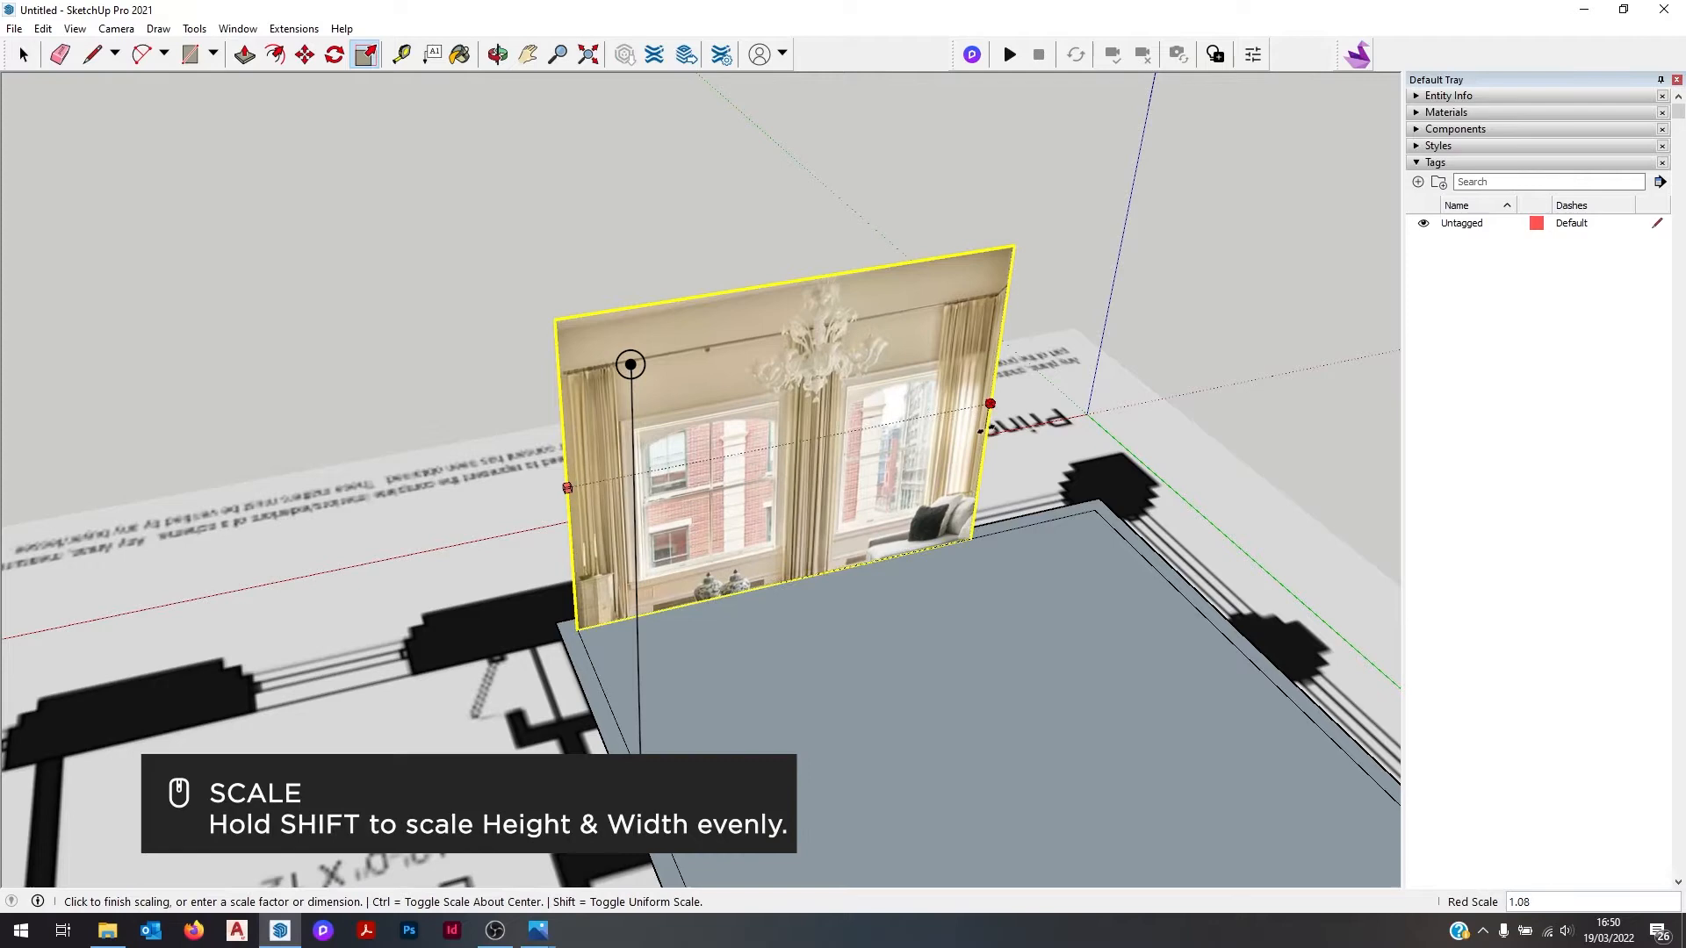
drag(989, 404, 1123, 376)
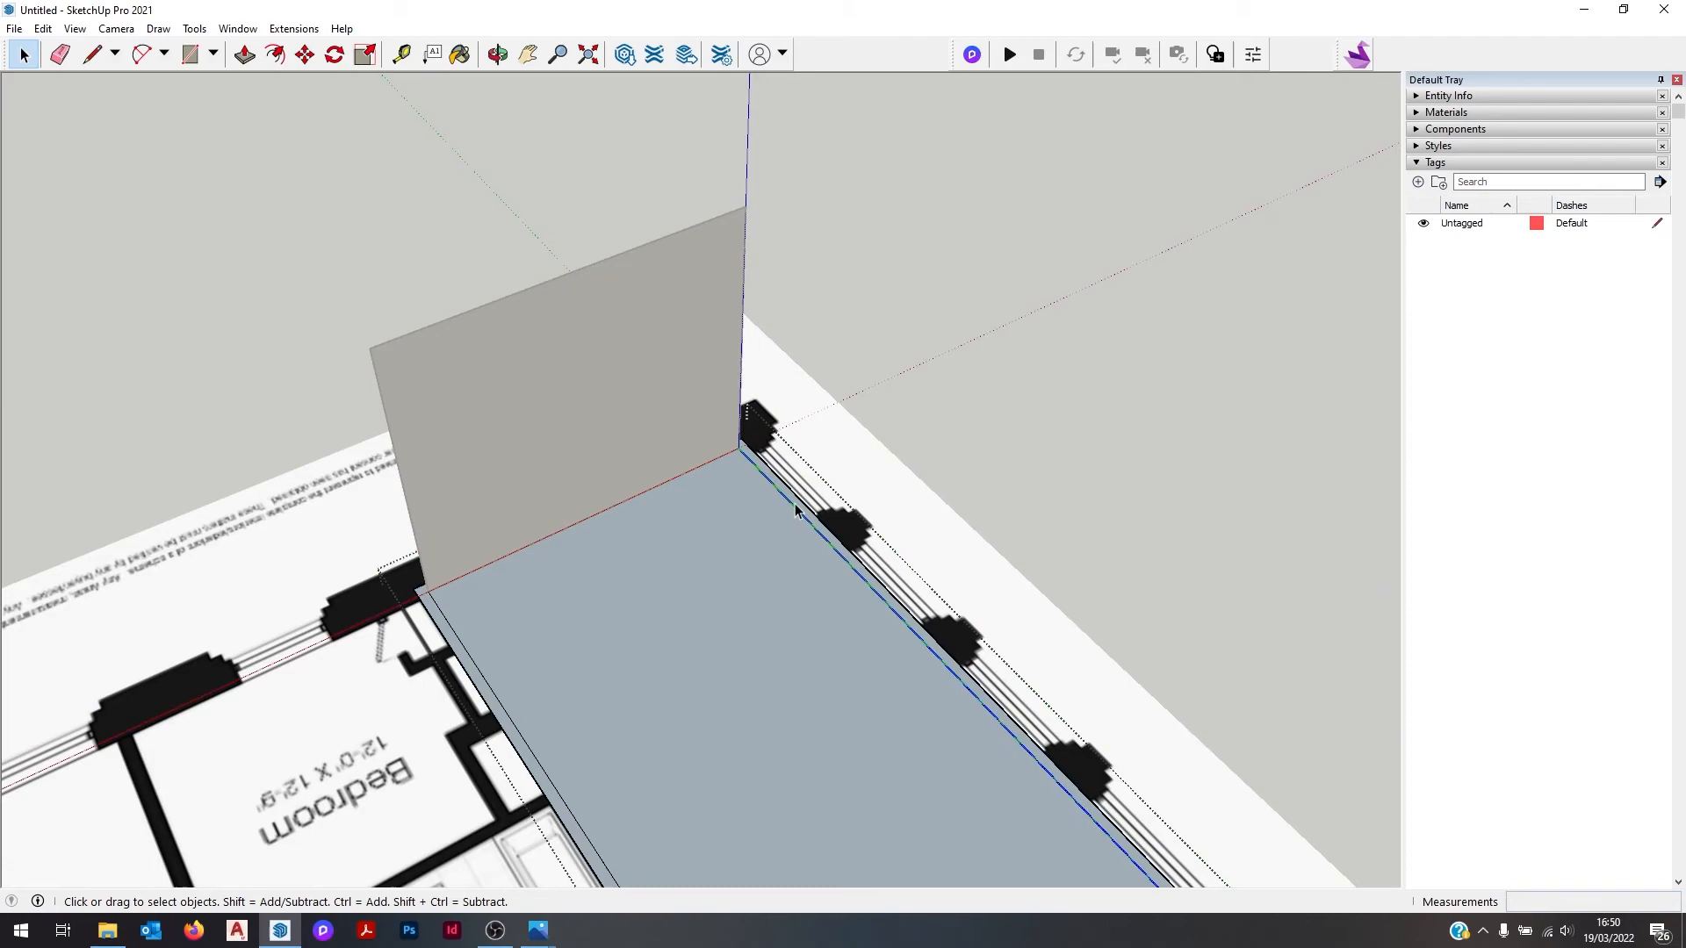
Step: Project the photo onto the back wall and show the walls in X-ray face style
click(244, 54)
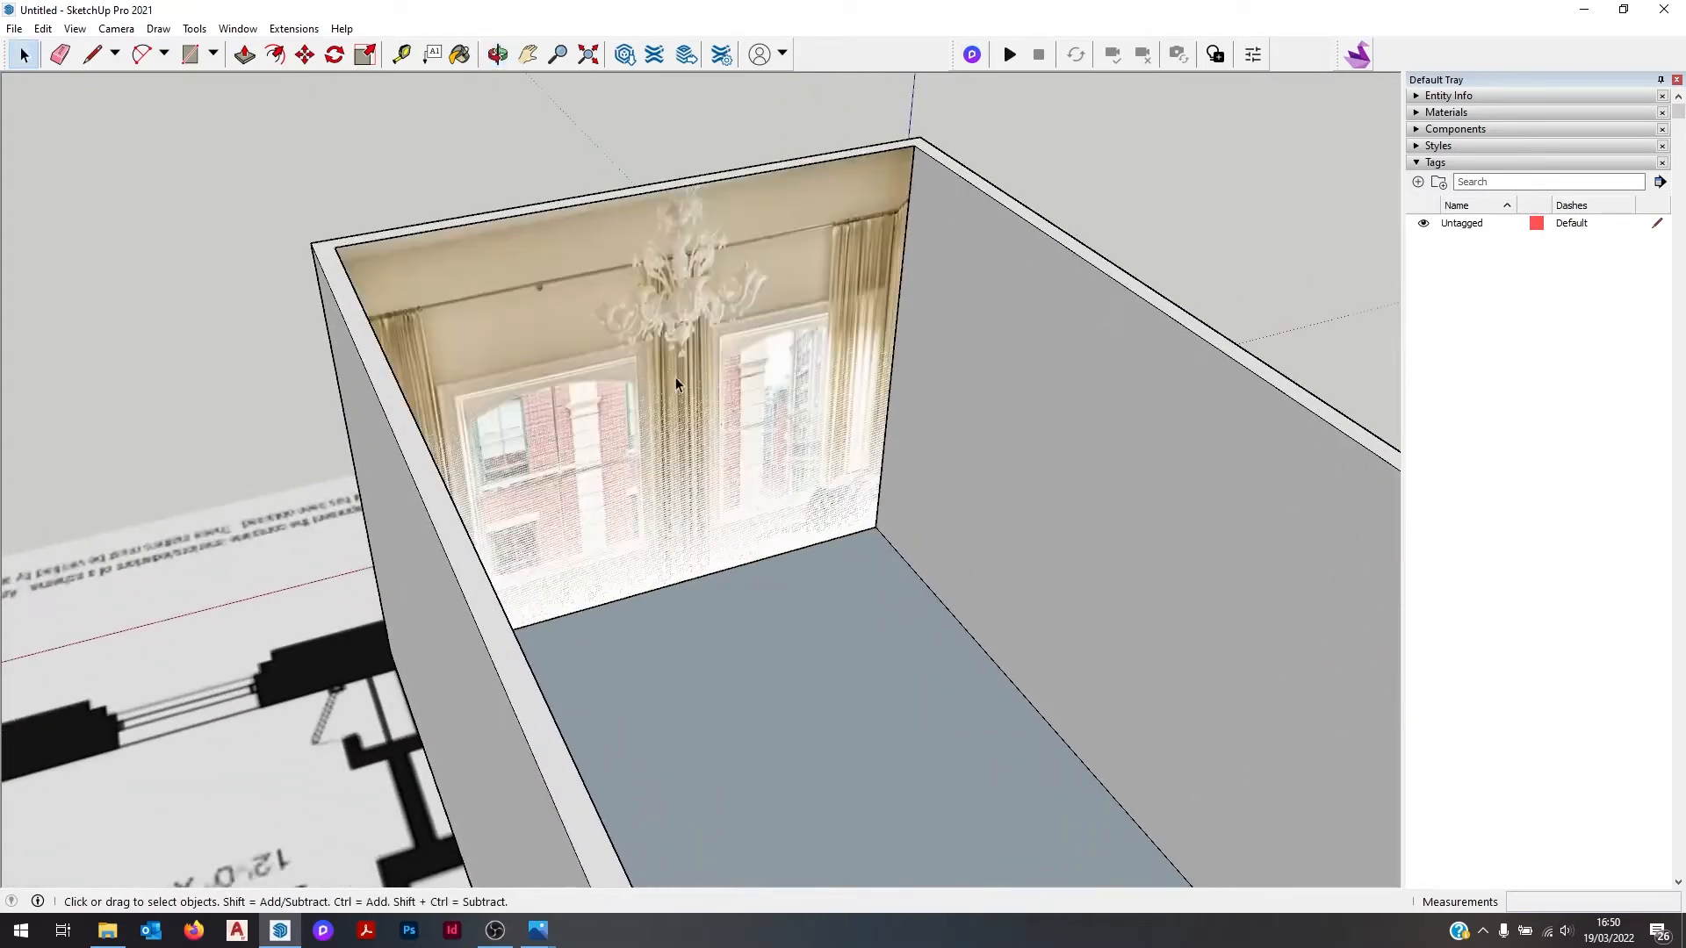
click(76, 28)
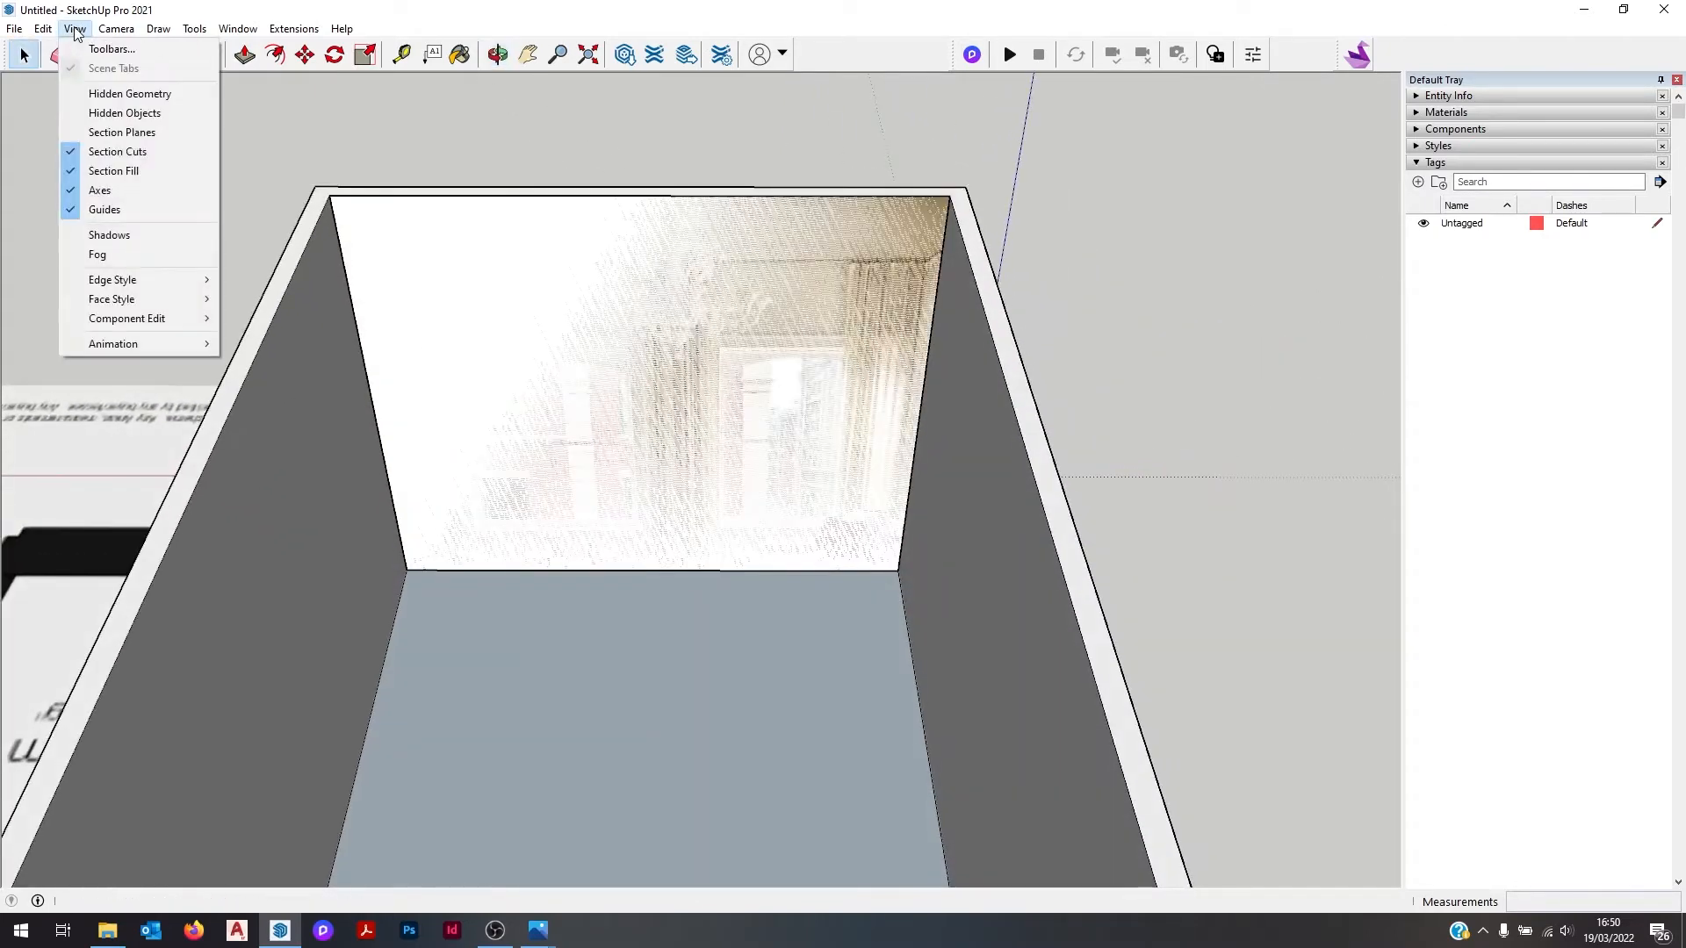
mouse_move(113, 298)
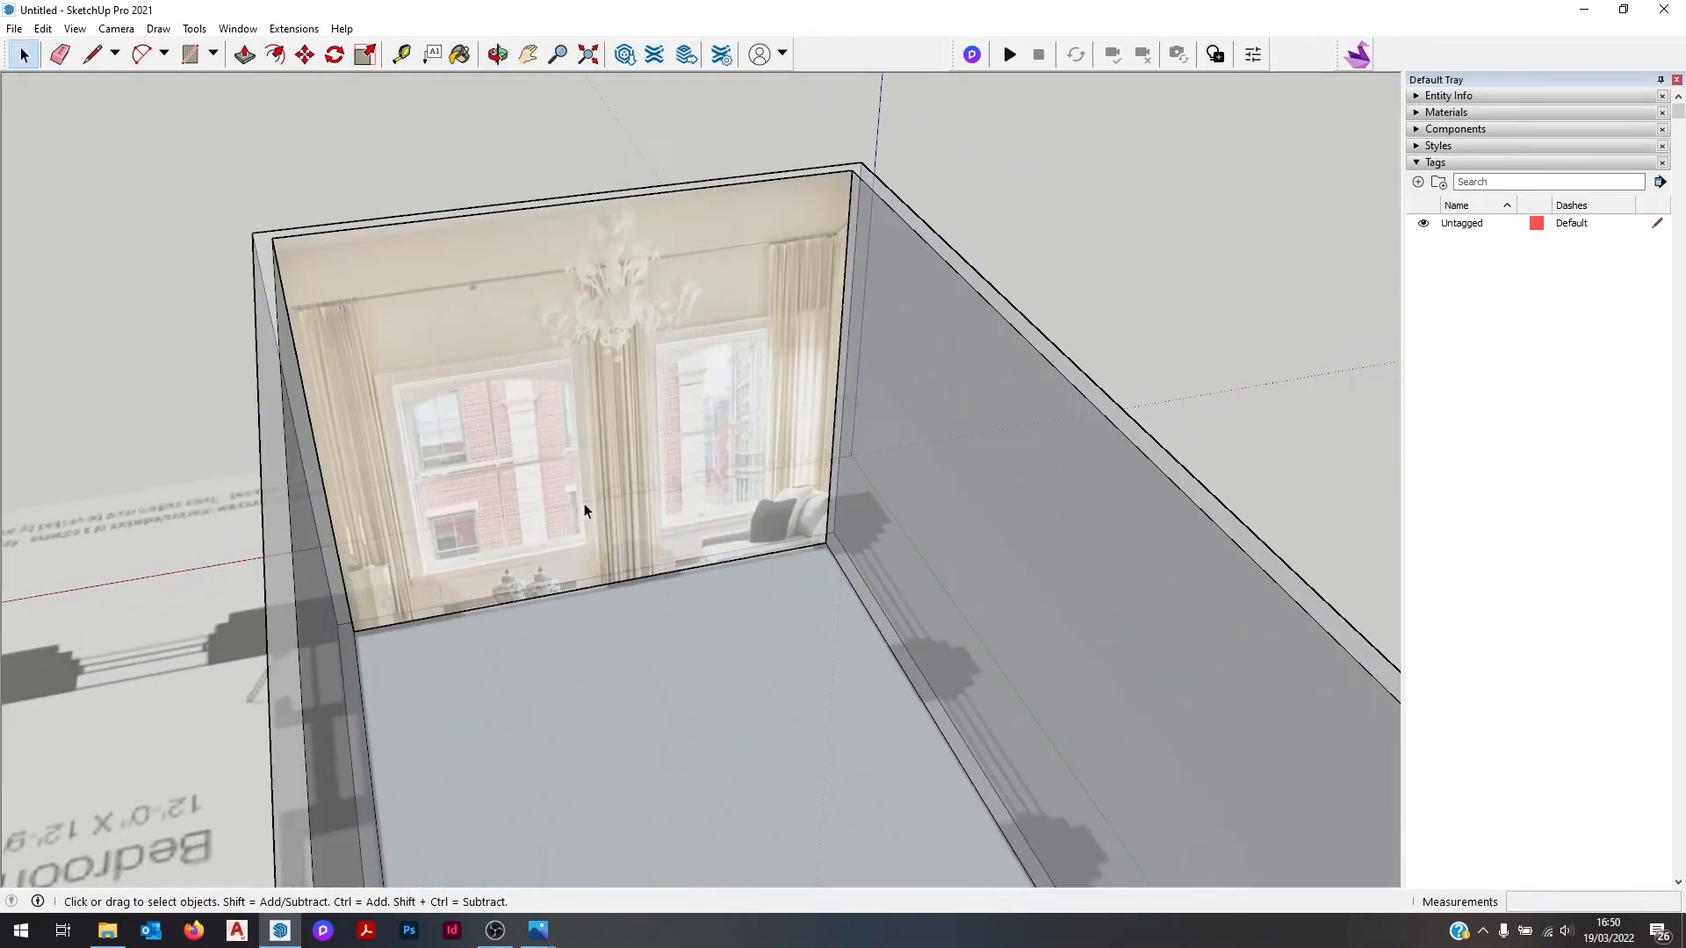
click(495, 54)
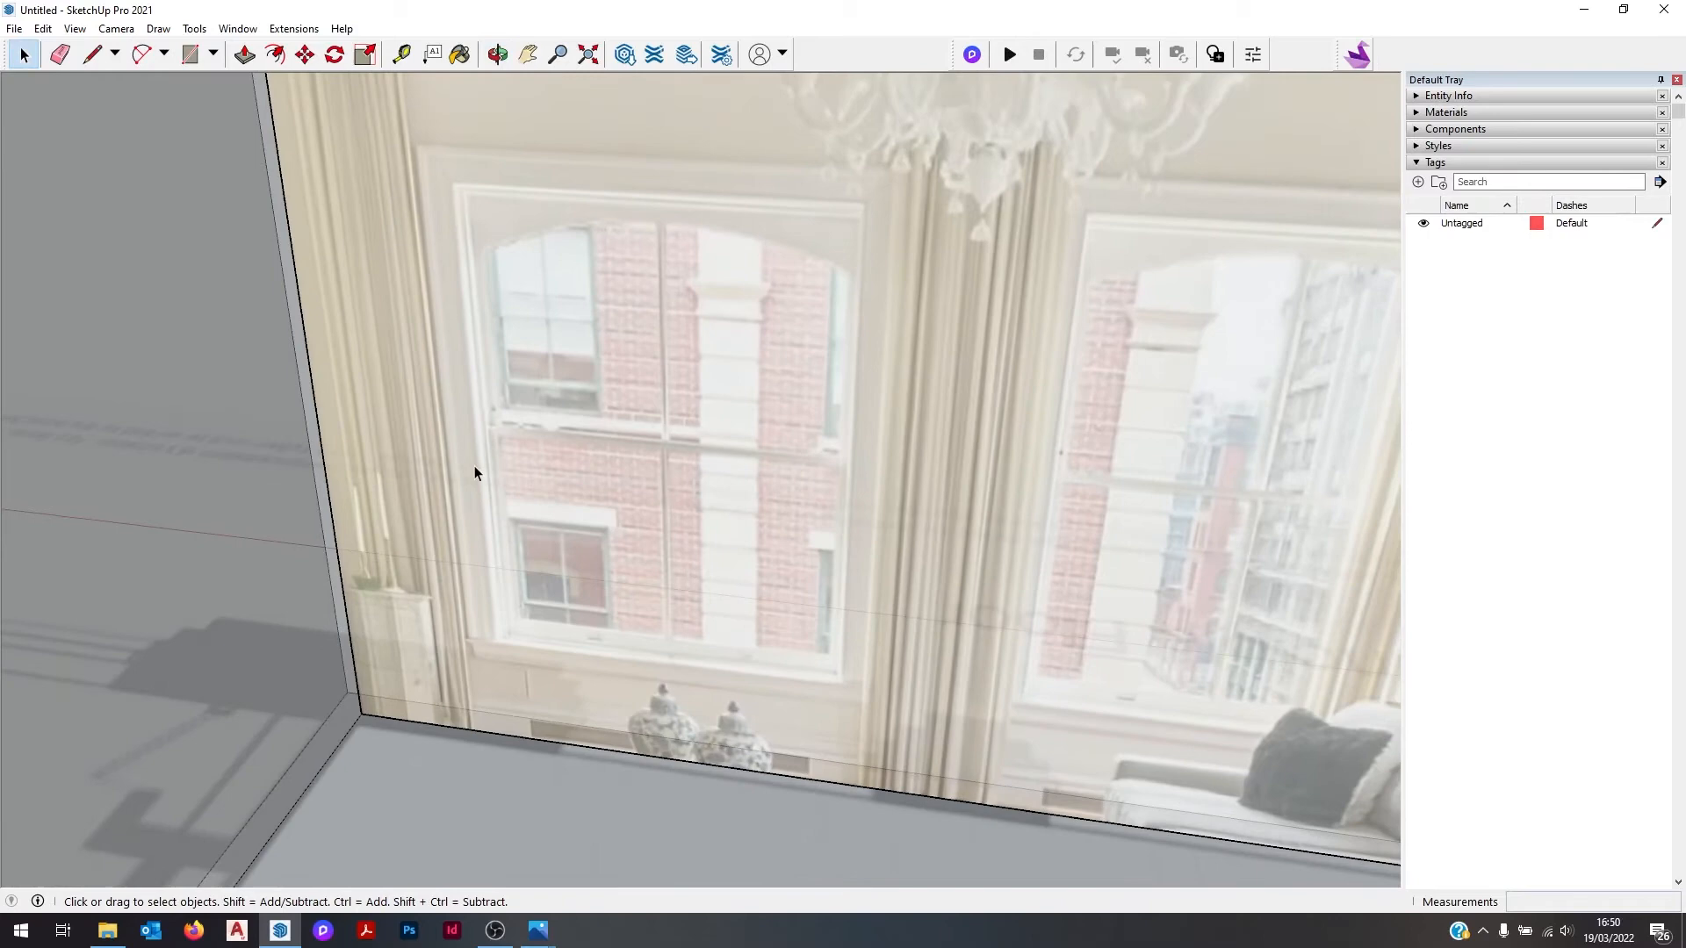
Step: Trace an arched window over the photo and place two copies of its outline on the back wall
click(93, 54)
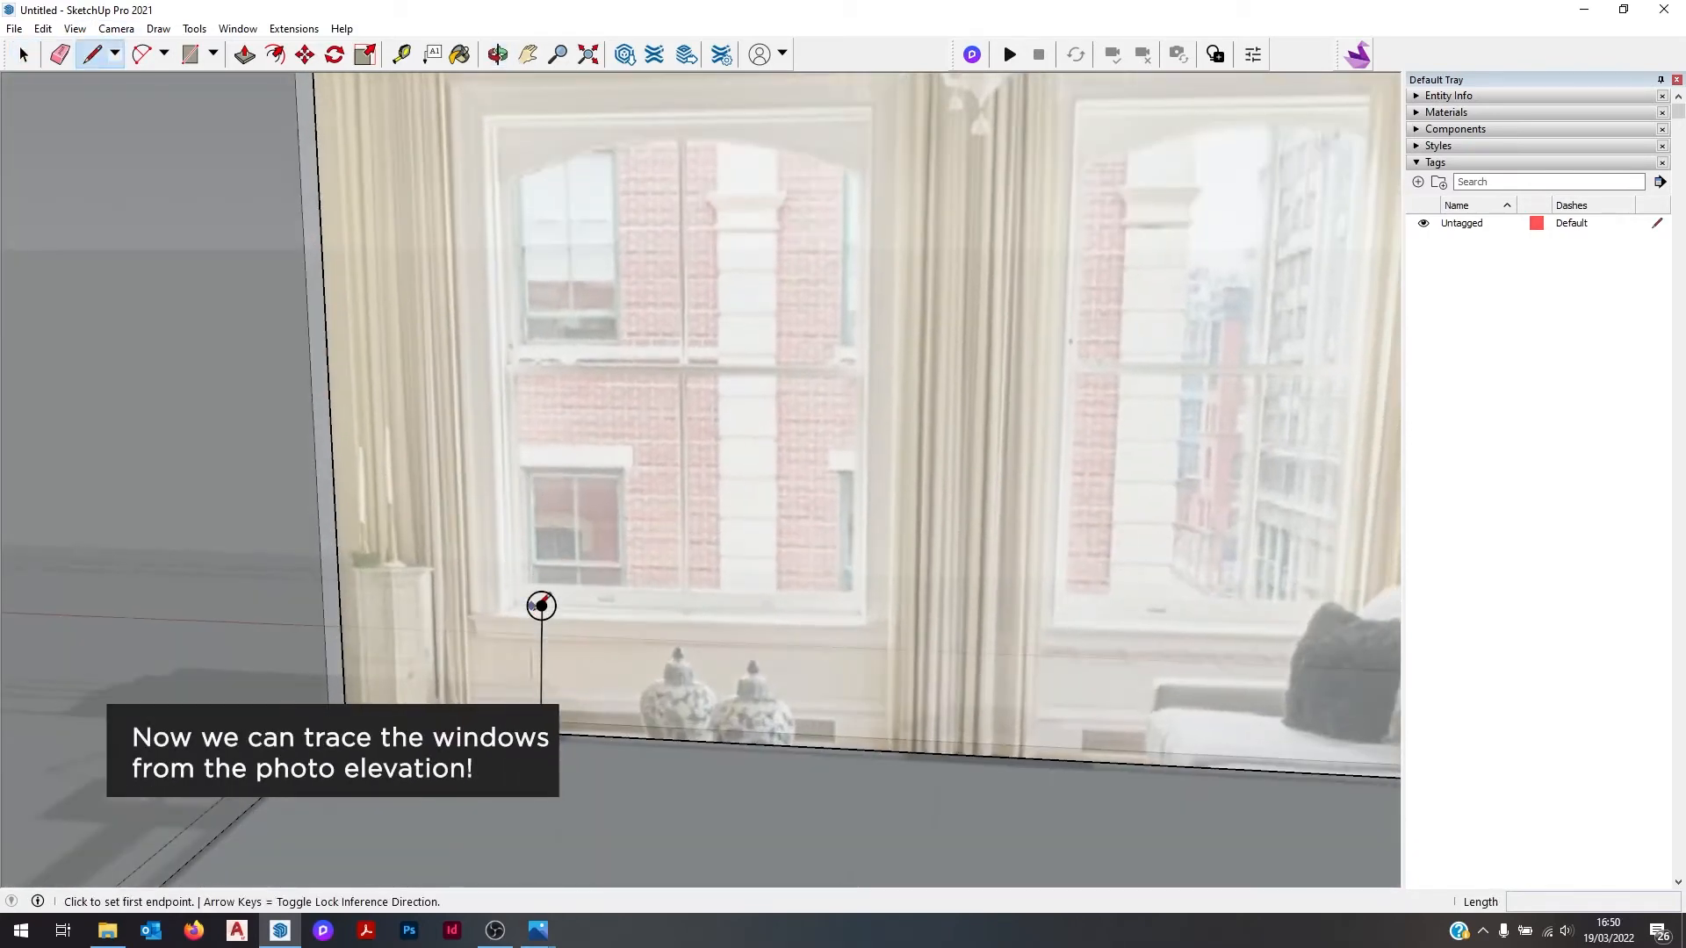
click(541, 606)
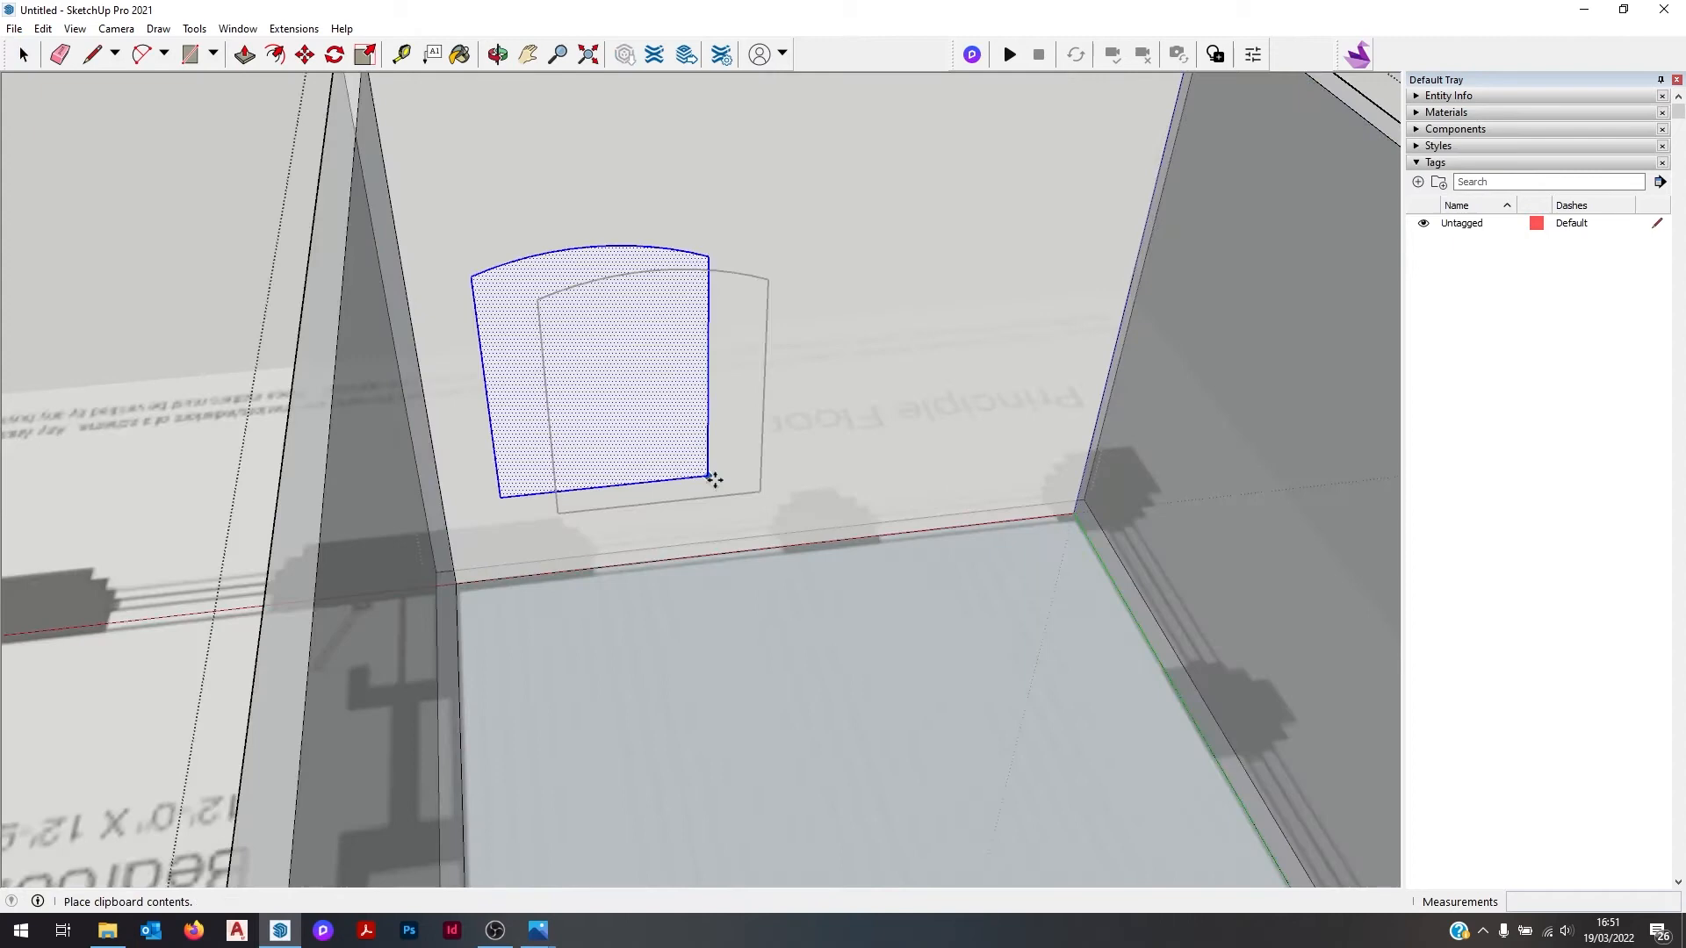
click(302, 54)
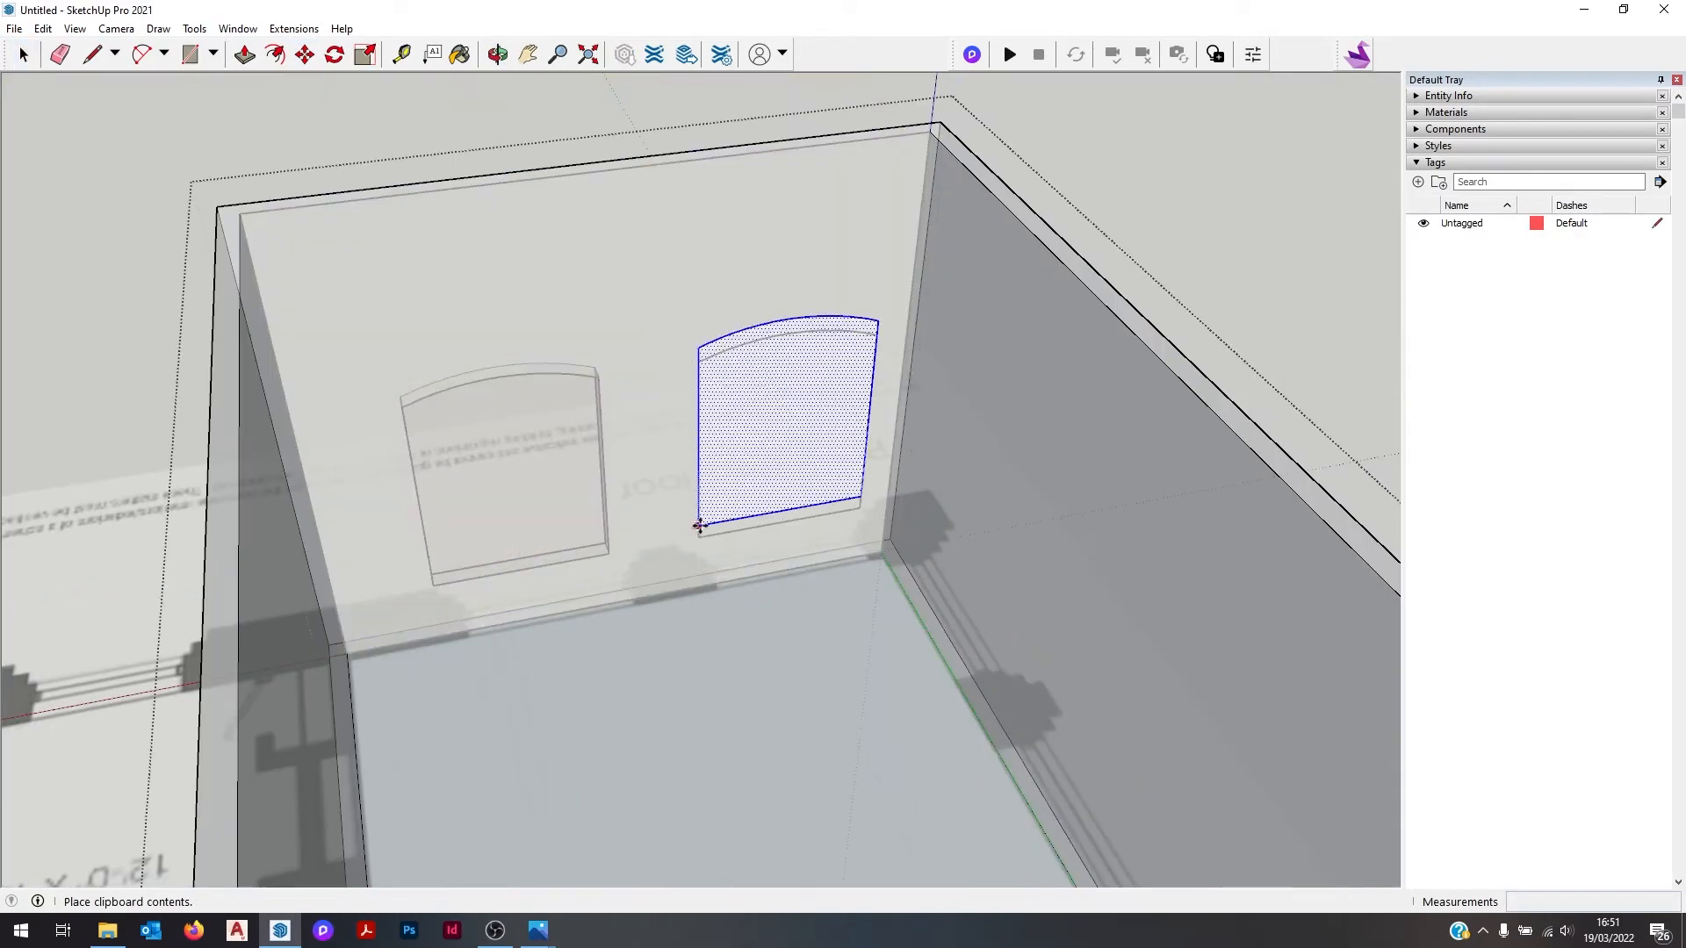
click(74, 28)
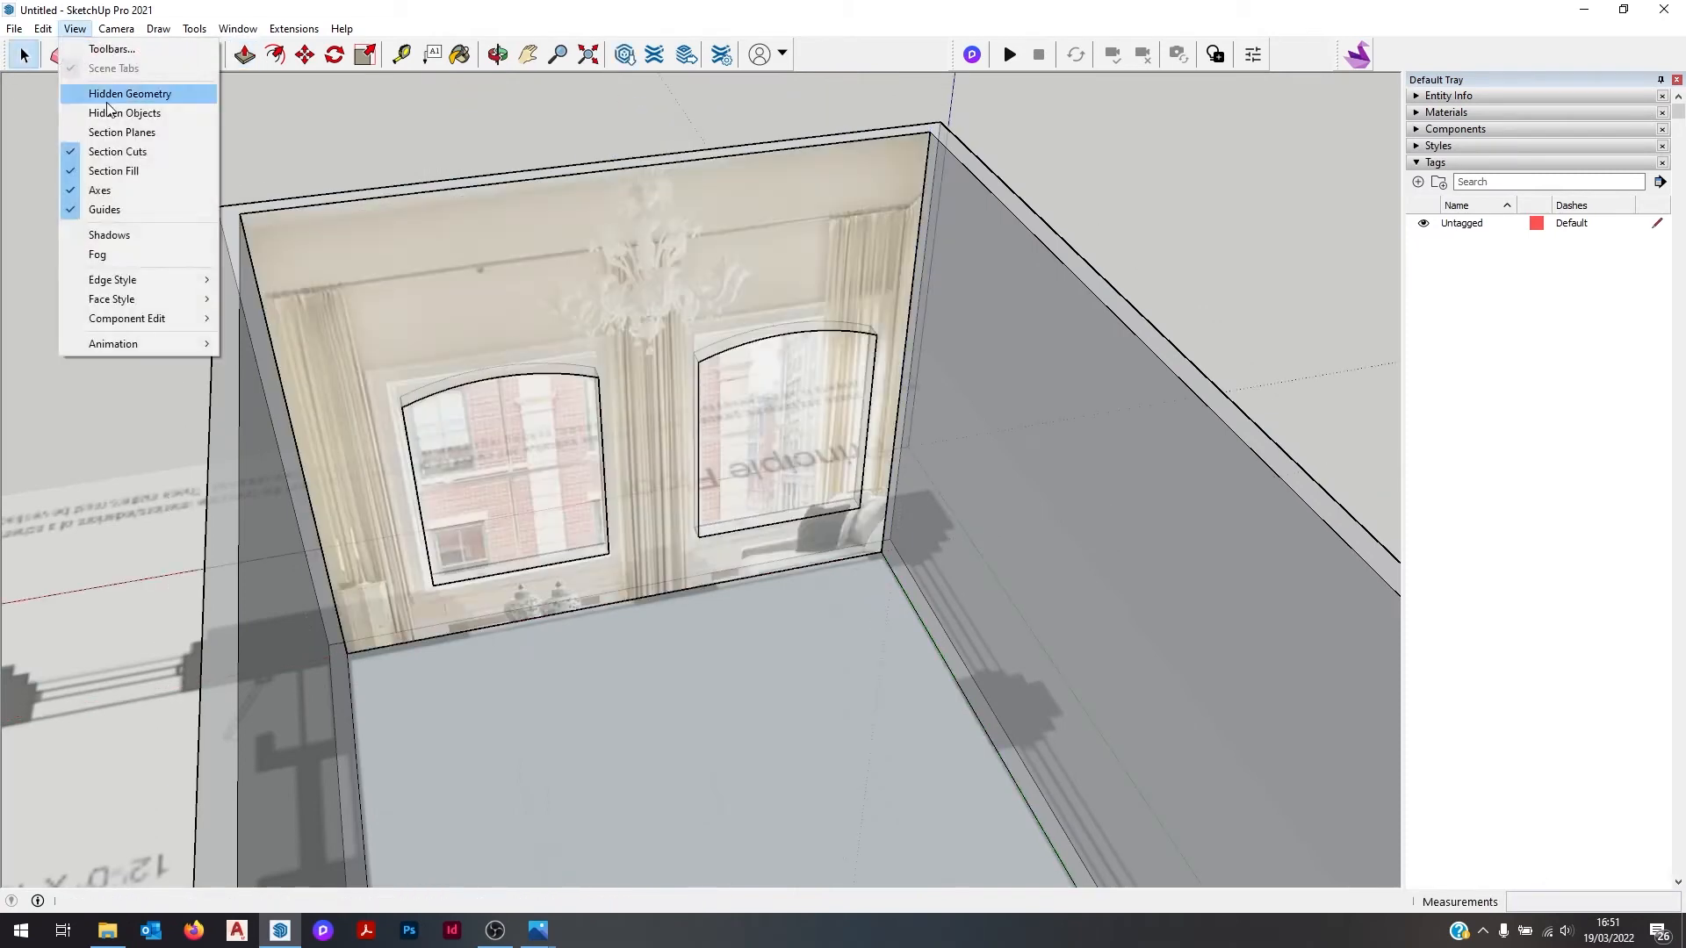
mouse_move(112, 299)
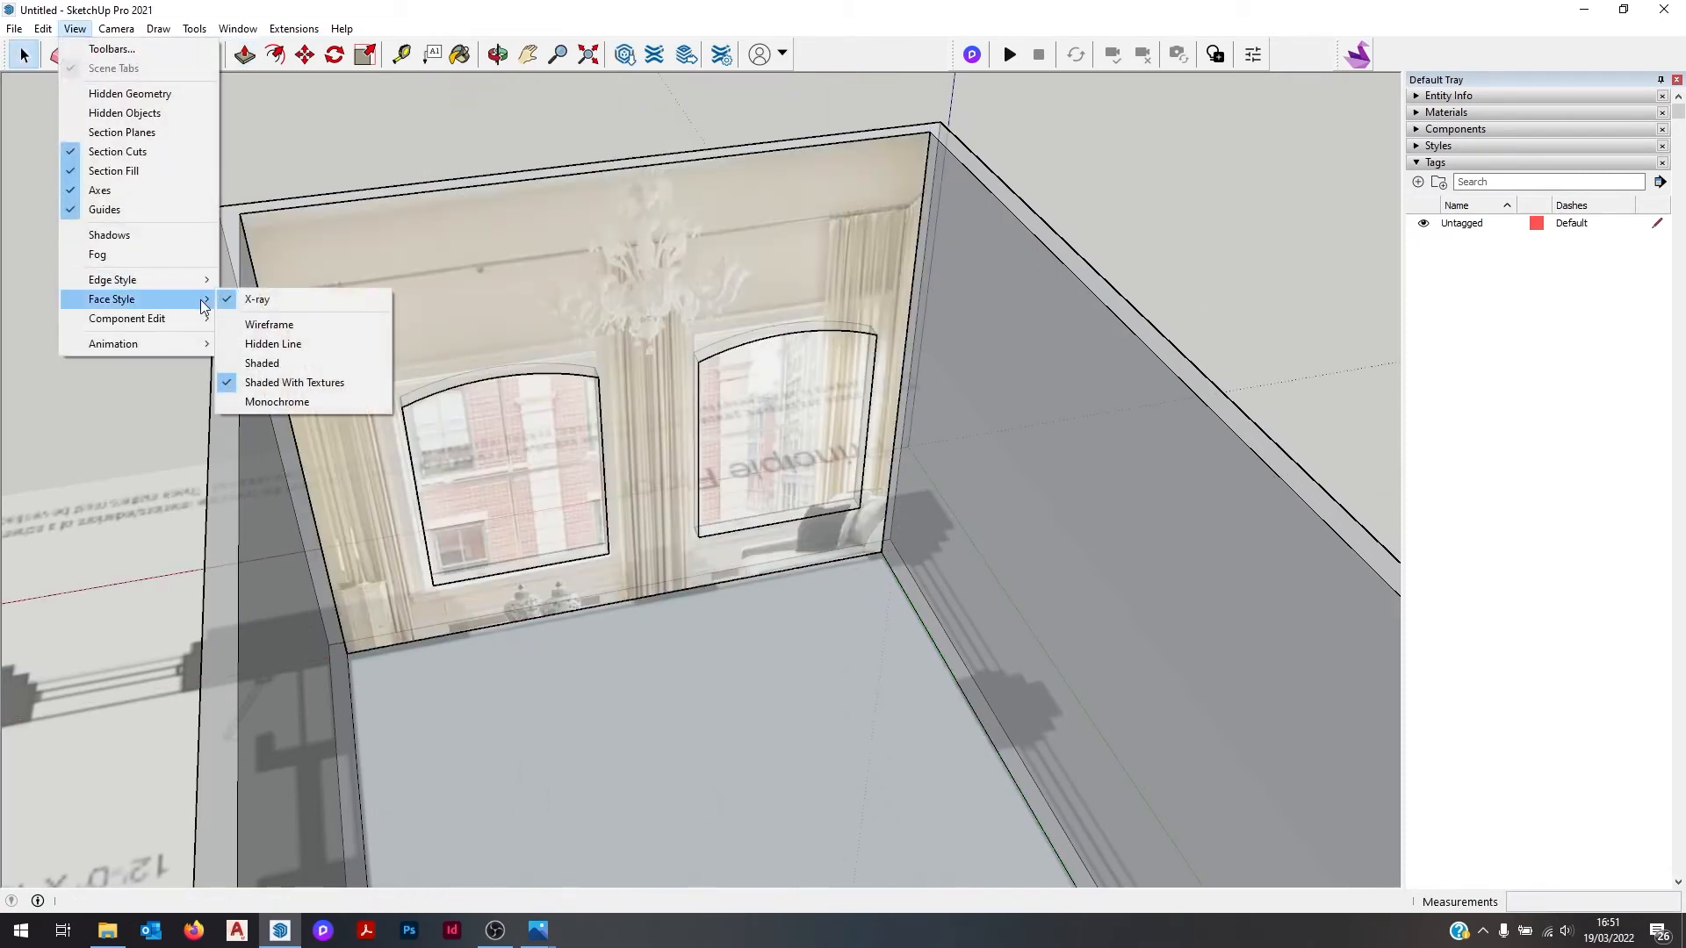
Step: Turn X-ray off, push the arched window faces through the wall, and orbit to the adjoining wall
click(257, 298)
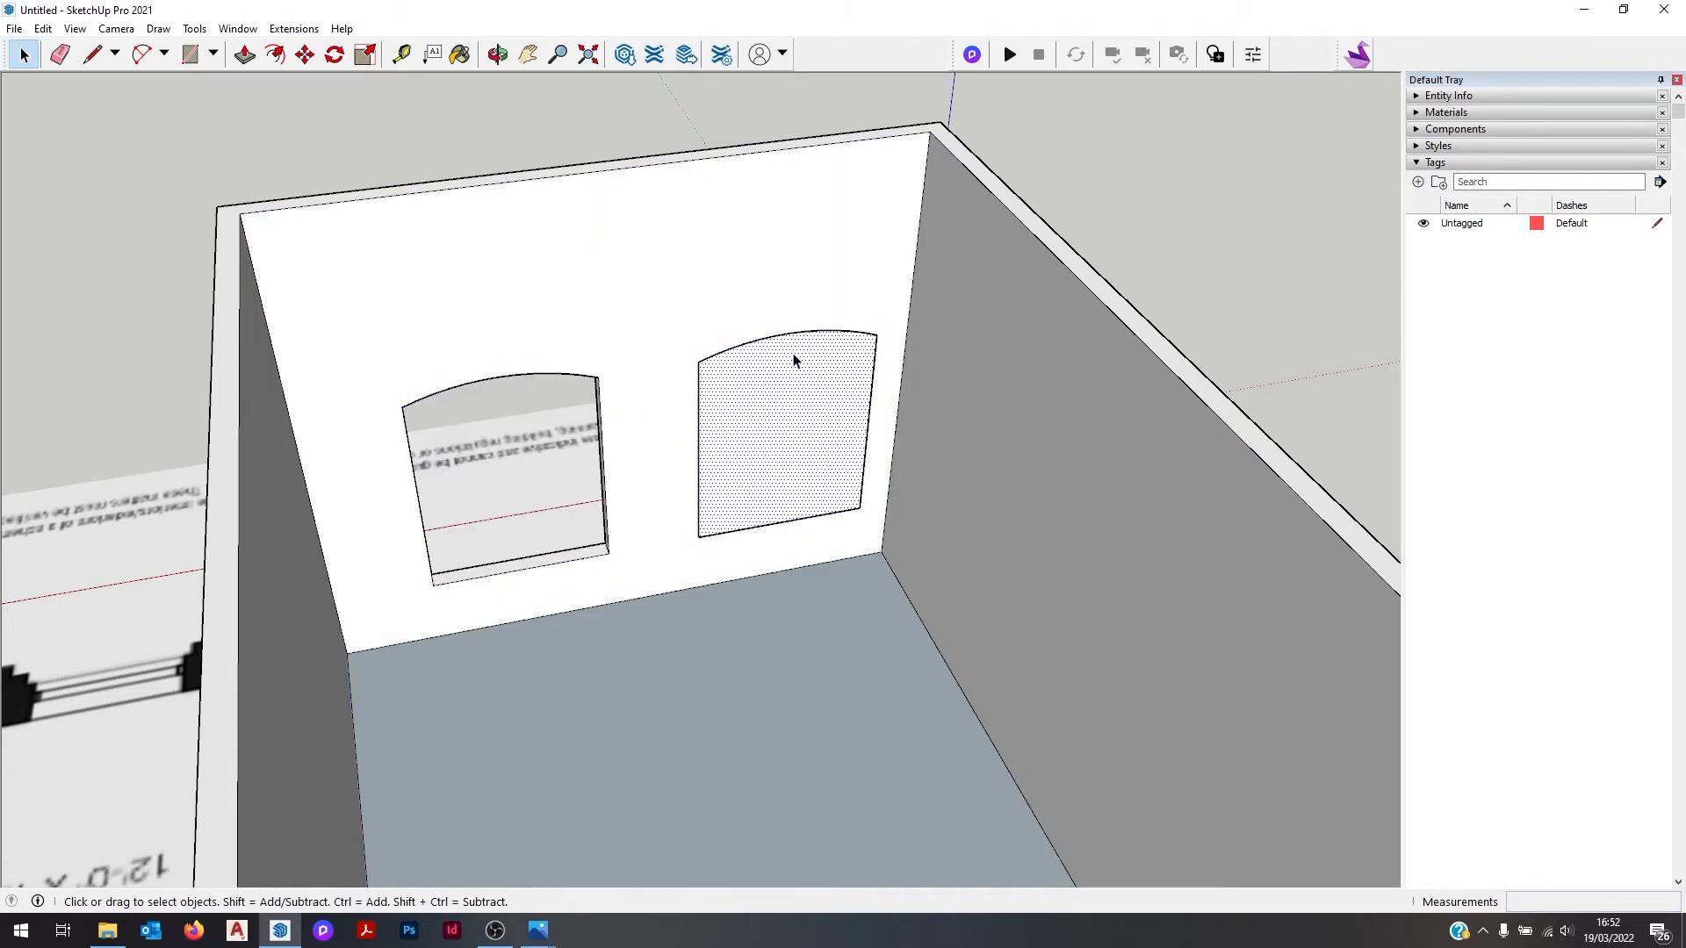
click(495, 55)
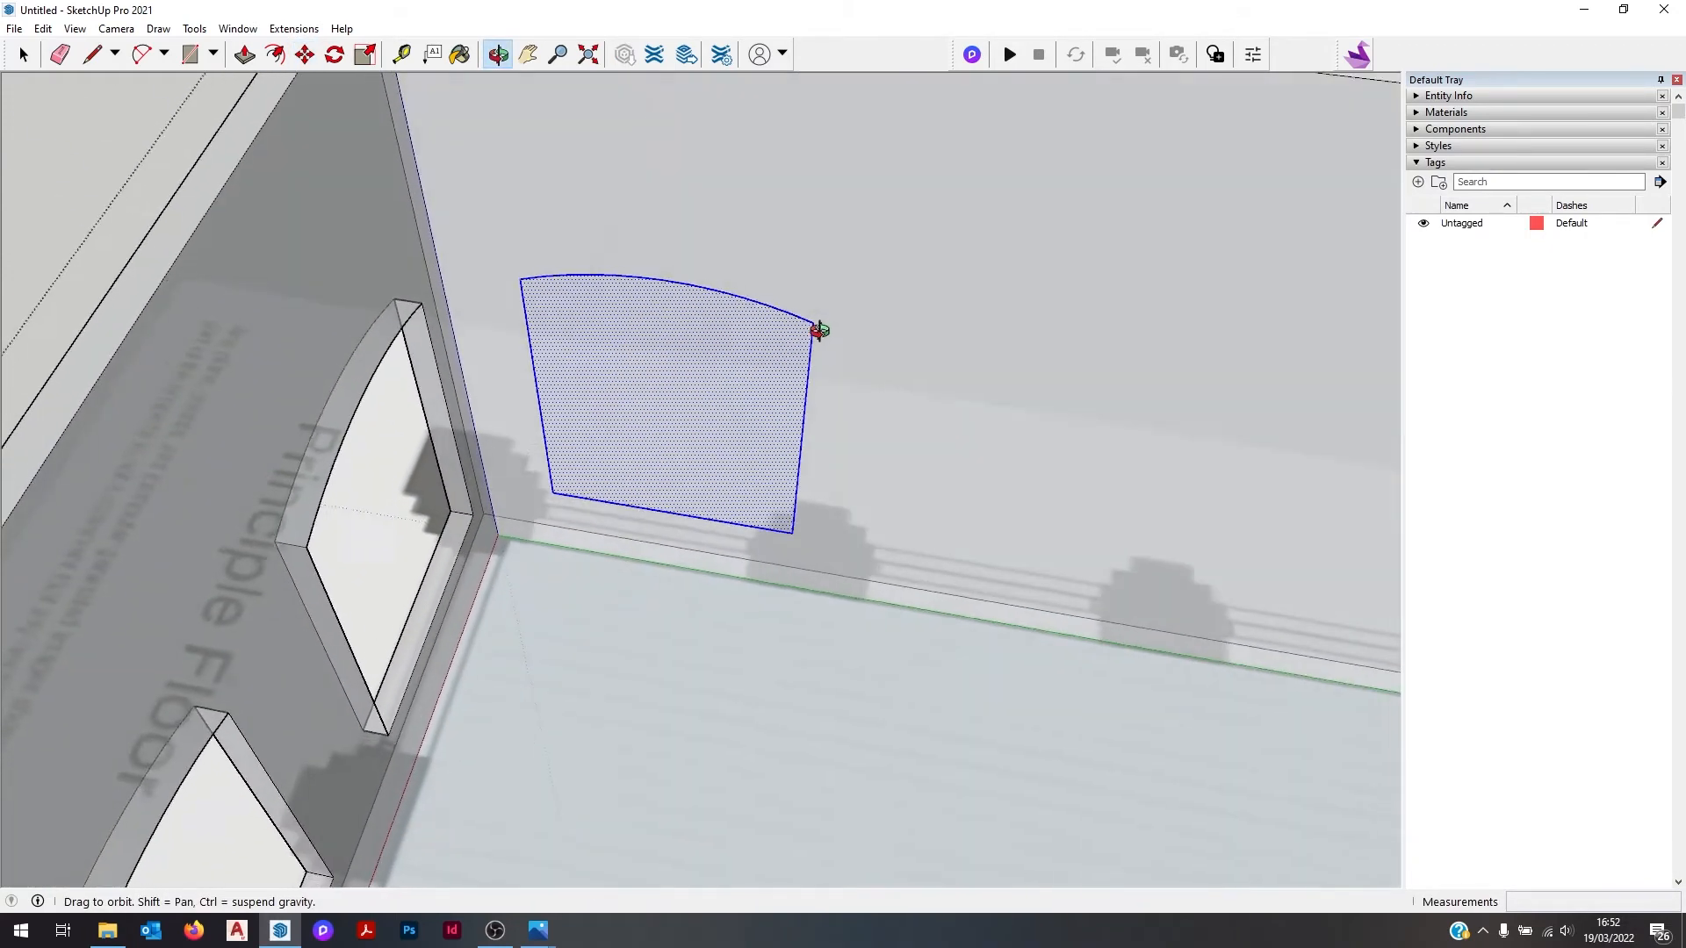
drag(816, 333, 785, 490)
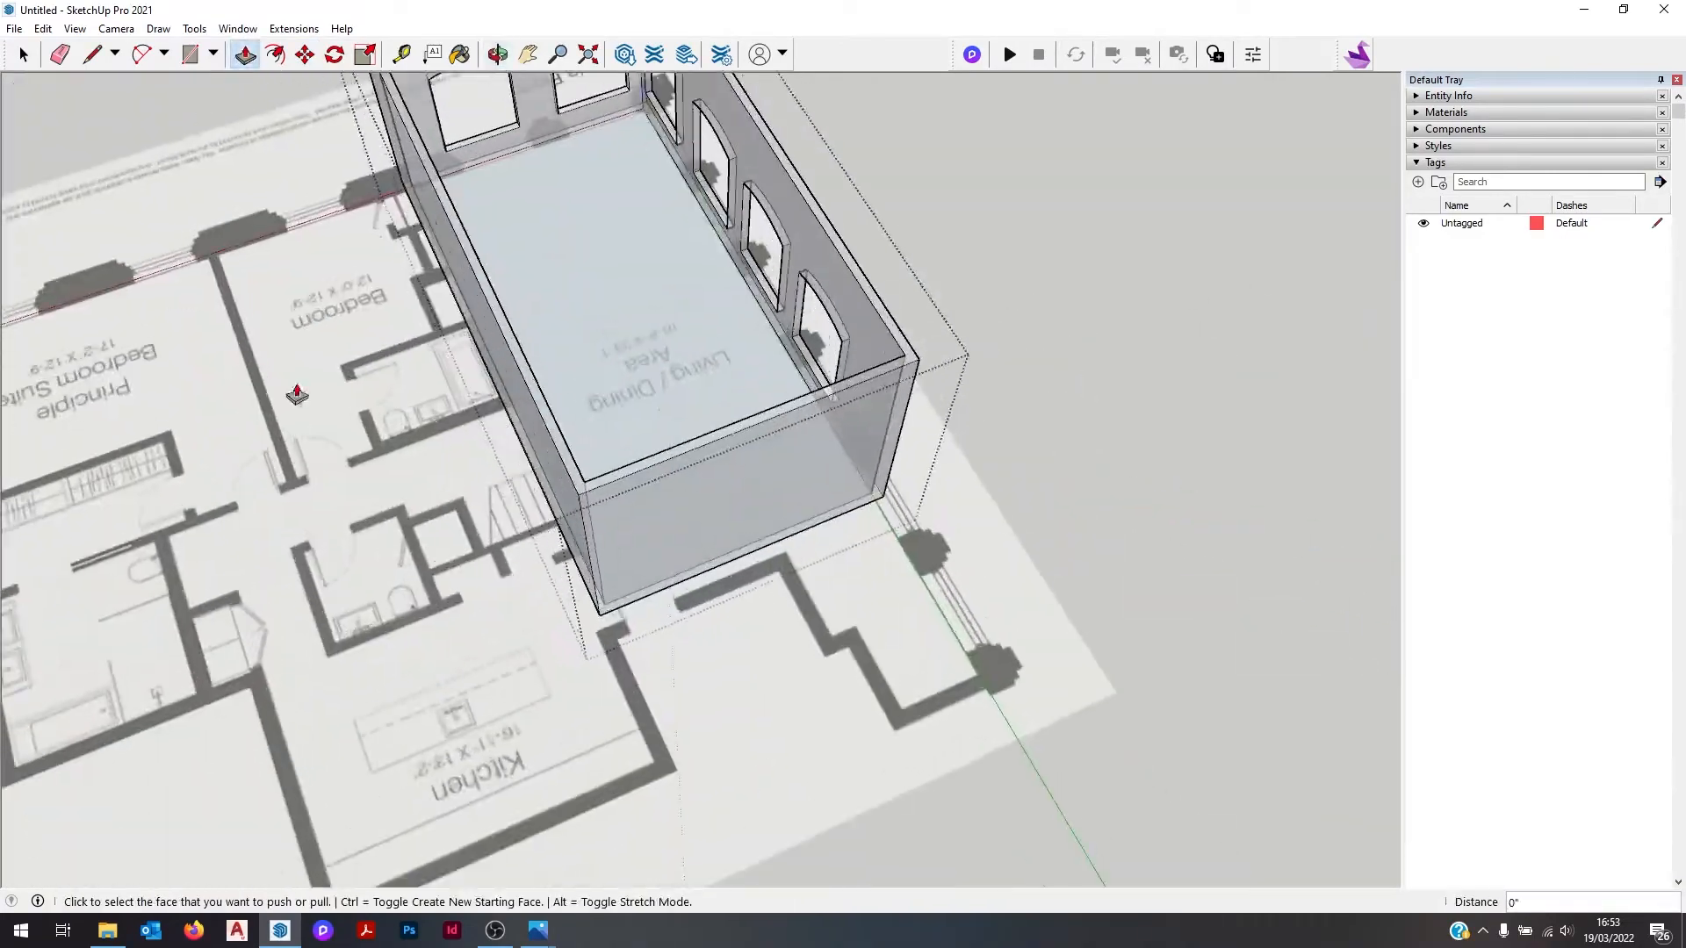
Step: Push the four arched window faces through the living room wall thickness to open them
click(73, 28)
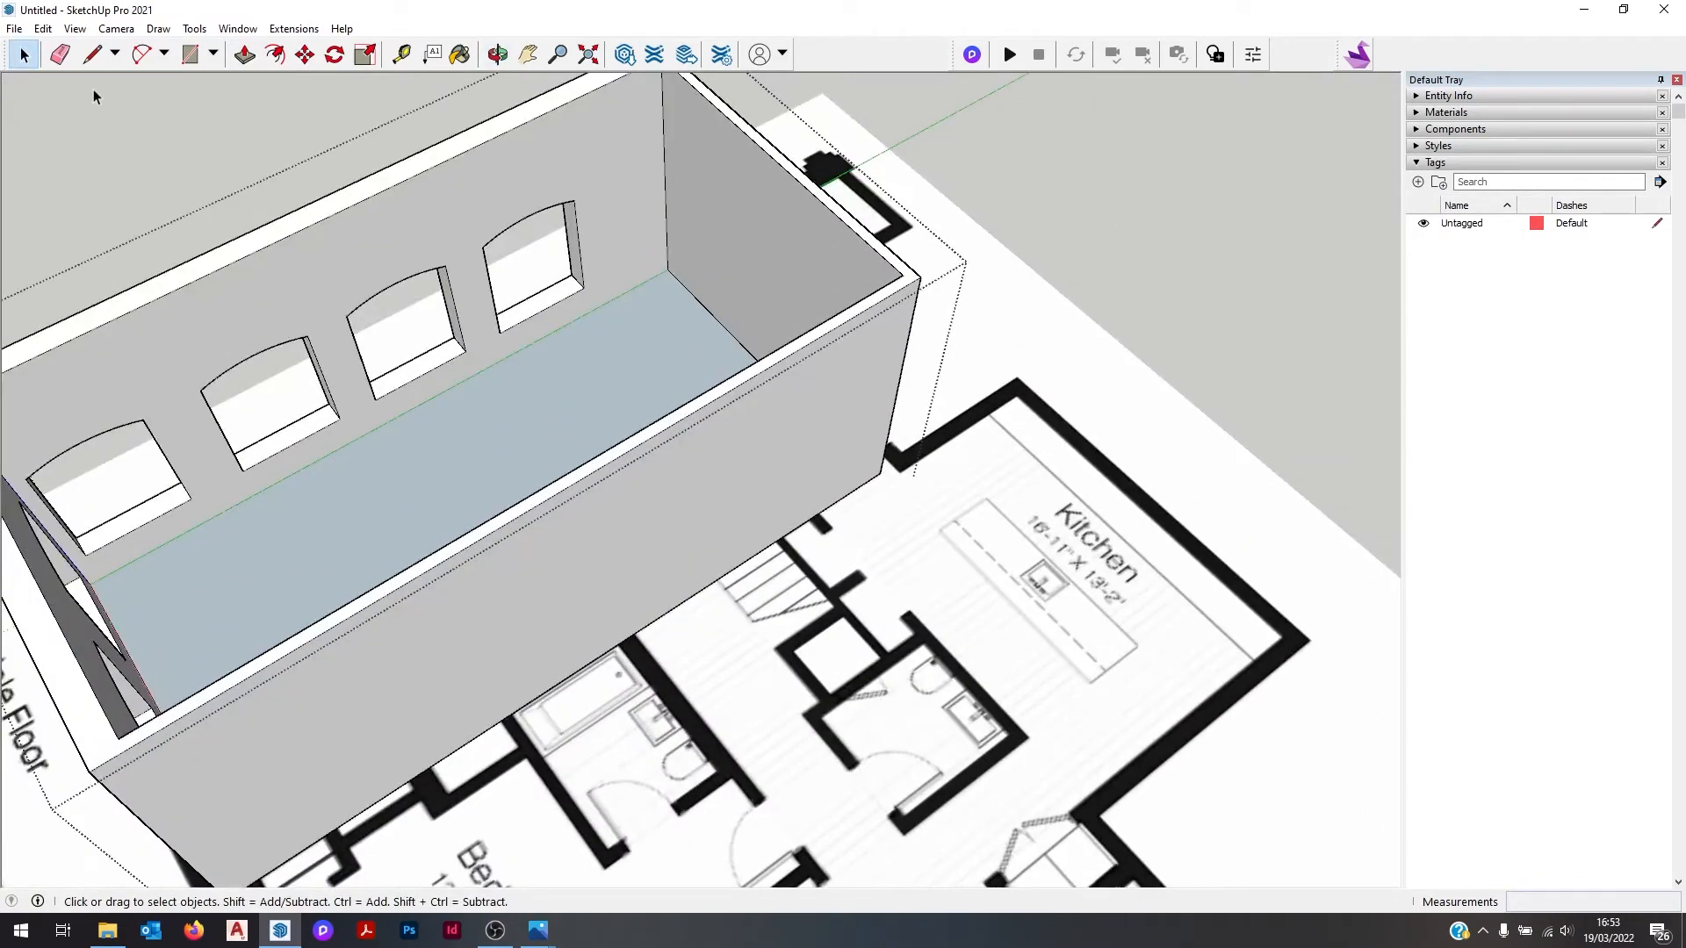
Step: Trace the remaining room walls over the plan and raise them to wall height
click(74, 28)
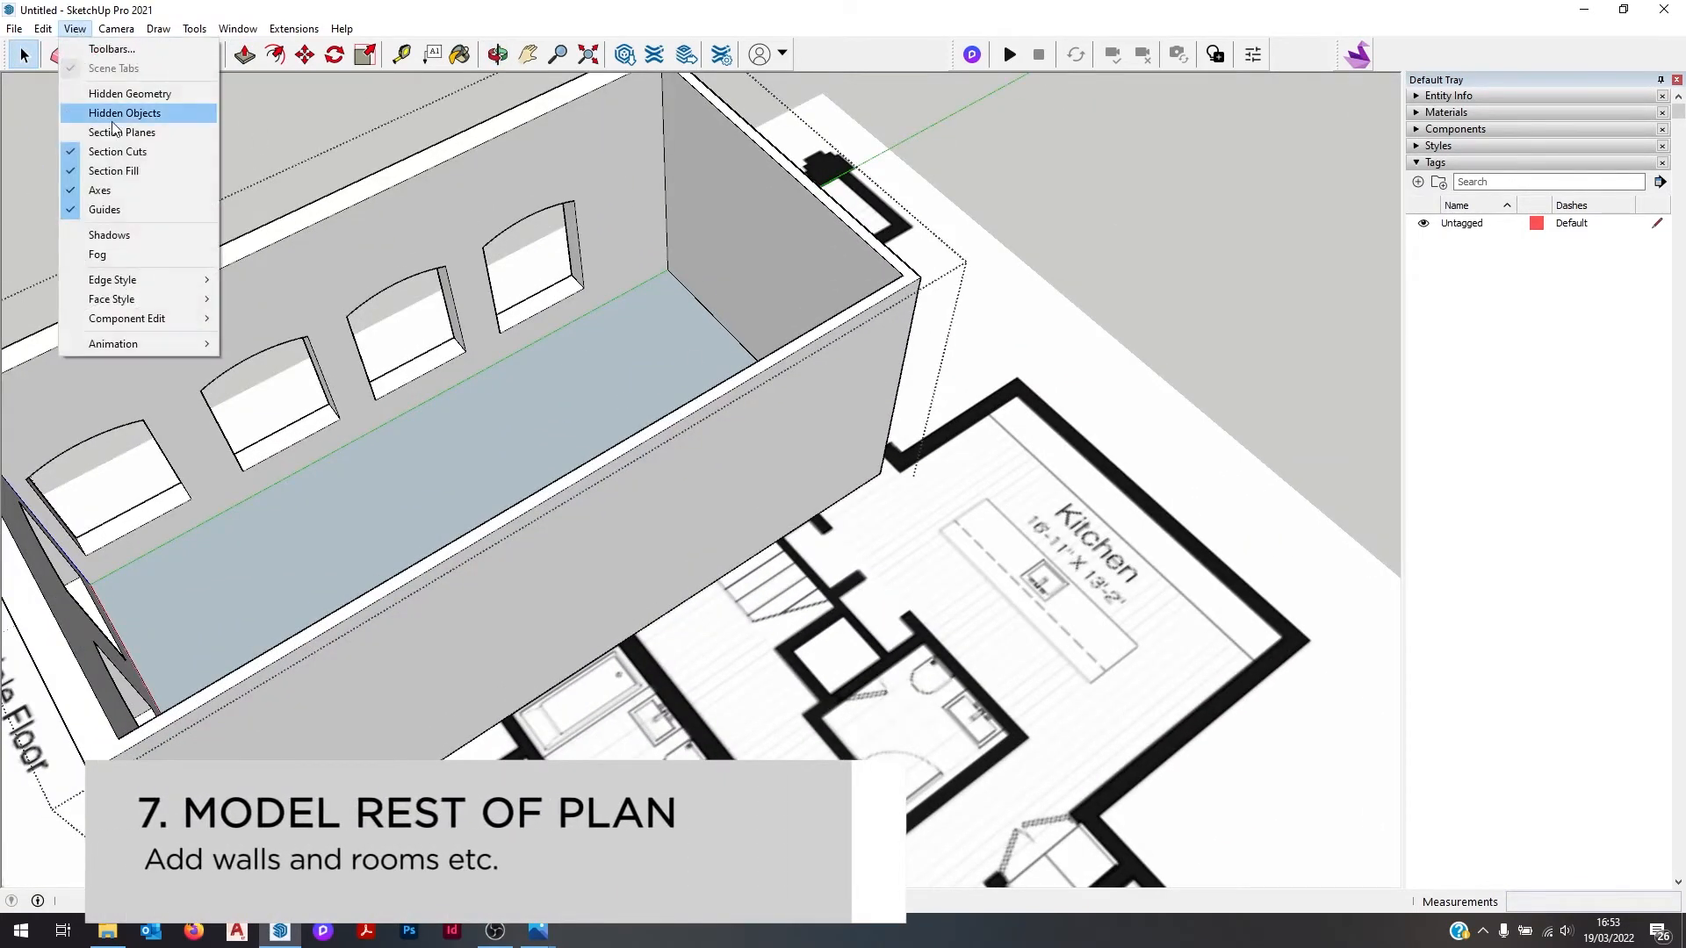
mouse_move(110, 298)
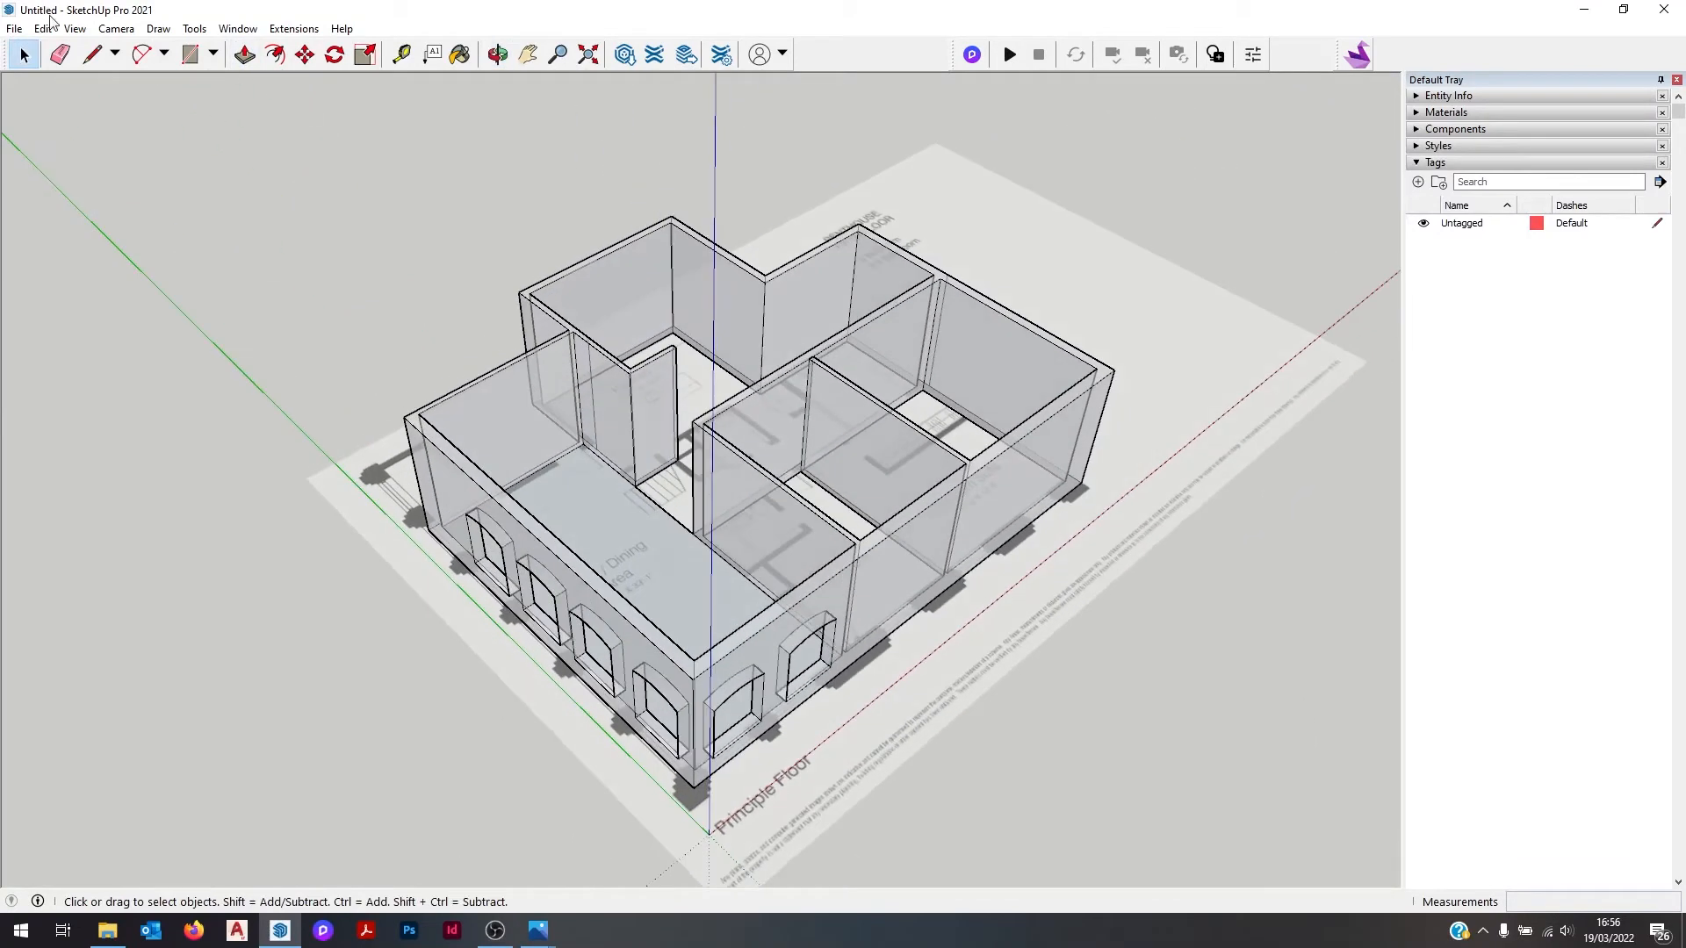
click(73, 28)
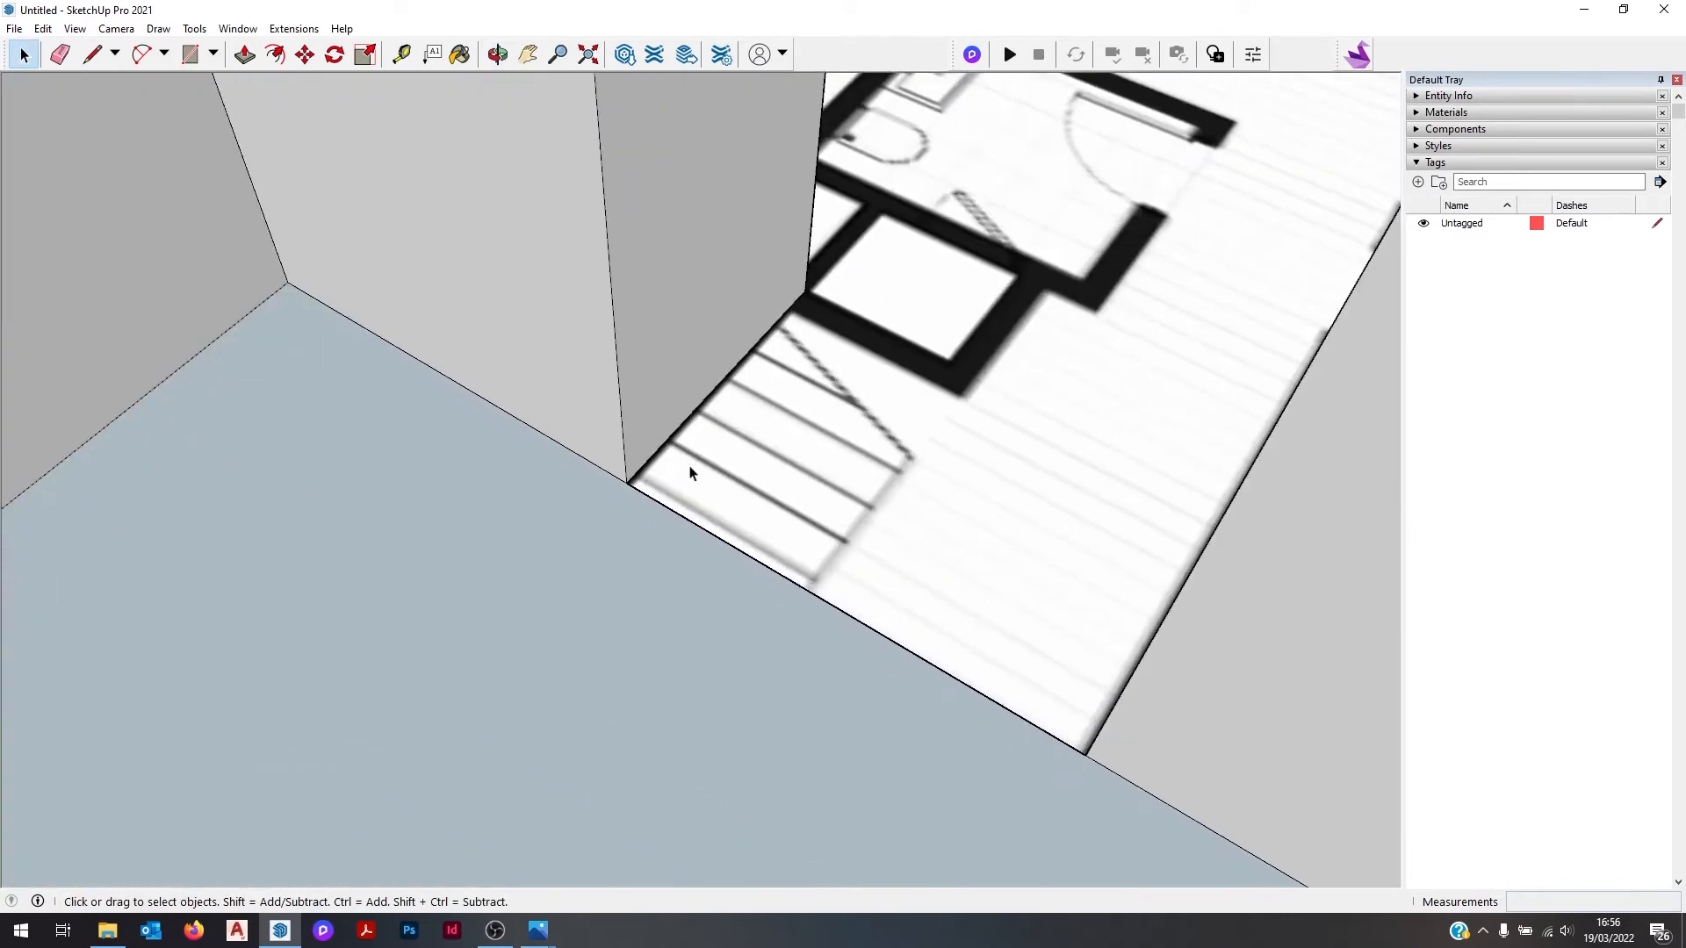
mouse_move(634, 564)
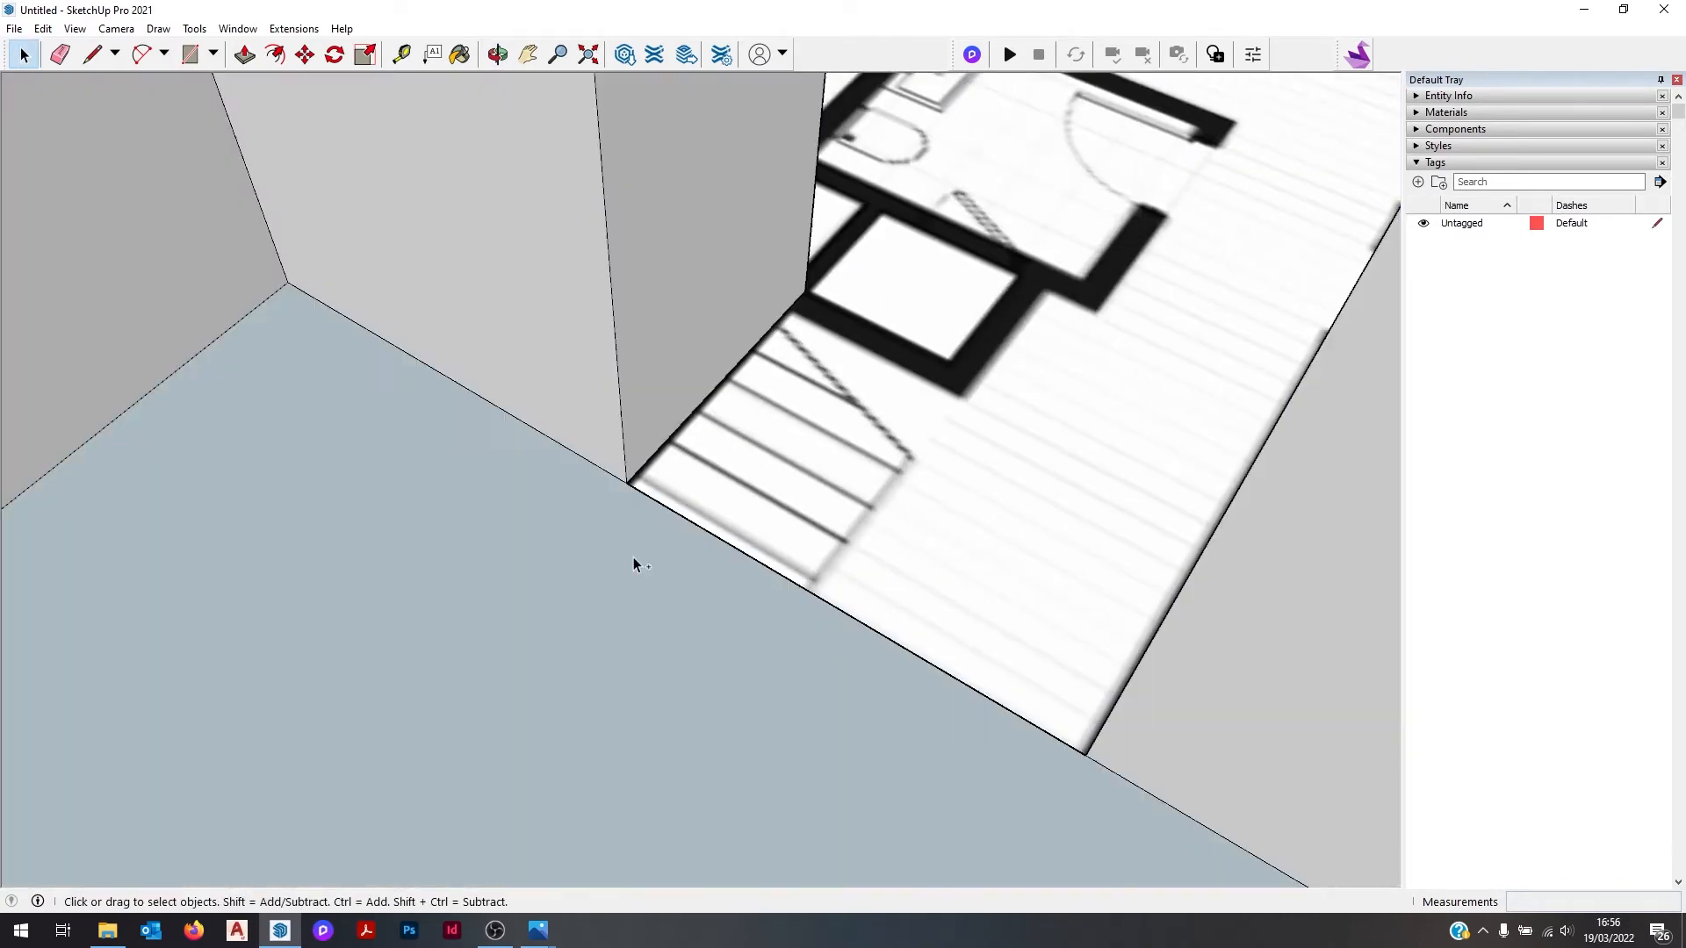
Step: Draw the stair profile over the plan's steps and extrude it to the stairwell width
click(74, 28)
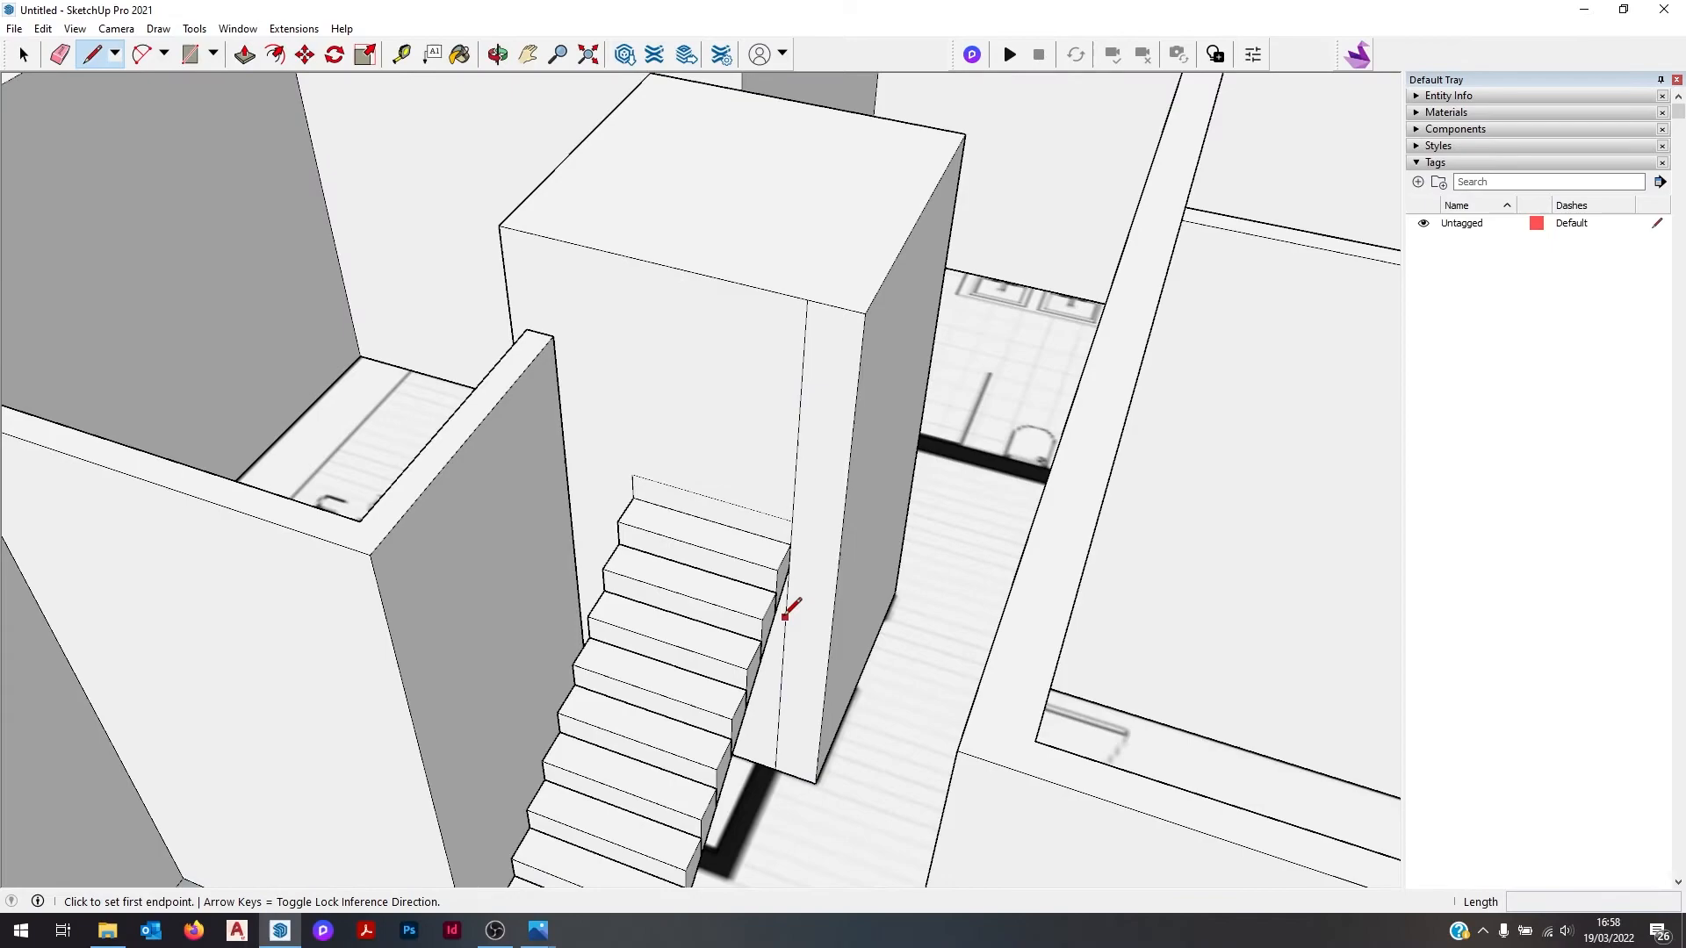
click(497, 55)
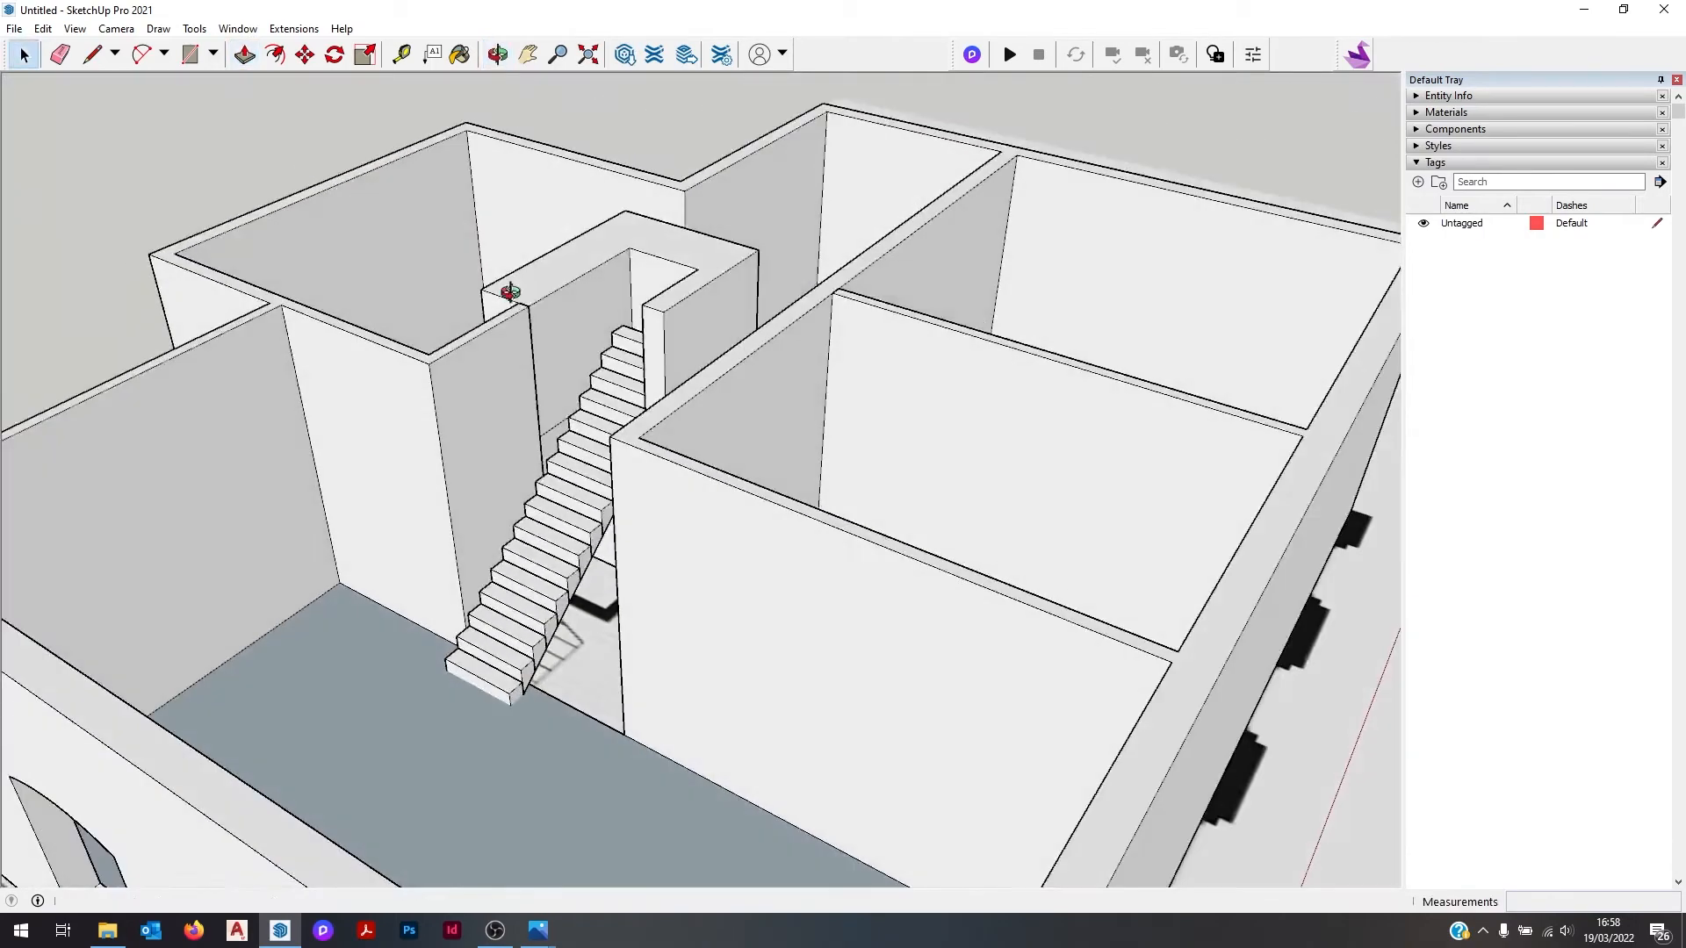
click(511, 293)
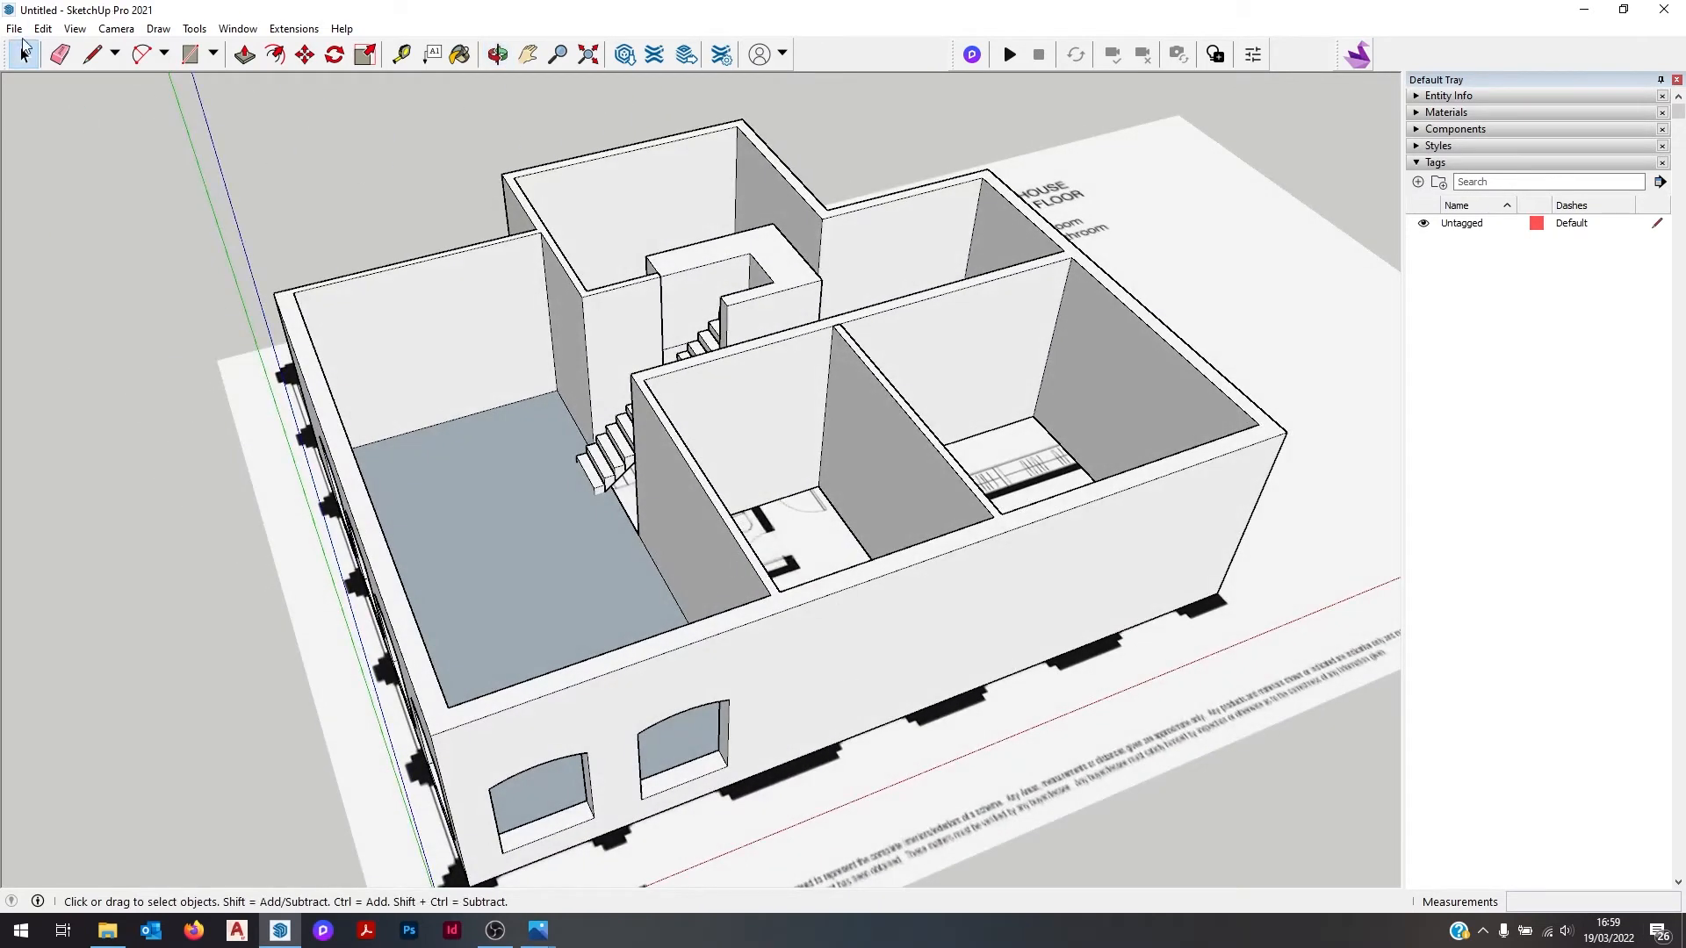
click(74, 28)
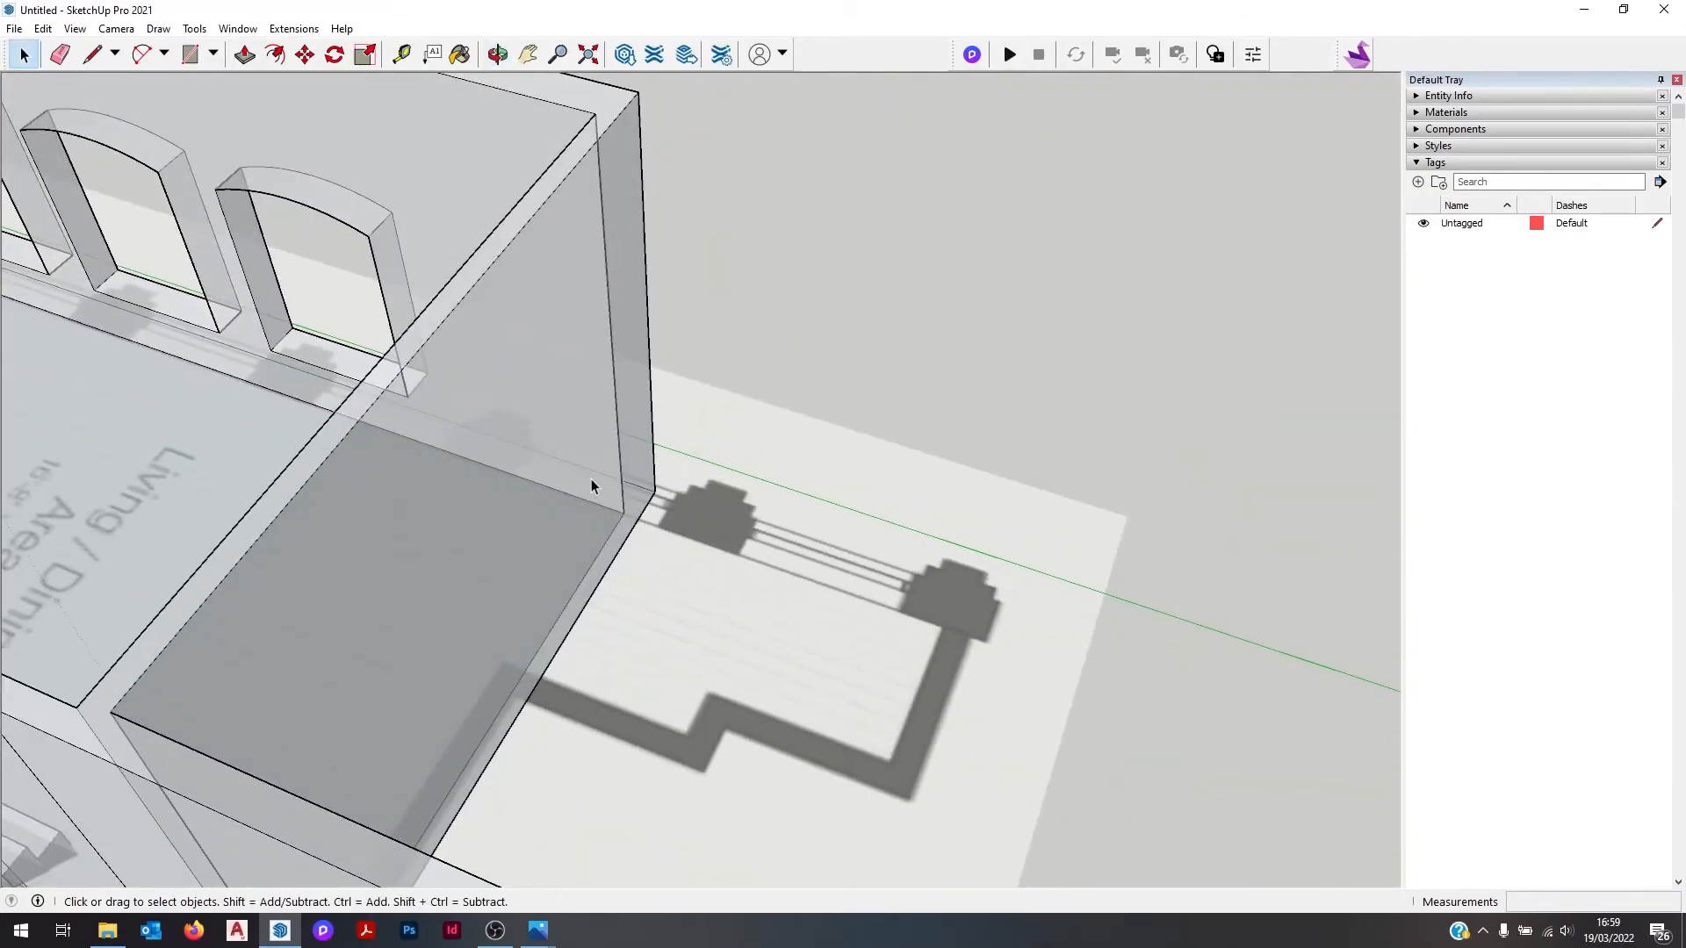
Step: Cut rectangular window openings through the bedroom-side outer walls
click(89, 55)
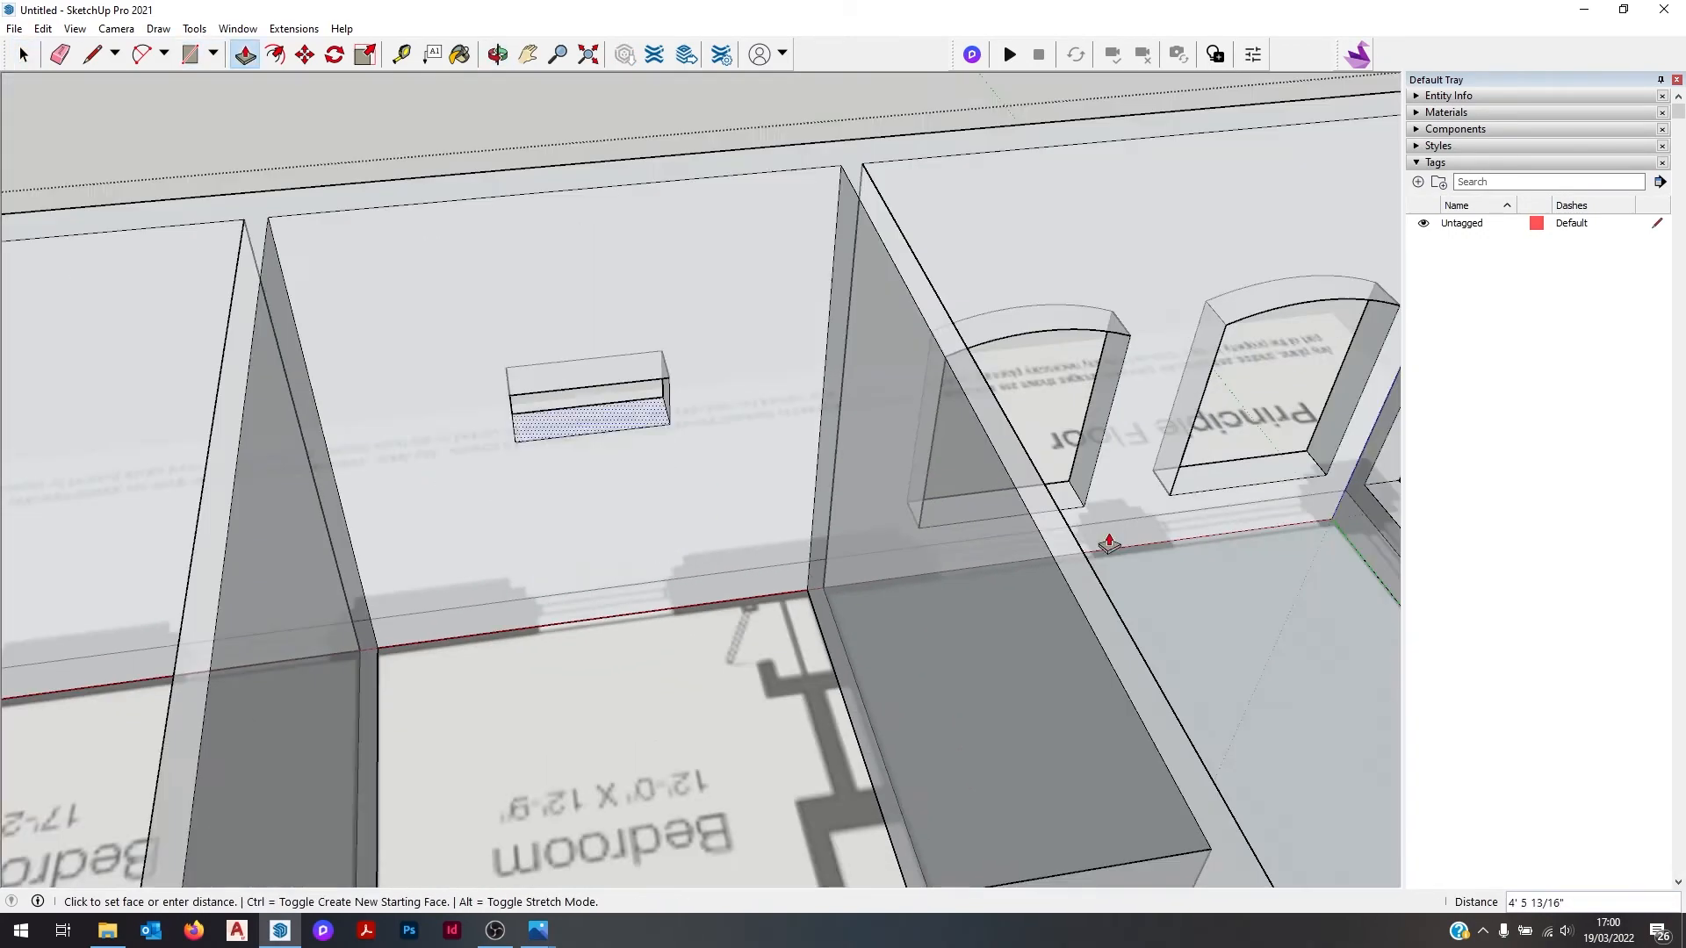
scroll(down, 3)
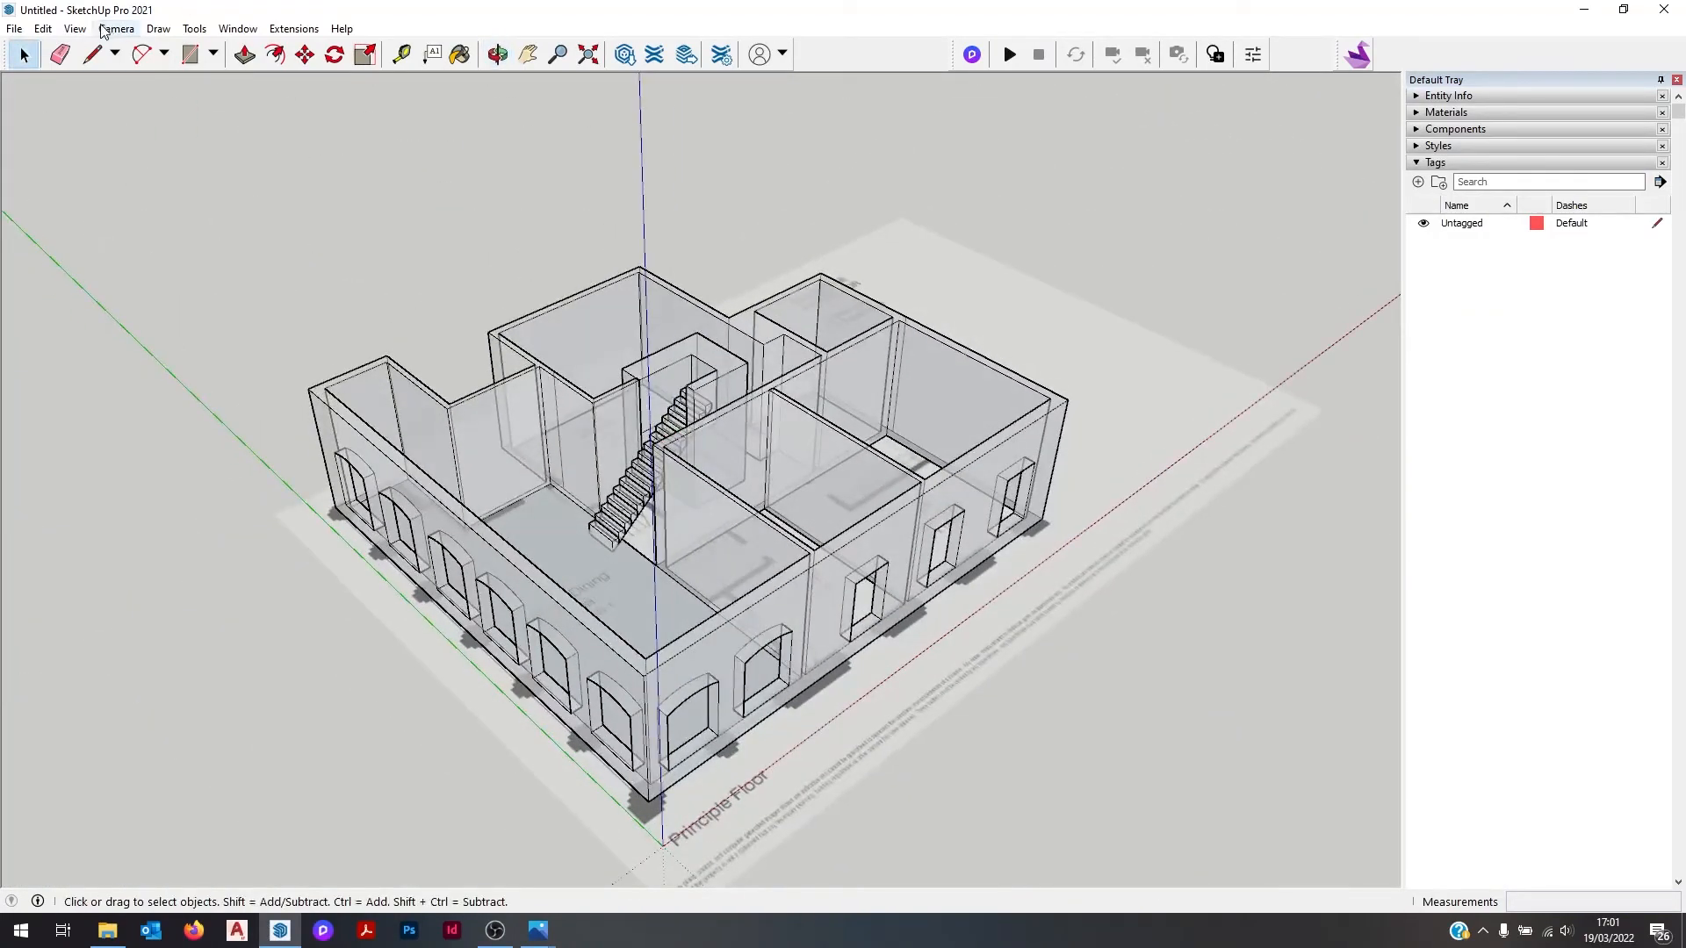
Step: Raise a box over the bedroom's en-suite corner and make it a component
click(74, 28)
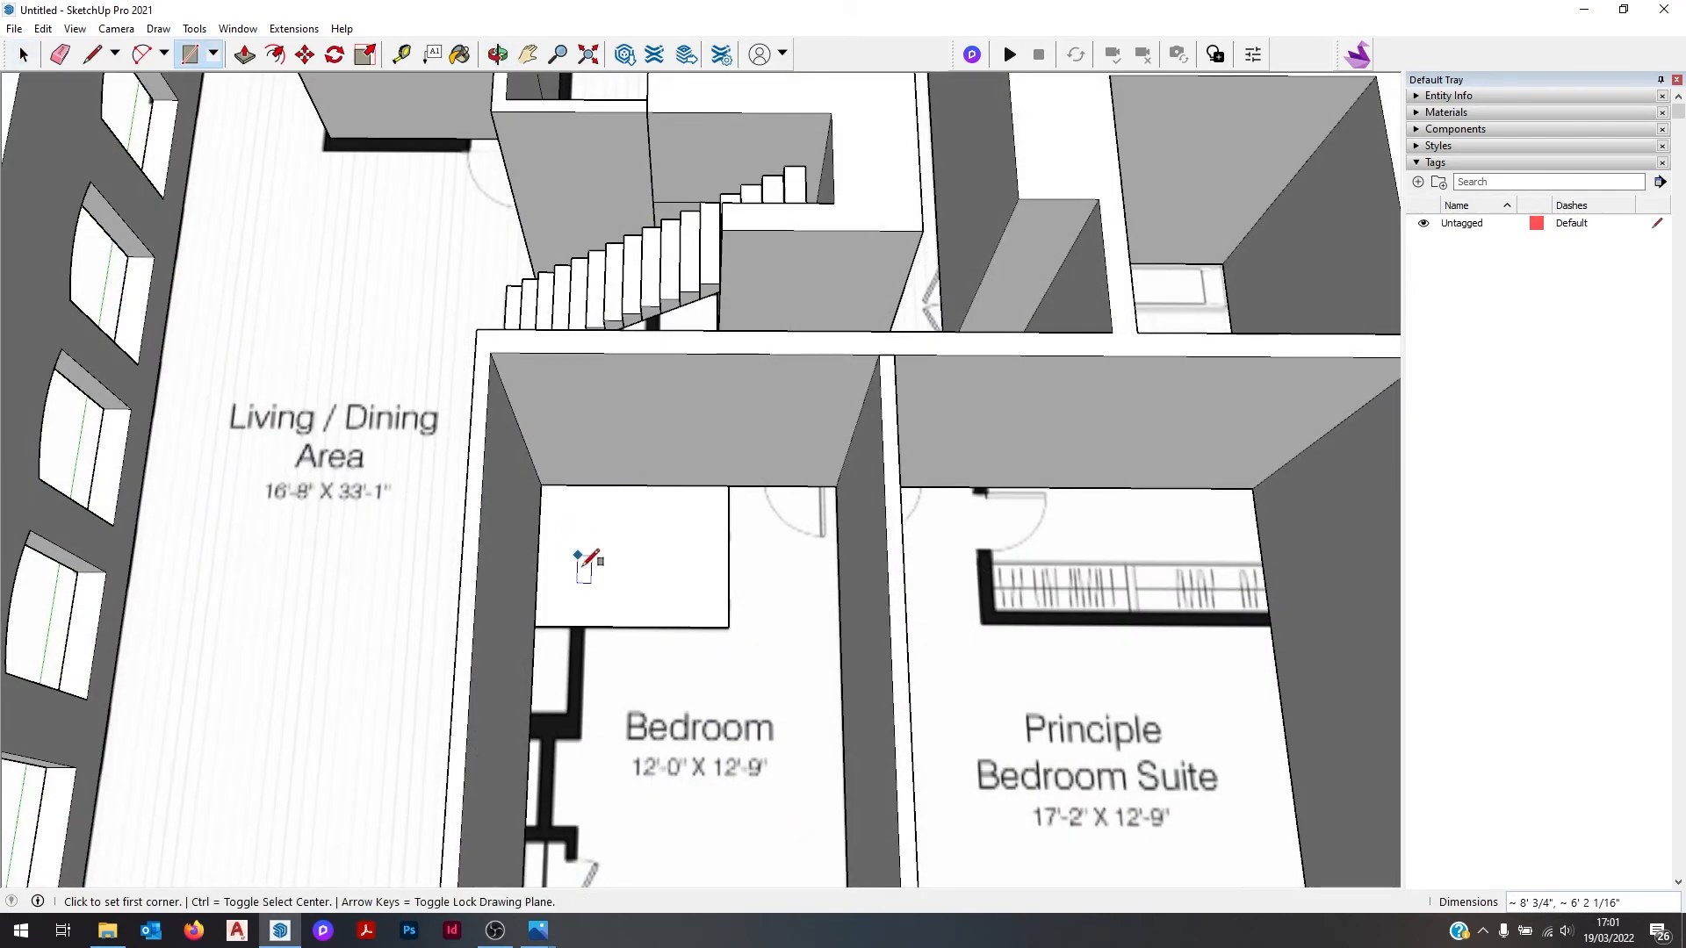
right_click(612, 462)
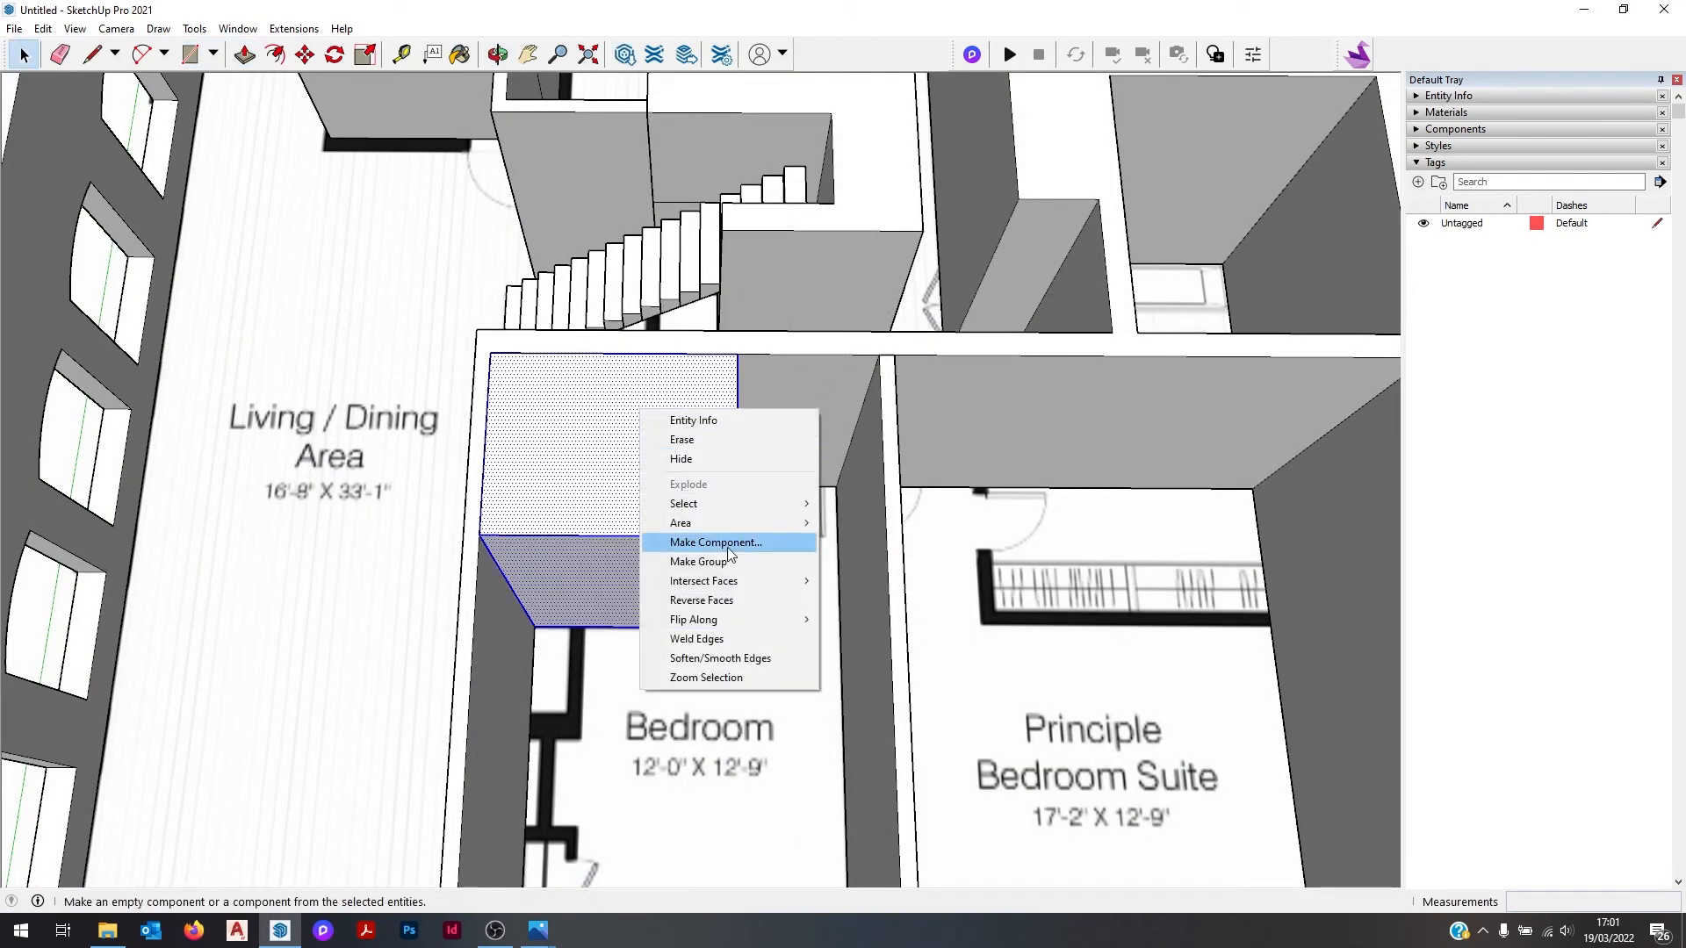